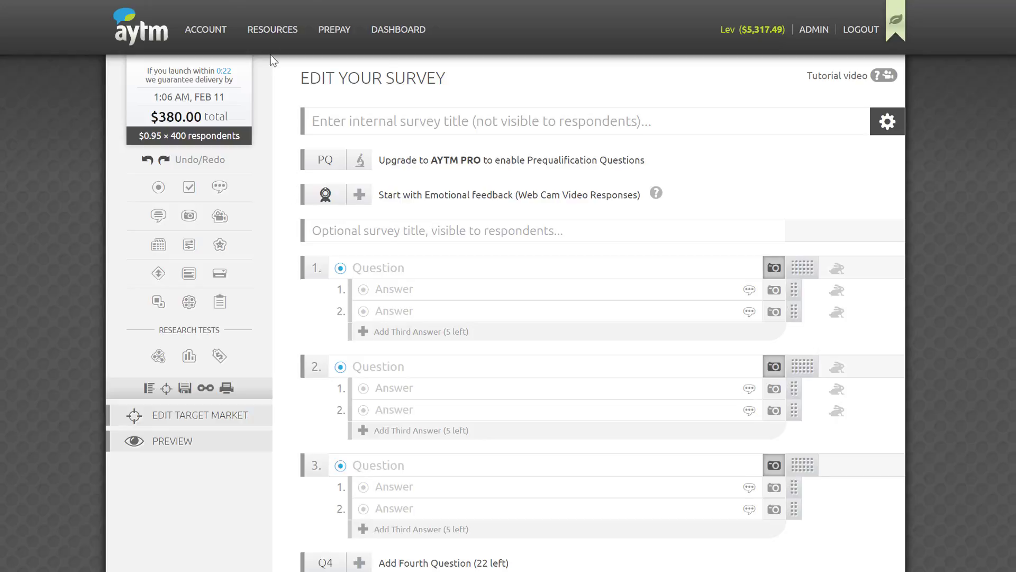
Enter 'Demo survey' as the survey's internal title.
{"action": "left_click", "coordinate": [272, 29]}
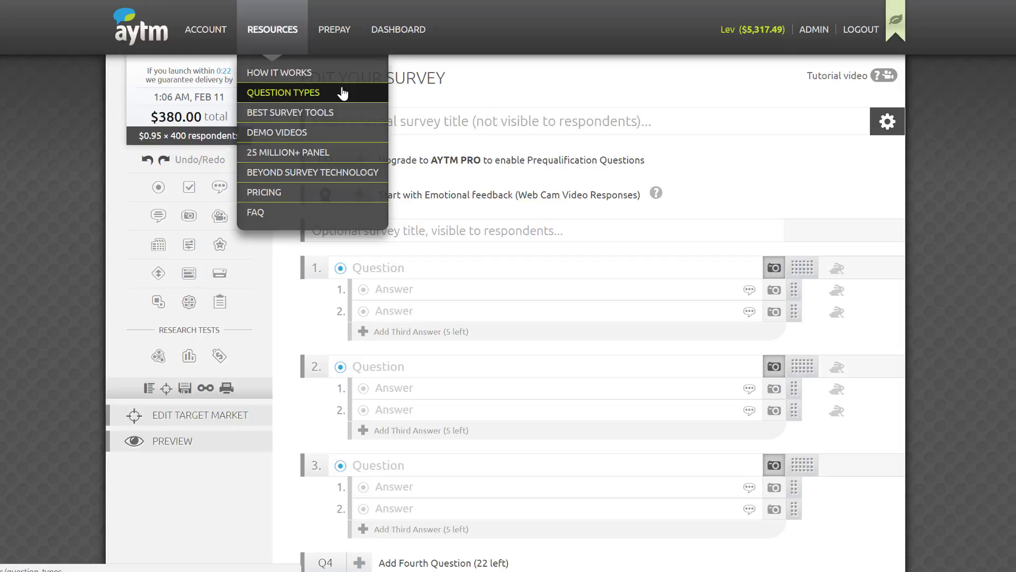
{"action": "mouse_move", "coordinate": [276, 132]}
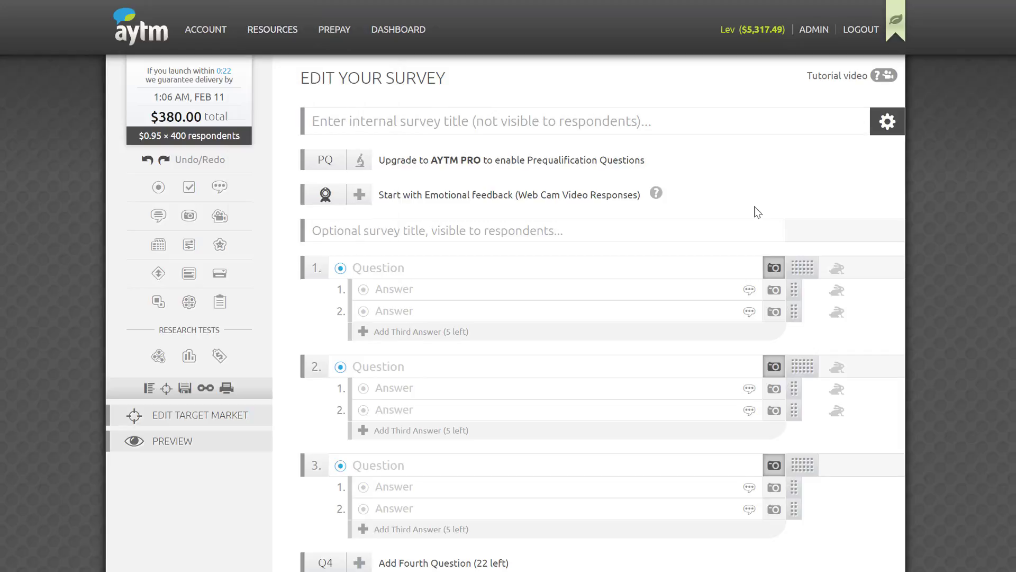
{"action": "scroll", "scroll_direction": "down", "scroll_amount": 3}
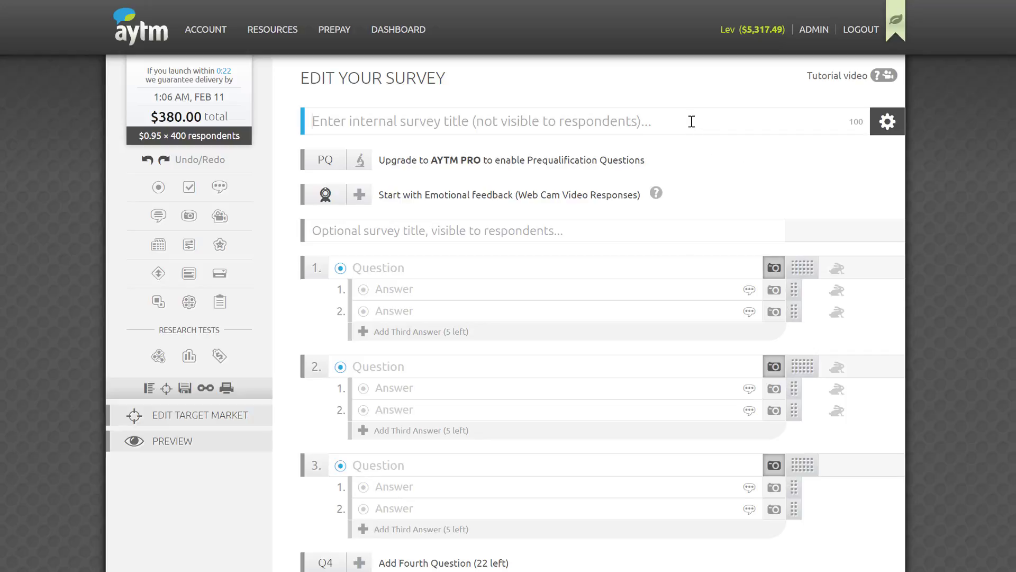
{"action": "mouse_move", "coordinate": [641, 130]}
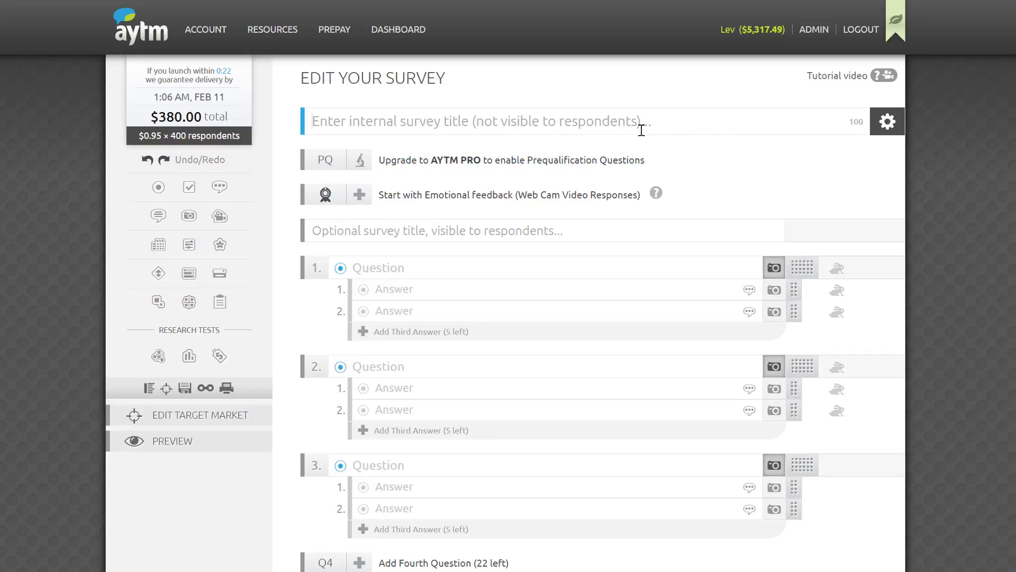
{"action": "type", "text": "Demo survey"}
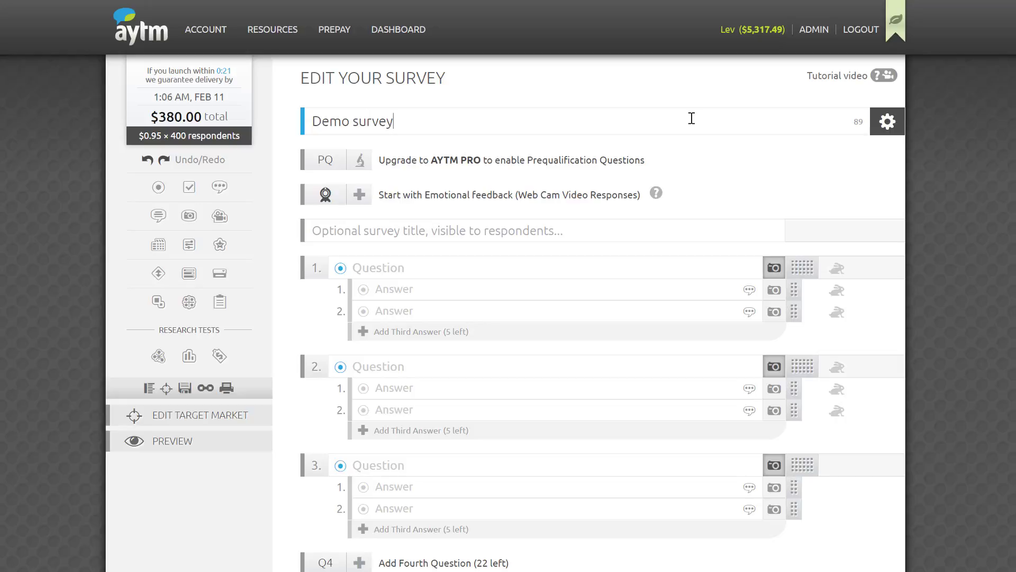
{"action": "mouse_move", "coordinate": [698, 145]}
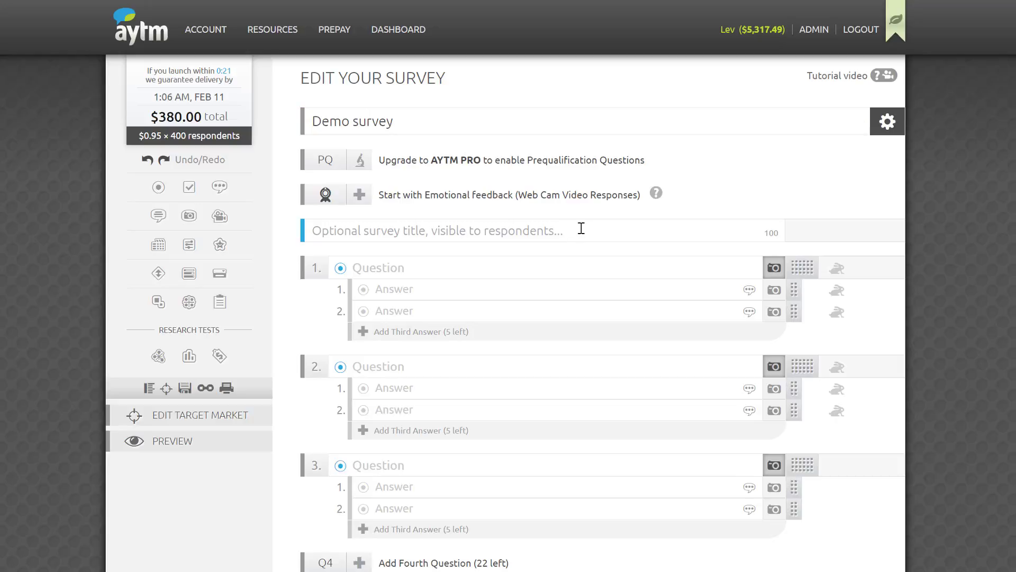
Change question 2's type to Checkboxes and question 3's type to Open ended.
{"action": "scroll", "scroll_direction": "down", "scroll_amount": 3}
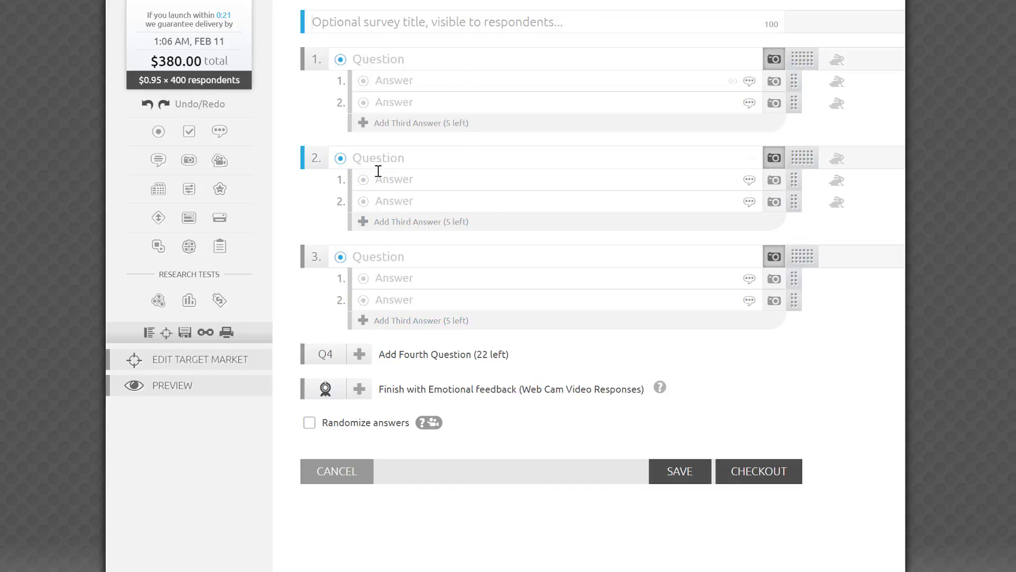
{"action": "left_click", "coordinate": [340, 157]}
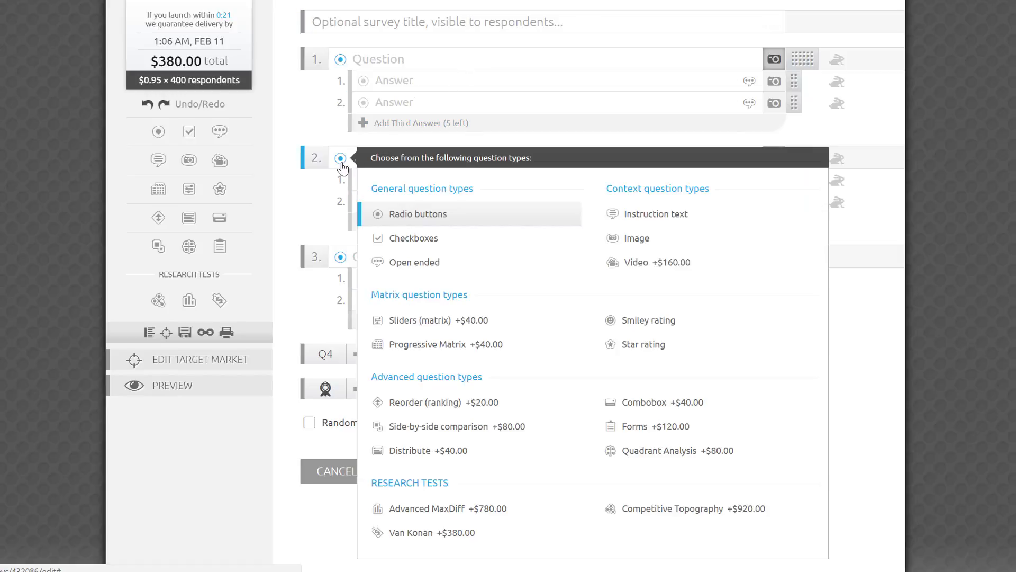
{"action": "left_click", "coordinate": [412, 238]}
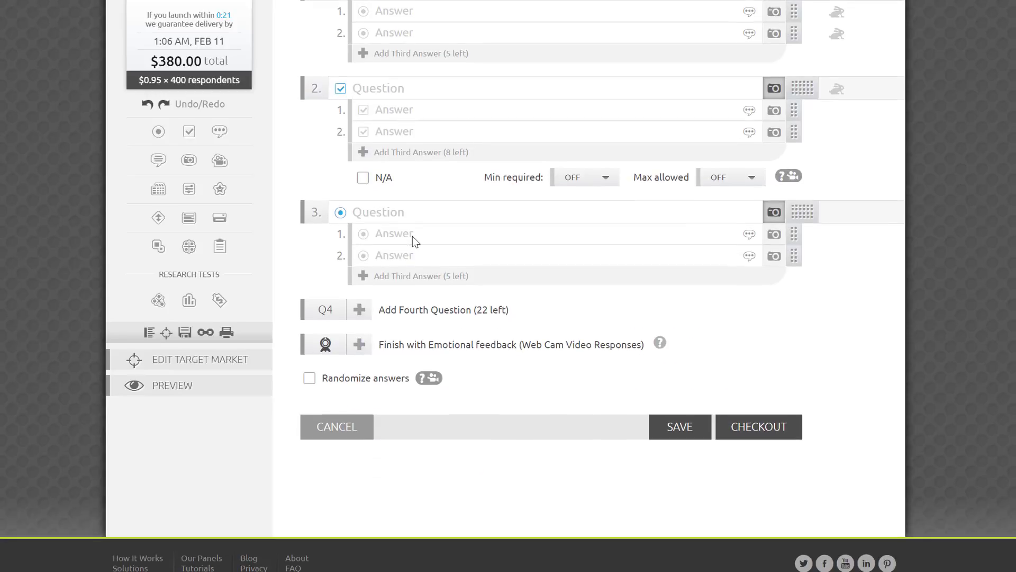
{"action": "left_click", "coordinate": [802, 211]}
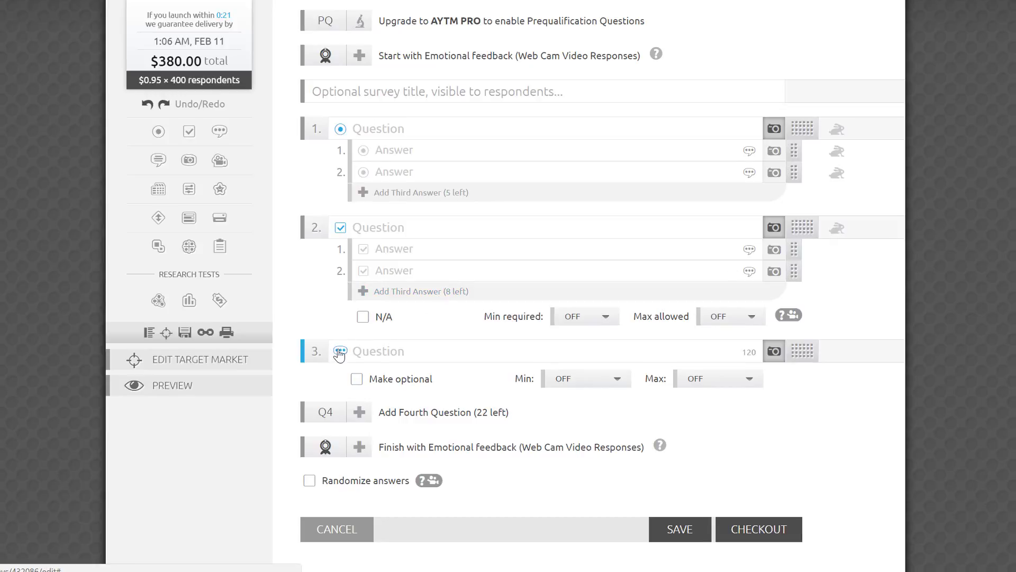
{"action": "left_click", "coordinate": [339, 352]}
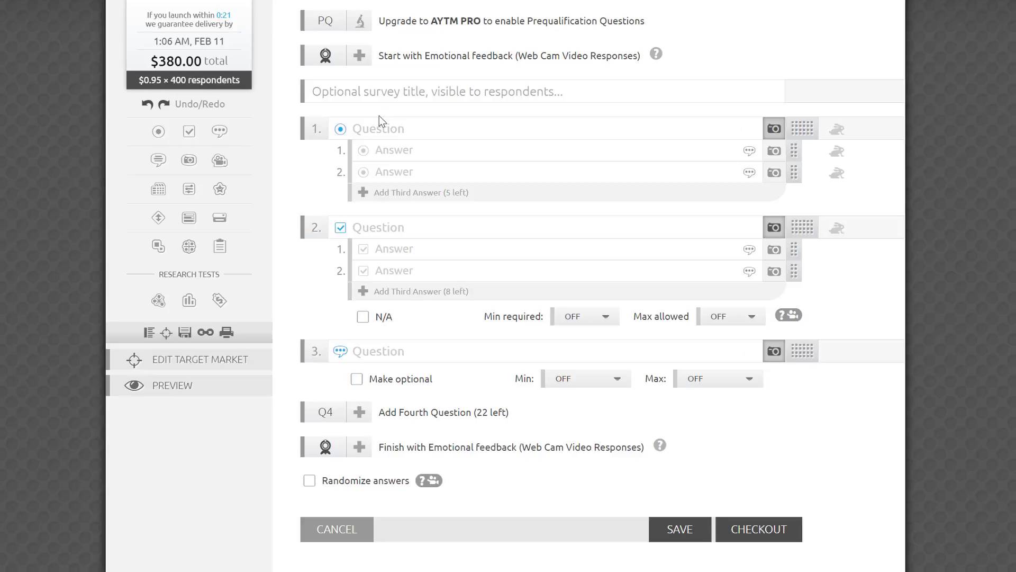
{"action": "mouse_move", "coordinate": [396, 108]}
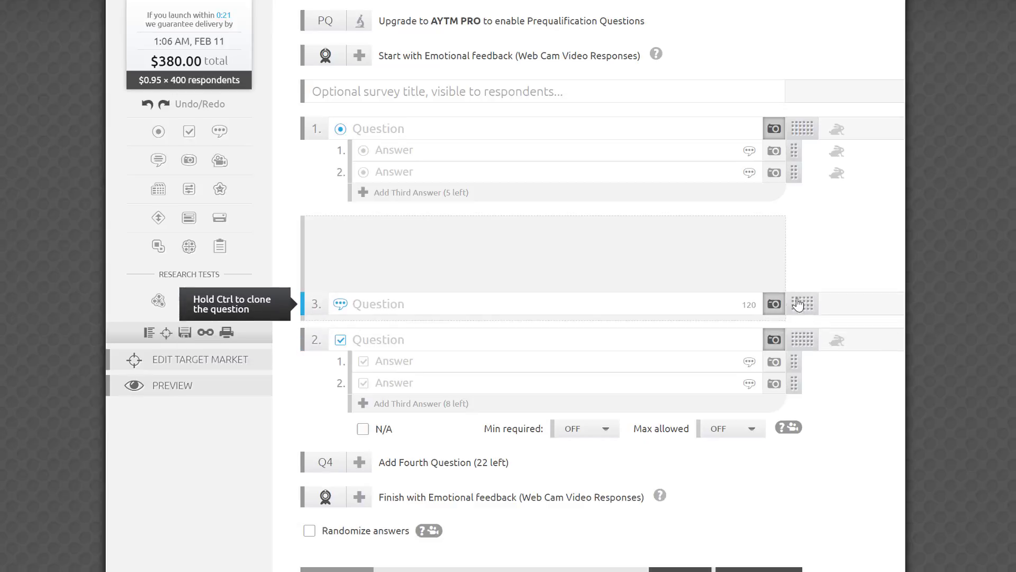
Drag the open-ended question up to the top of the survey.
{"action": "left_click_drag", "start_coordinate": [802, 304], "coordinate": [802, 150]}
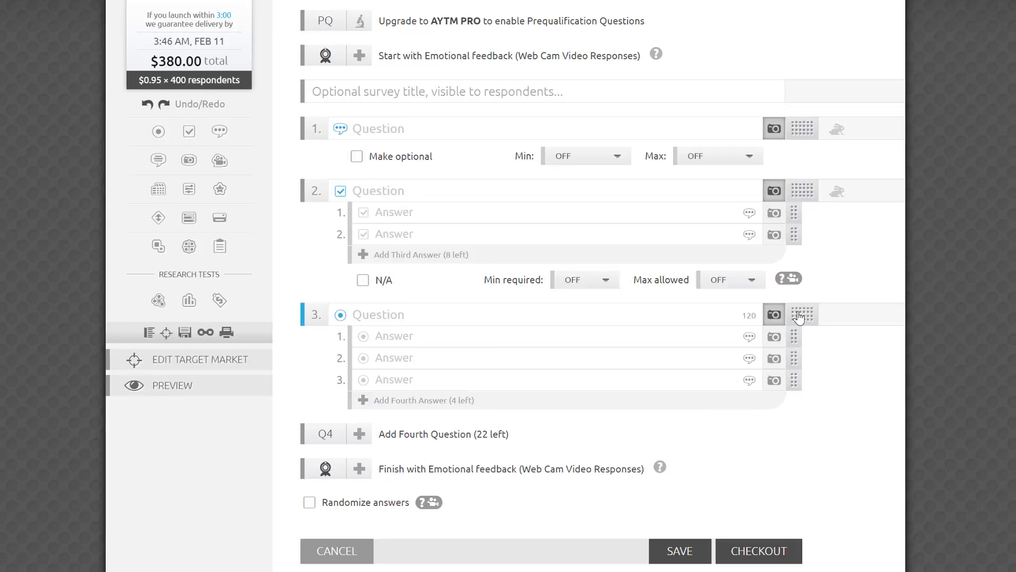
{"action": "mouse_move", "coordinate": [802, 318]}
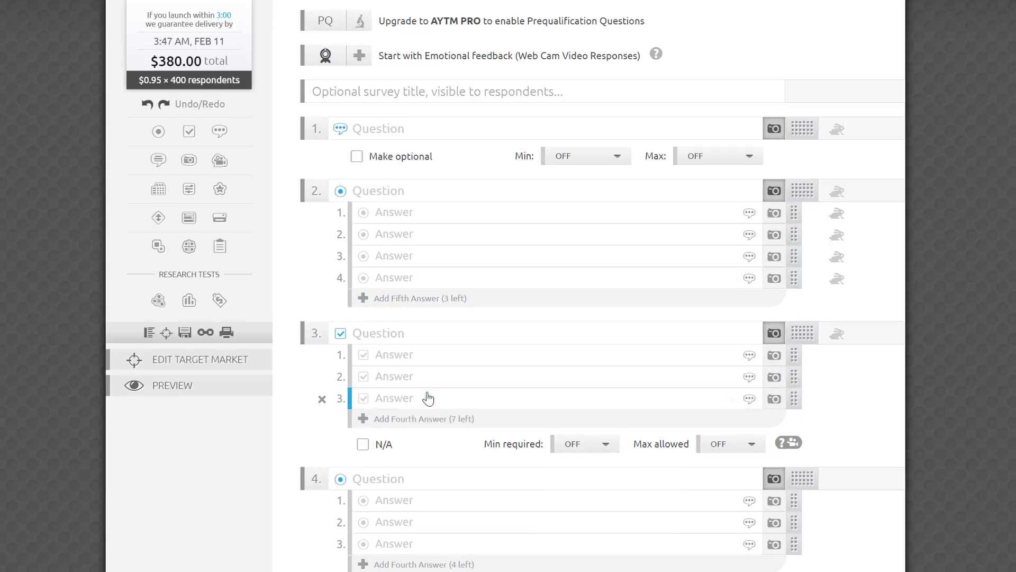
Add extra answer rows to the checkbox question and the following question.
{"action": "scroll", "scroll_direction": "down", "scroll_amount": 3}
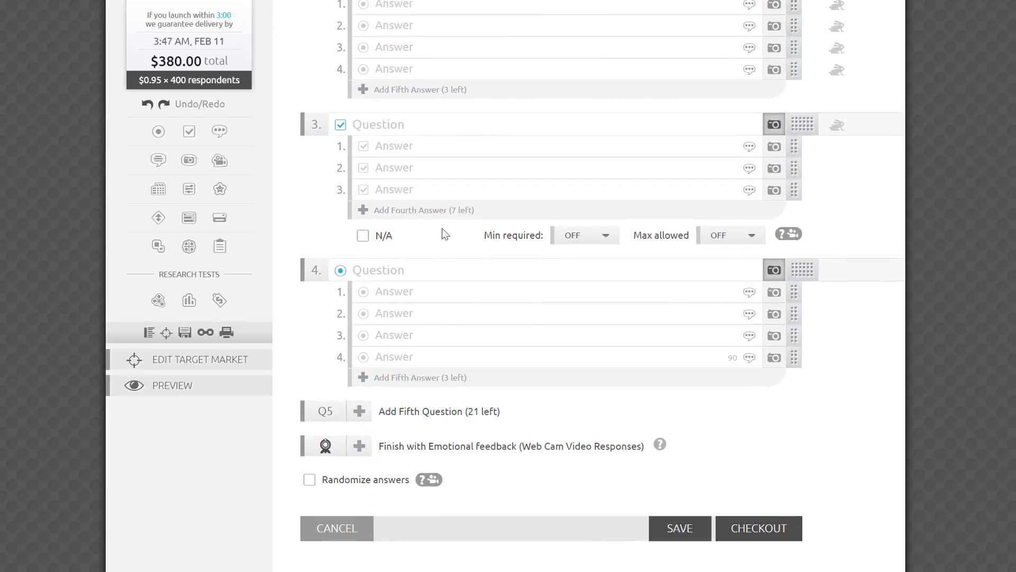
{"action": "left_click", "coordinate": [363, 209]}
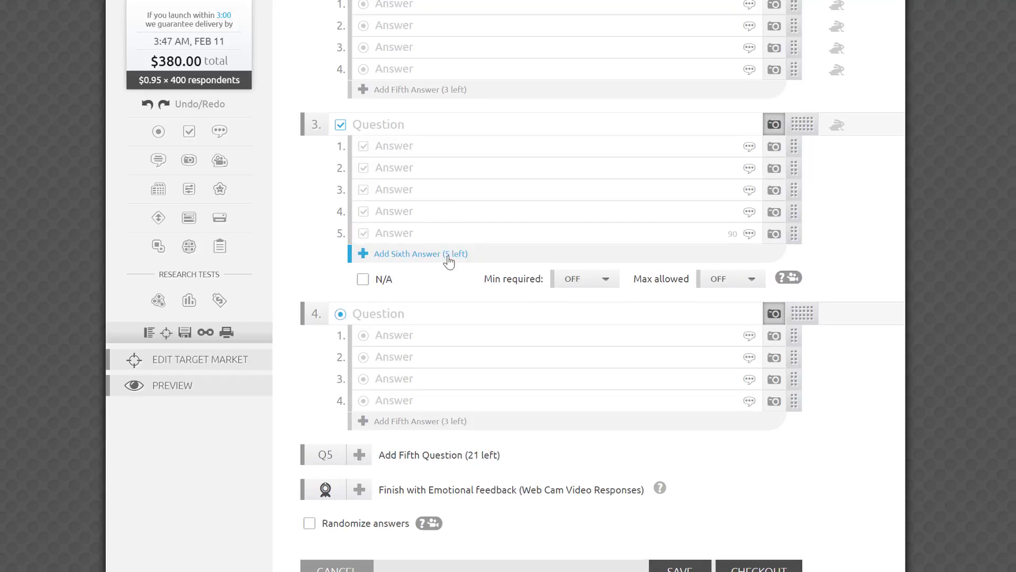
{"action": "left_click", "coordinate": [412, 420]}
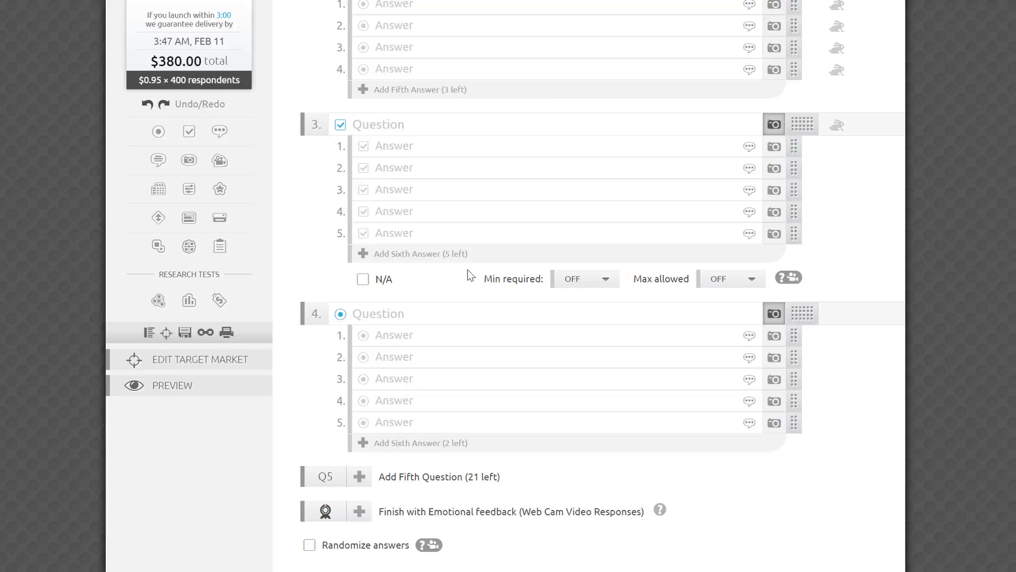
{"action": "scroll", "scroll_direction": "up", "scroll_amount": 3}
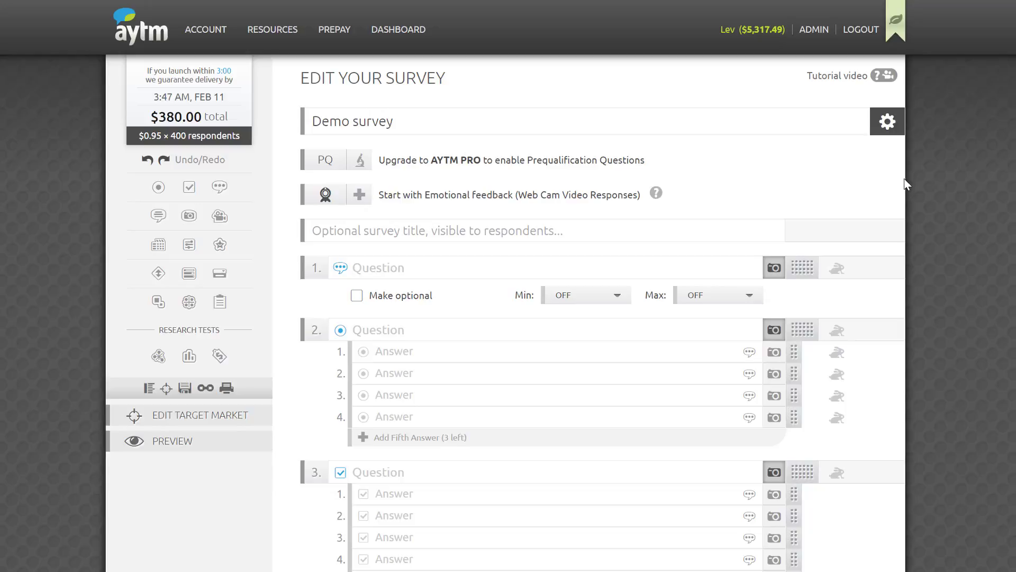
{"action": "mouse_move", "coordinate": [753, 180]}
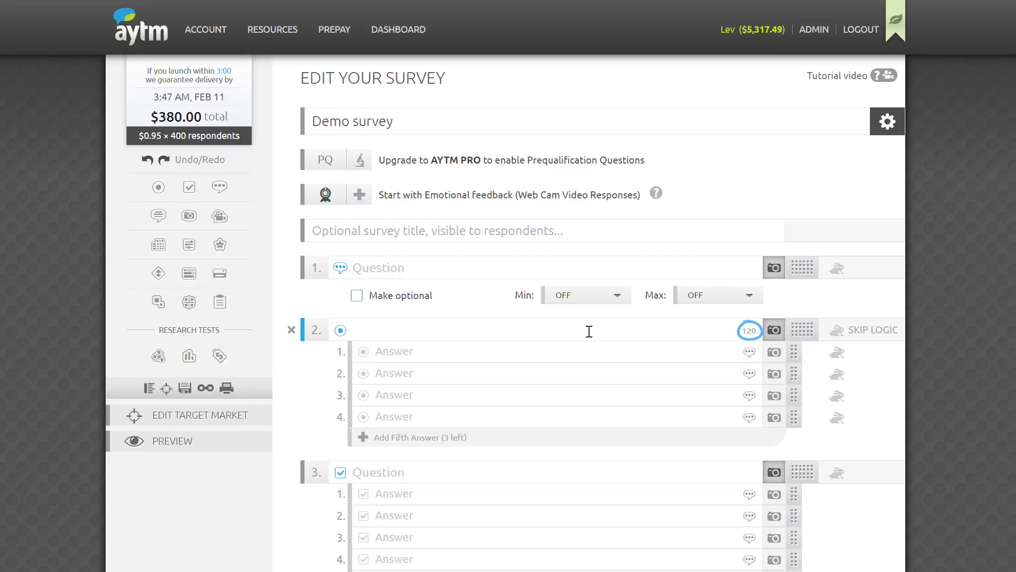
Word question 2: 'Out of the following abroad vacation destinations, which ones have you visited/would you like to visit?'.
{"action": "type", "text": "Answers"}
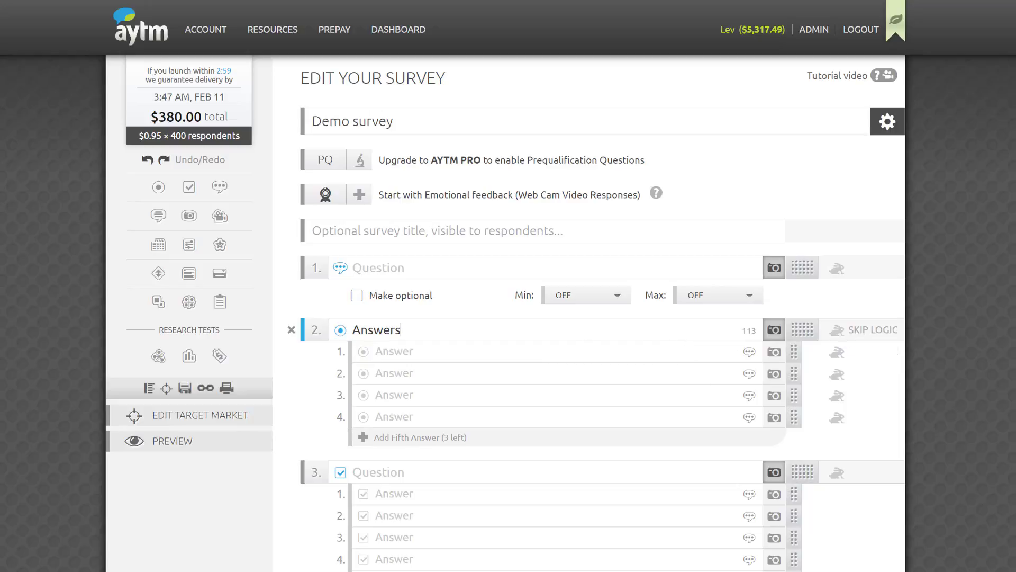
{"action": "type", "text": "Out of the following abroad vacation destinations, which ones have you visited/would you like to visit? Out of the following"}
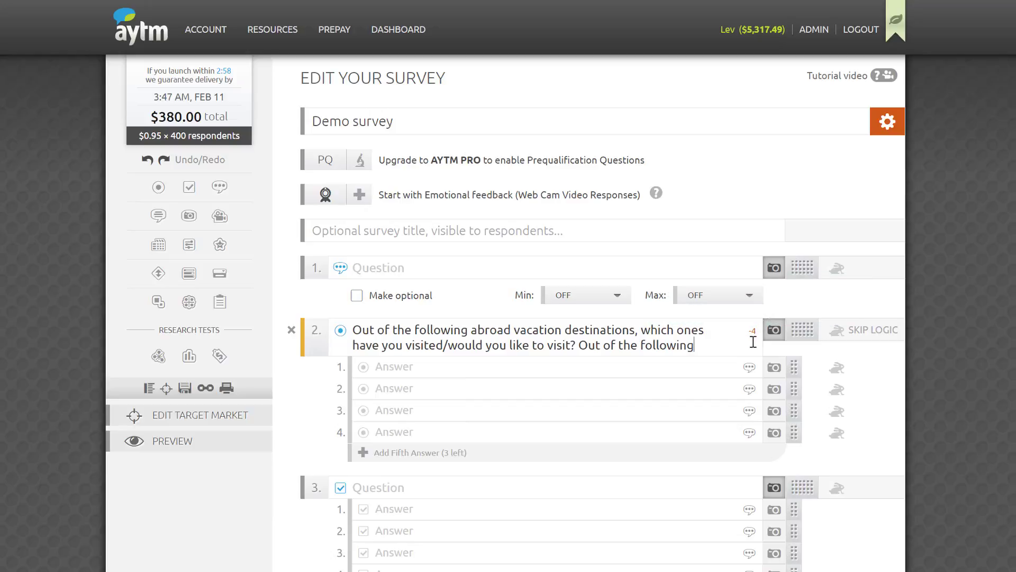
{"action": "key", "text": "Backspace"}
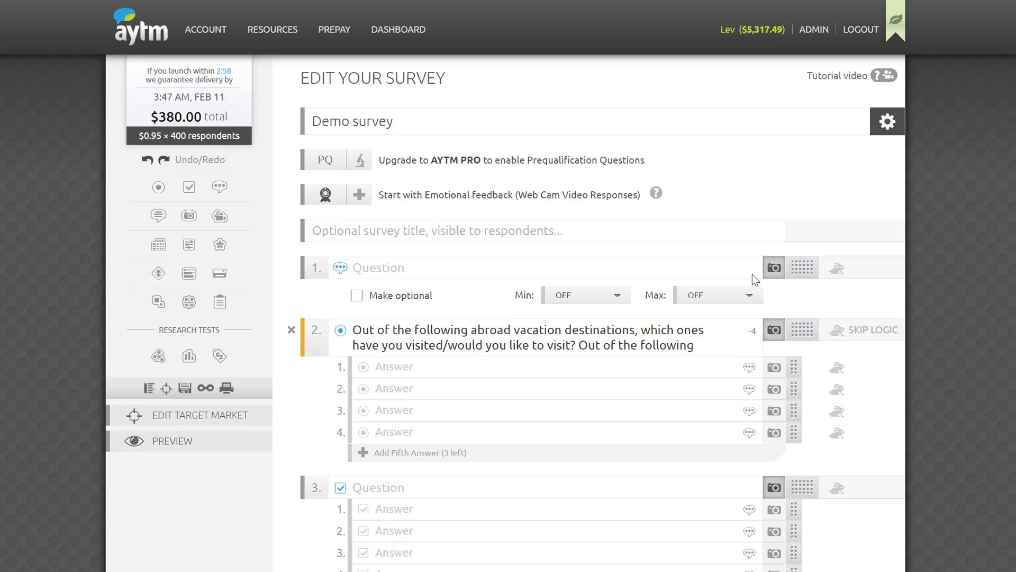
Add the Pro survey authoring package from the add-on options, bringing the total to $555.
{"action": "left_click", "coordinate": [887, 122]}
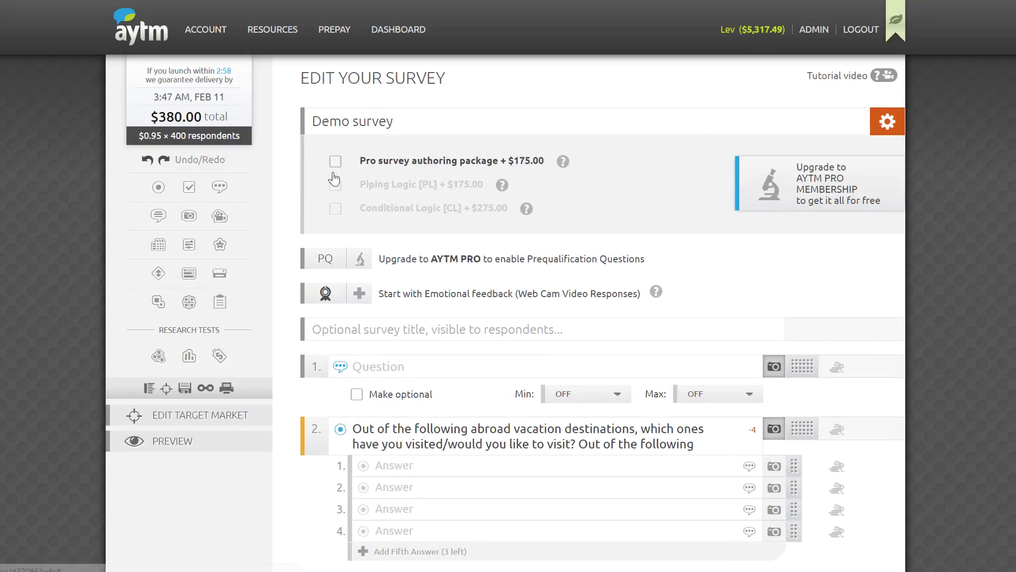
{"action": "left_click", "coordinate": [335, 161]}
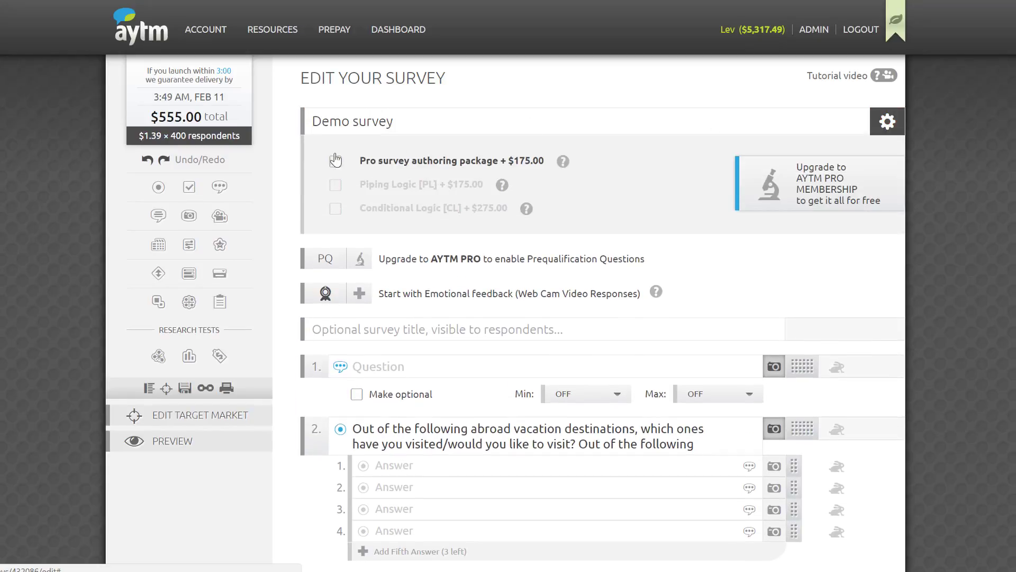
{"action": "left_click", "coordinate": [335, 161]}
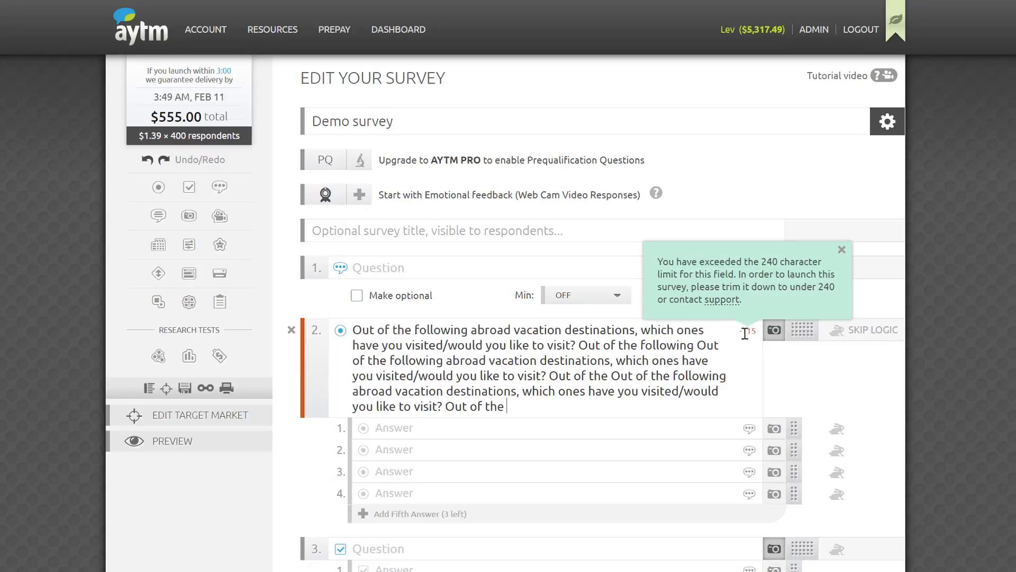
Trim question 2's excess text and paste in eleven vacation destination answers.
{"action": "left_click", "coordinate": [842, 249]}
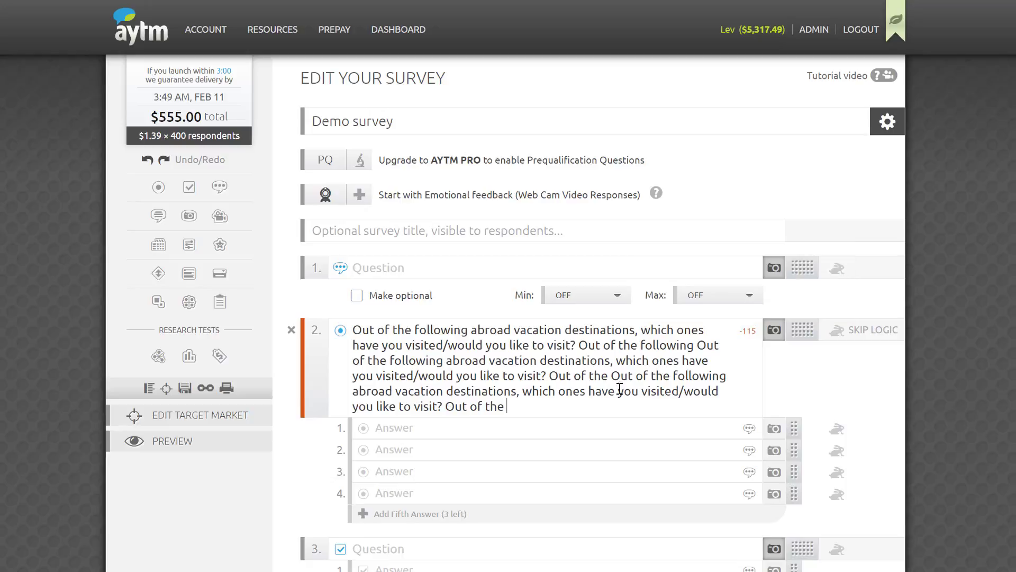
{"action": "left_click_drag", "start_coordinate": [610, 376], "coordinate": [508, 406]}
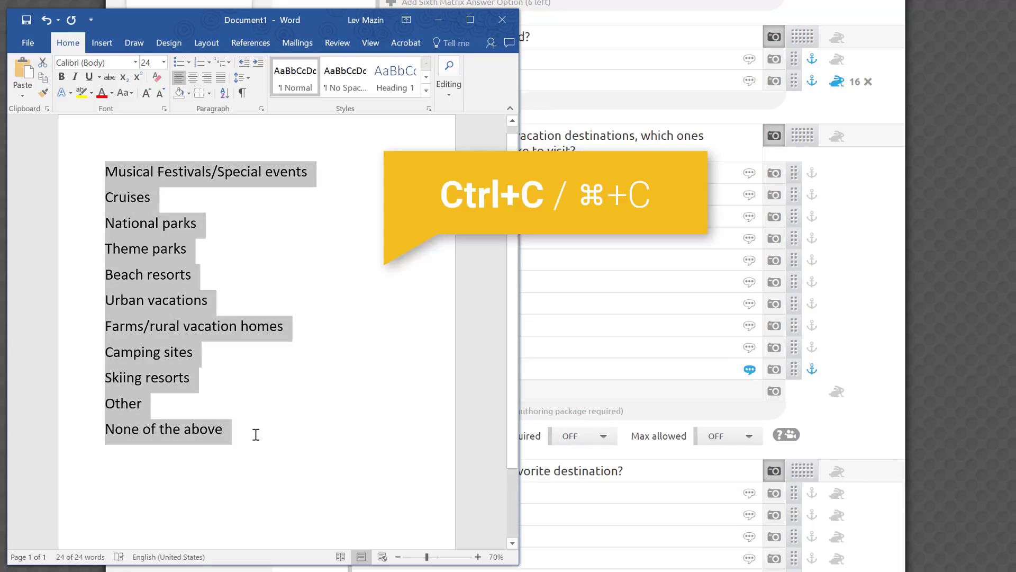
{"action": "key", "text": "ctrl+v"}
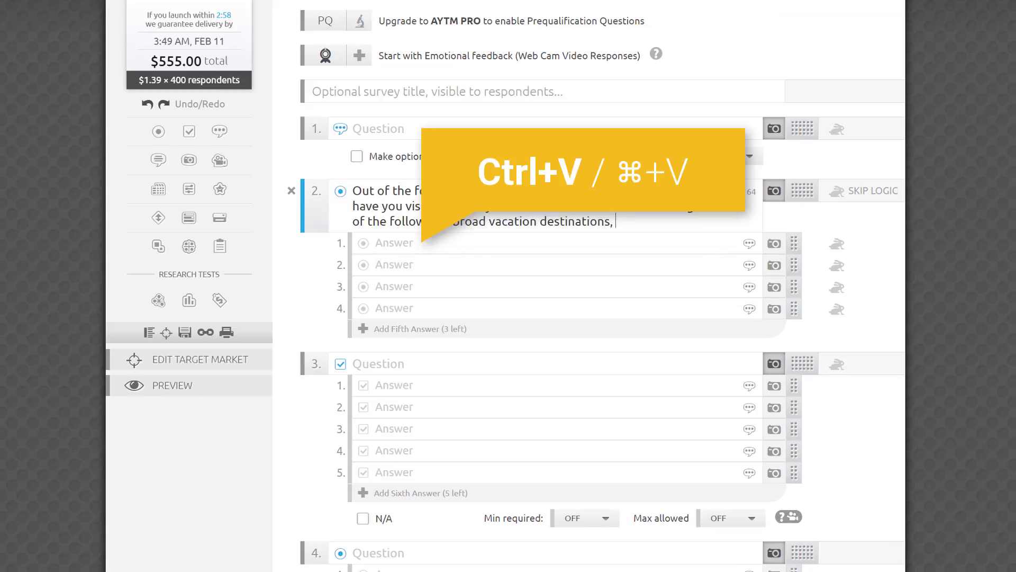
{"action": "key", "text": "ctrl+v"}
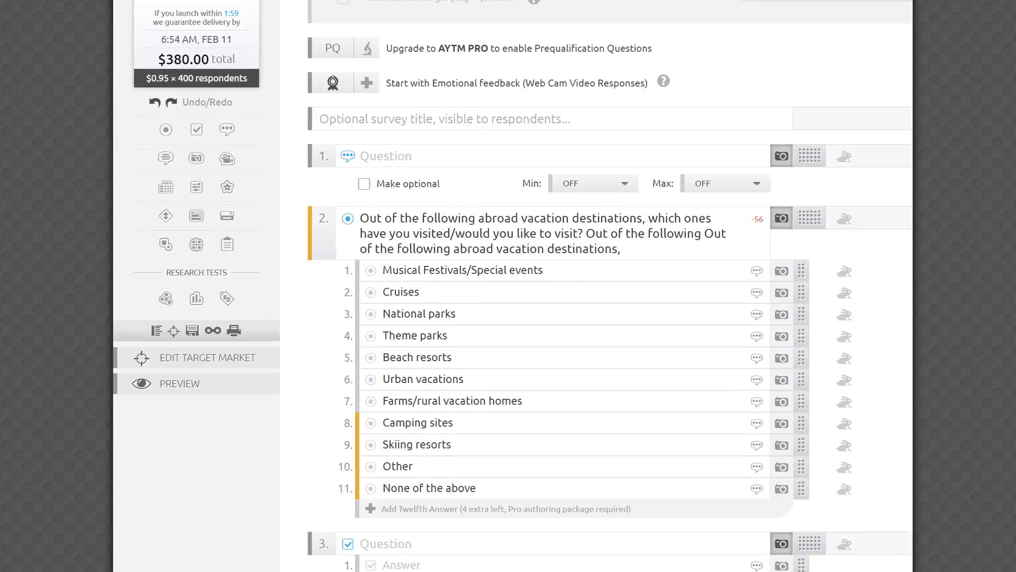
{"action": "scroll", "scroll_direction": "down", "scroll_amount": 3}
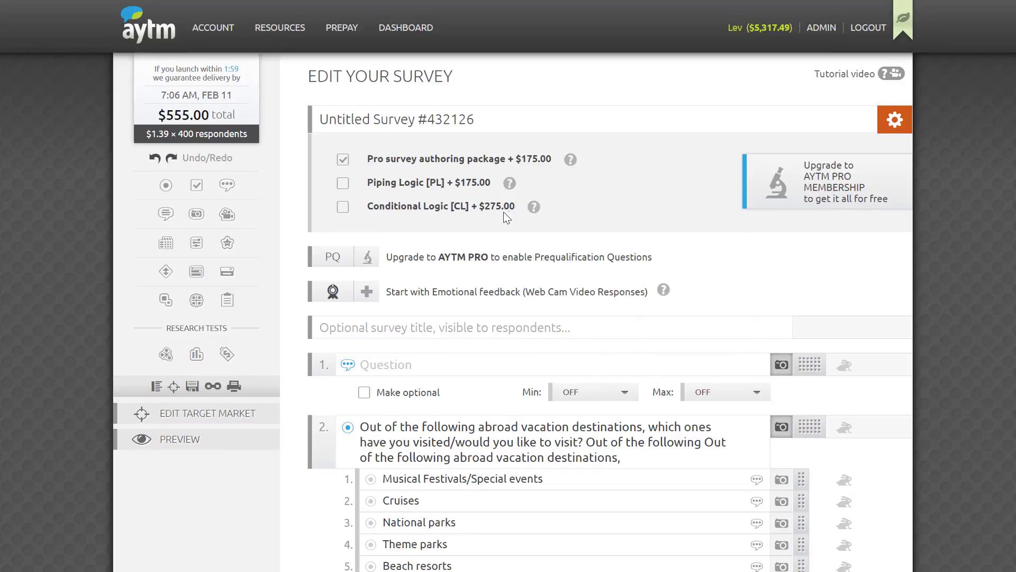
Enter a [Show if… condition in question 3 and piping [Q1A3] in question 4.
{"action": "scroll", "scroll_direction": "down", "scroll_amount": 3}
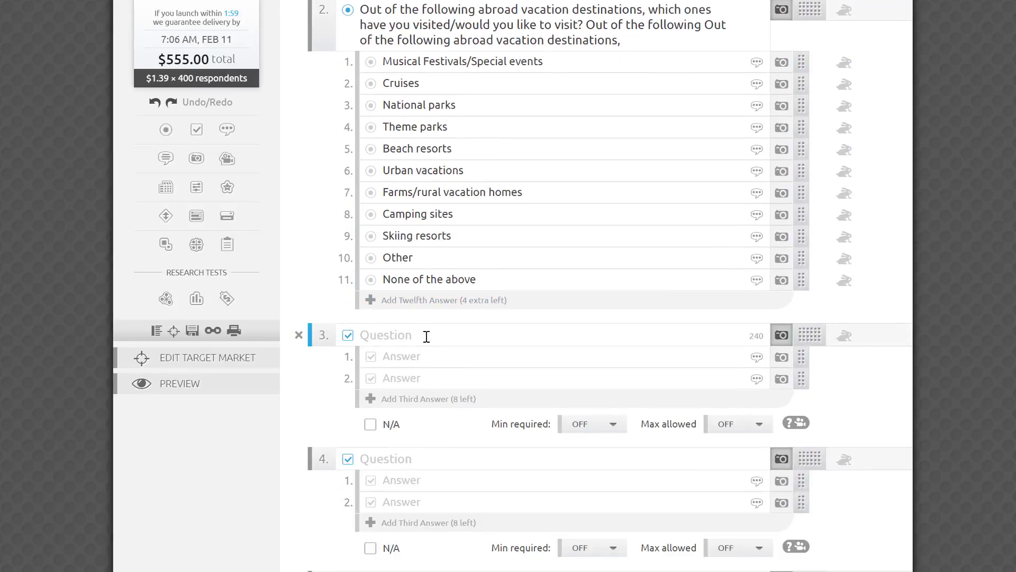
{"action": "type", "text": "[Show if"}
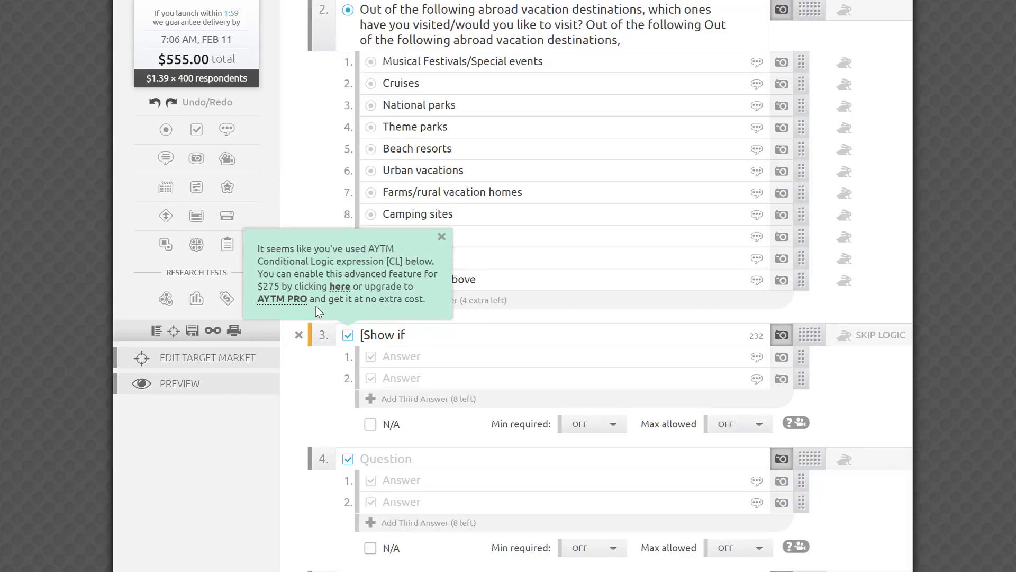
{"action": "mouse_move", "coordinate": [391, 284]}
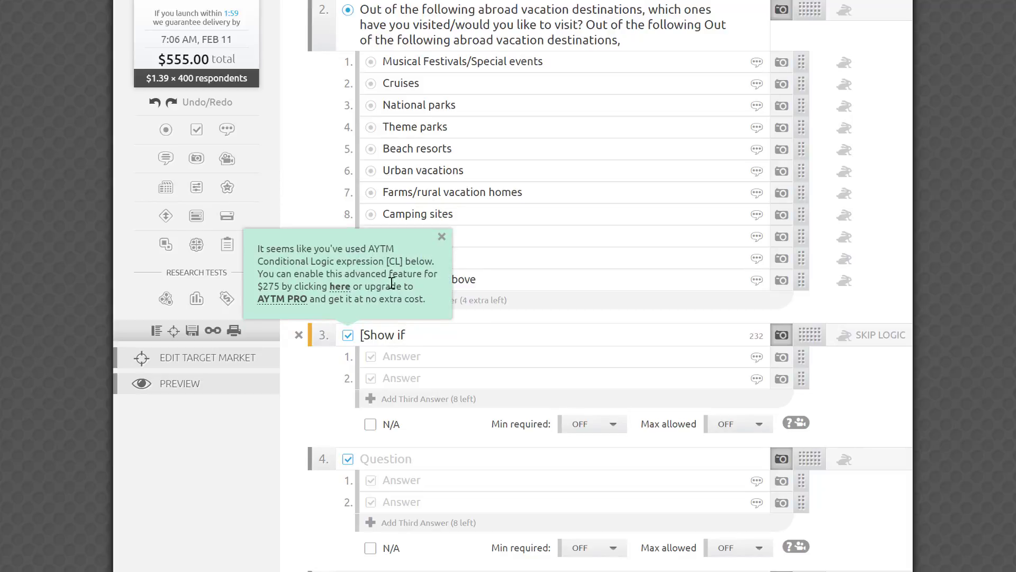
{"action": "mouse_move", "coordinate": [370, 242]}
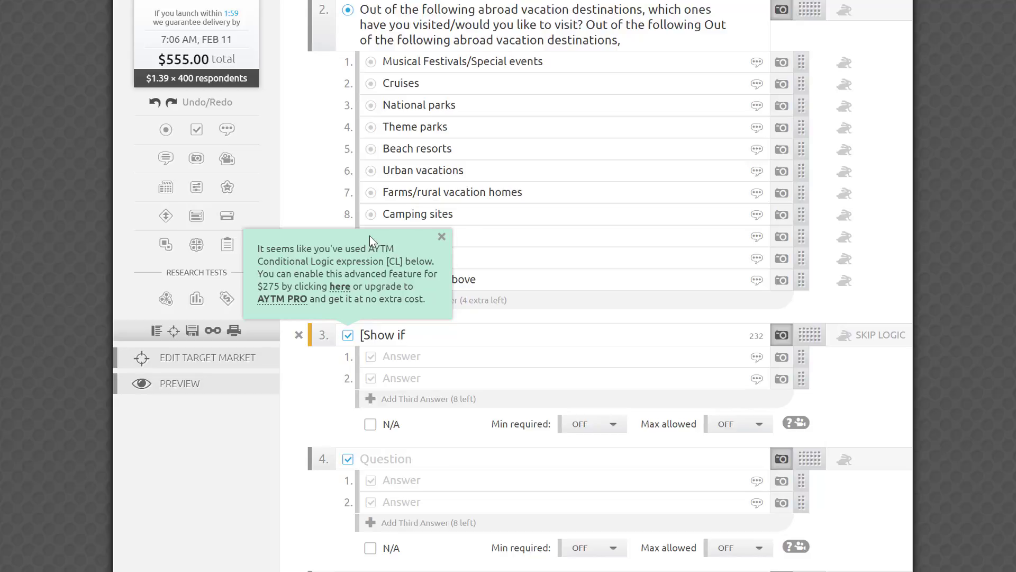
{"action": "left_click", "coordinate": [415, 335]}
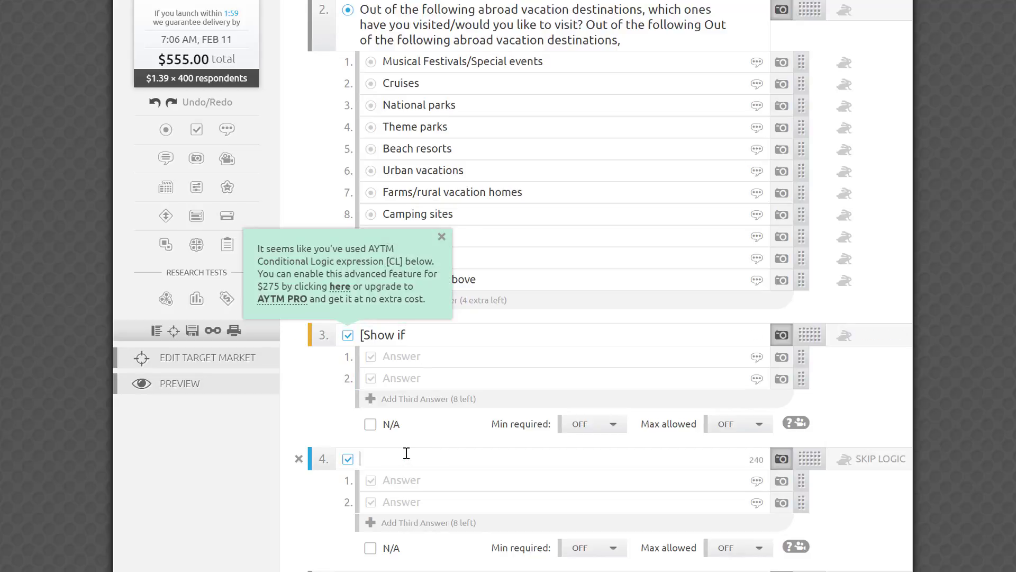
{"action": "type", "text": "[Q1"}
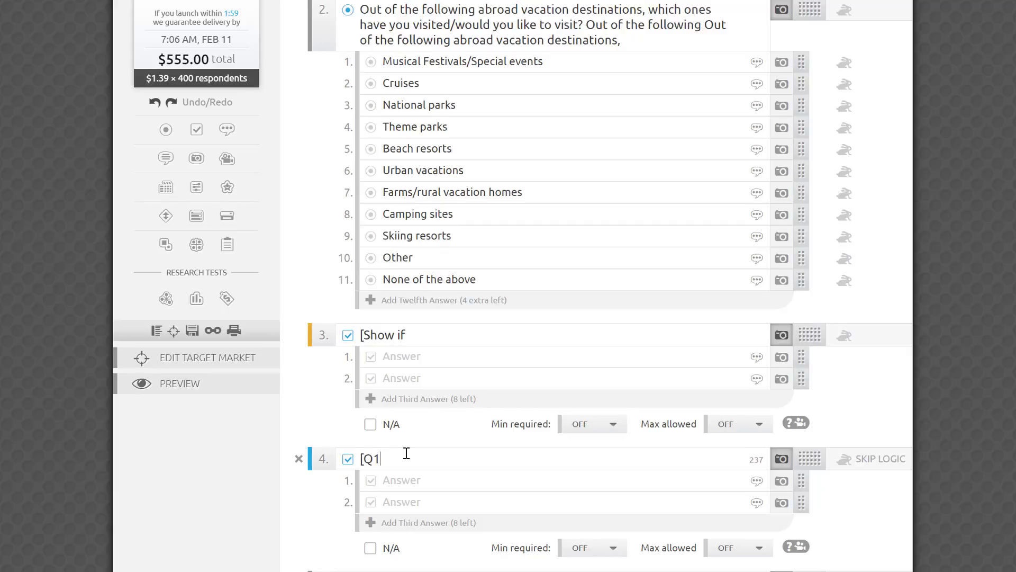
{"action": "type", "text": "A"}
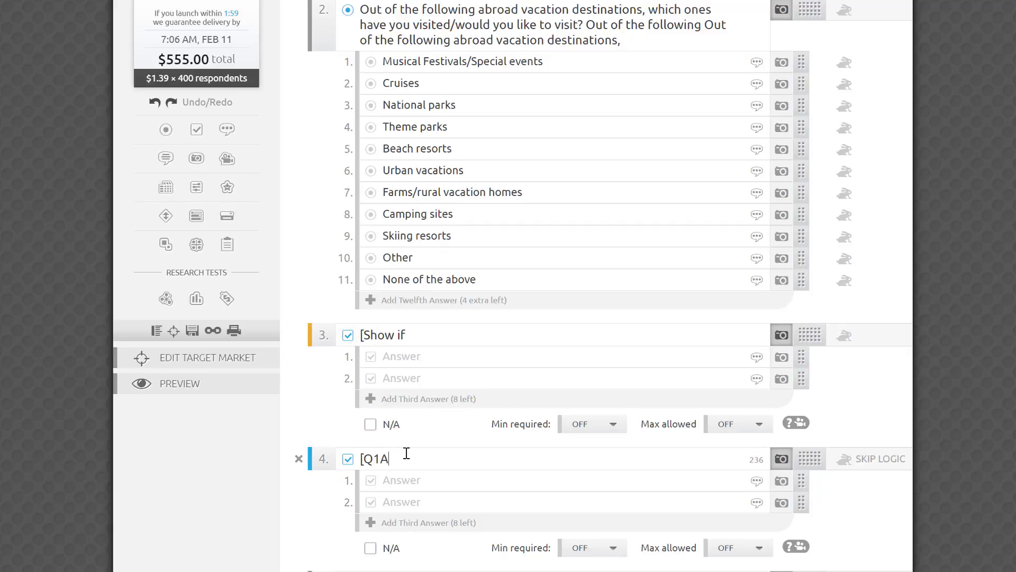
{"action": "type", "text": "3]"}
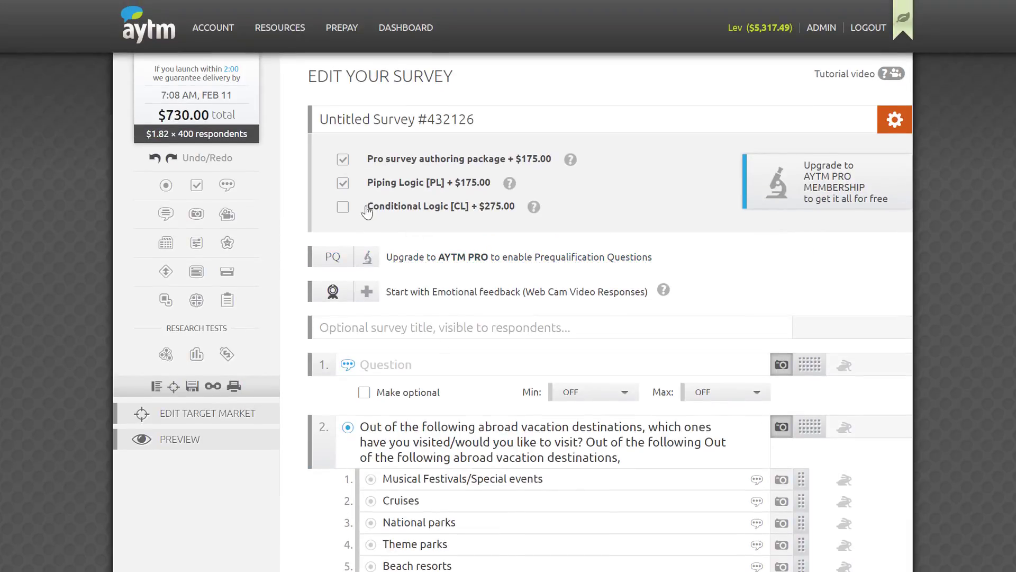
Tick the Conditional Logic and Piping Logic add-ons in the order list.
{"action": "left_click", "coordinate": [343, 206]}
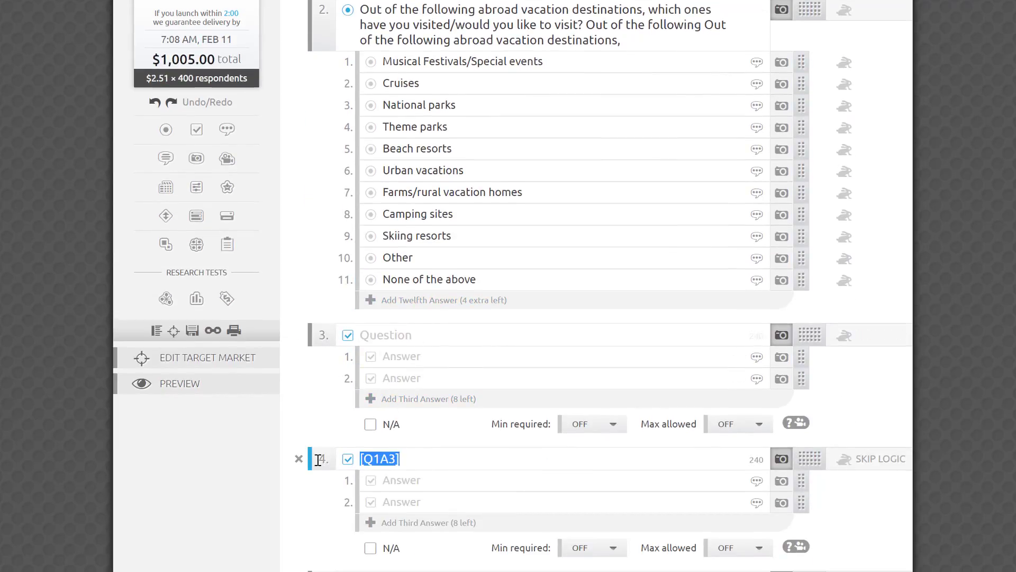
{"action": "scroll", "scroll_direction": "down", "scroll_amount": 3}
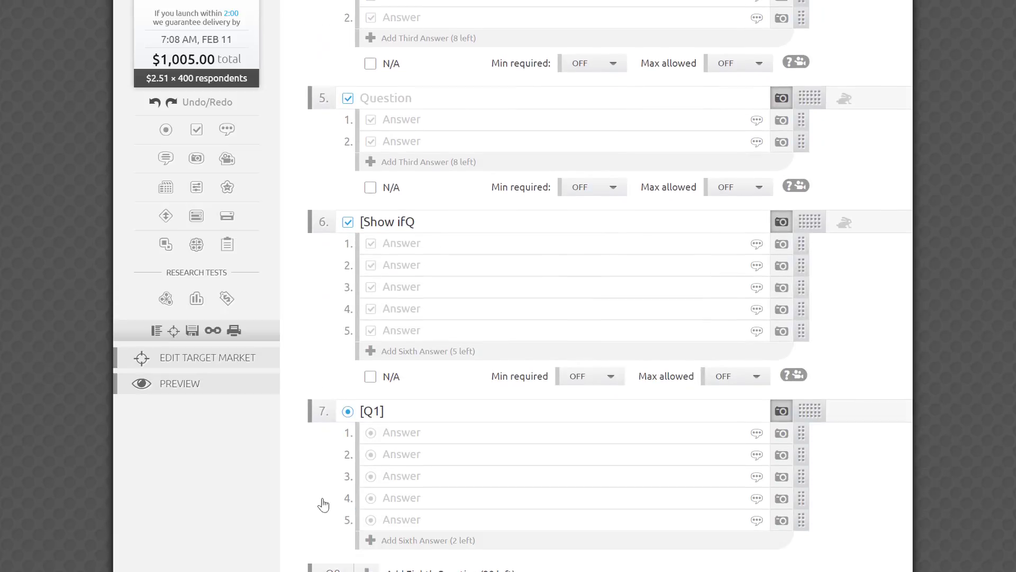
{"action": "left_click", "coordinate": [373, 408]}
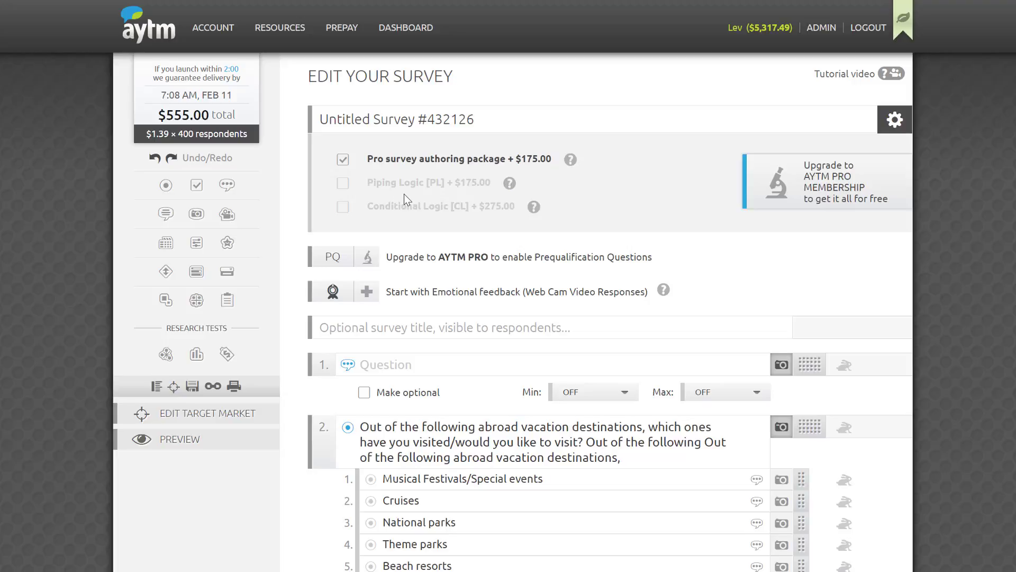
{"action": "mouse_move", "coordinate": [151, 203]}
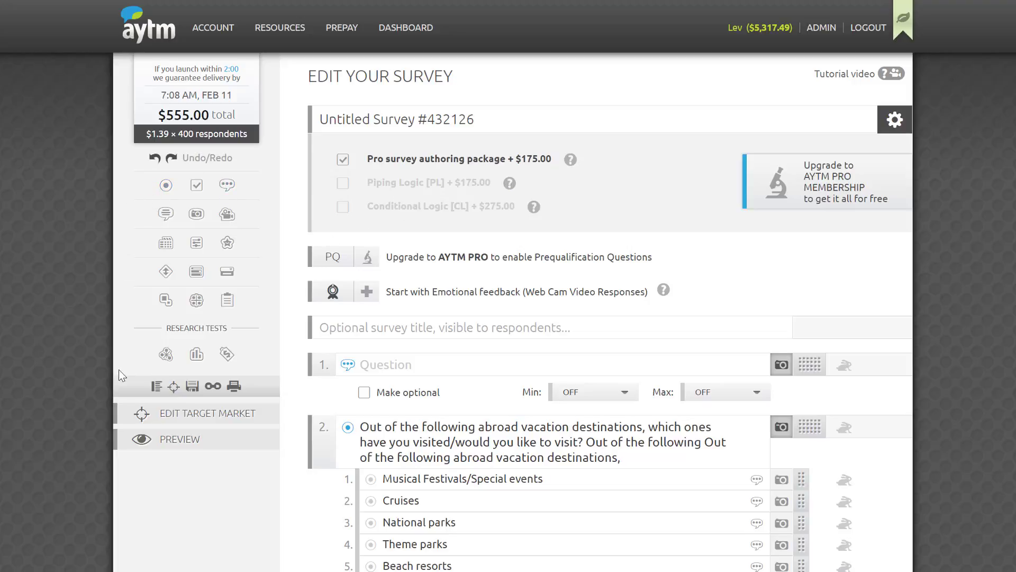
Undo the last edit from the left toolbar, removing the logic expressions.
{"action": "scroll", "scroll_direction": "down", "scroll_amount": 3}
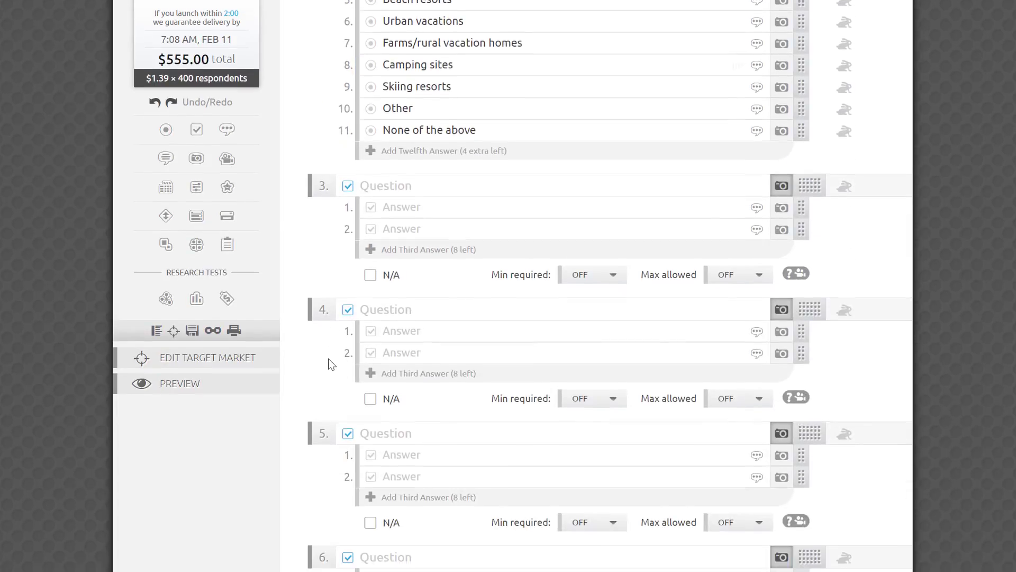
{"action": "scroll", "scroll_direction": "down", "scroll_amount": 3}
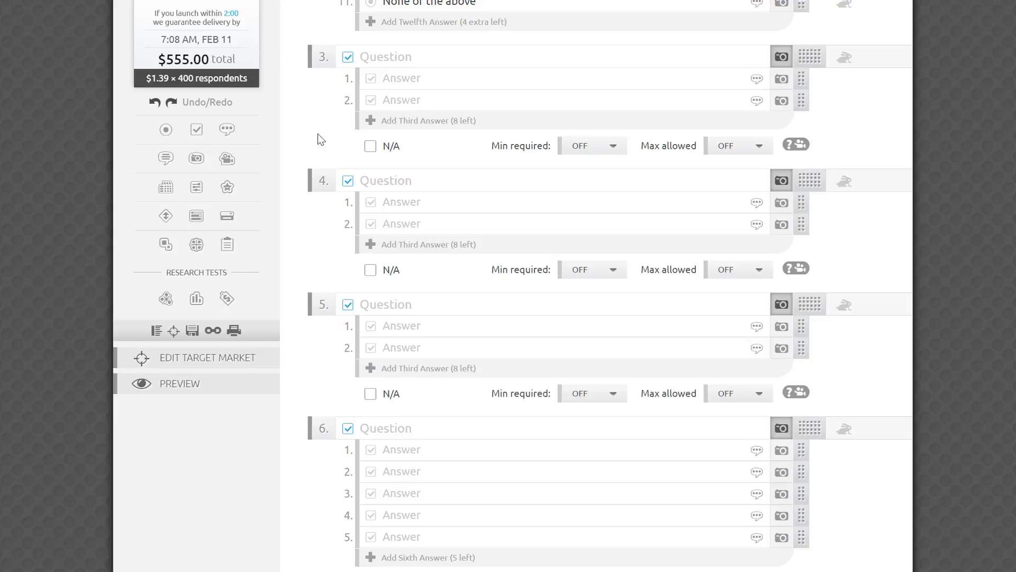
{"action": "mouse_move", "coordinate": [255, 120]}
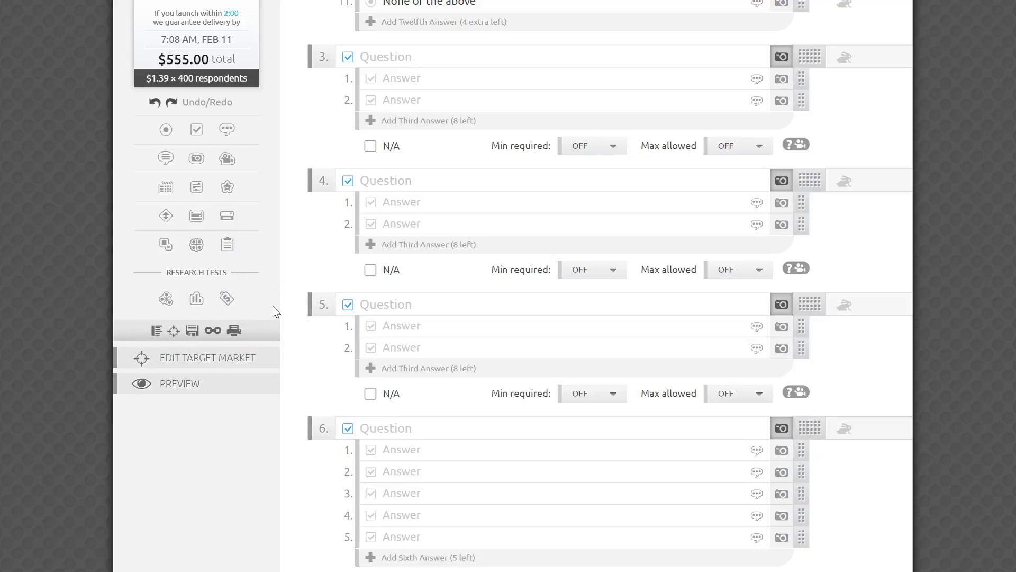
{"action": "mouse_move", "coordinate": [139, 89]}
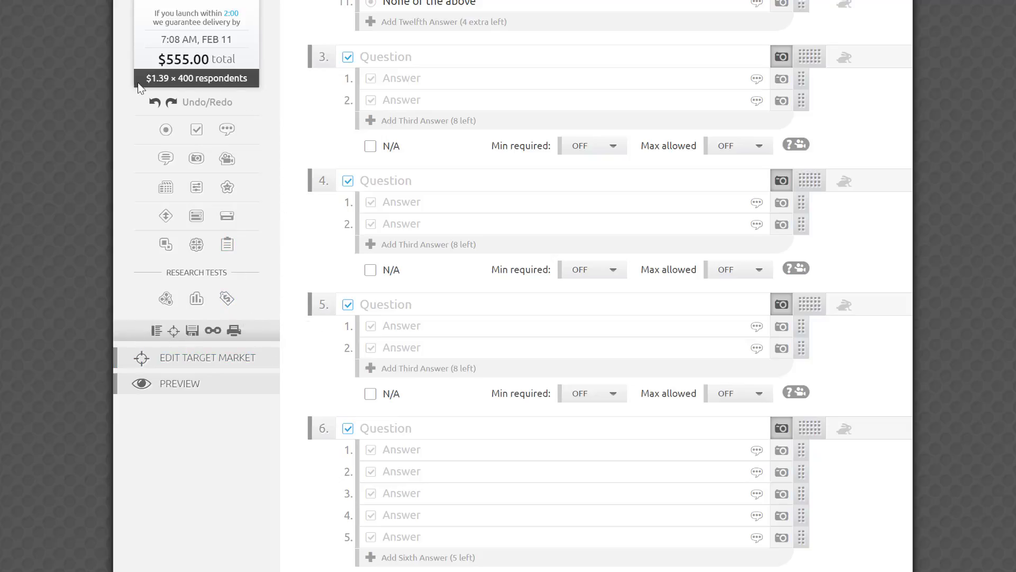
{"action": "mouse_move", "coordinate": [153, 102]}
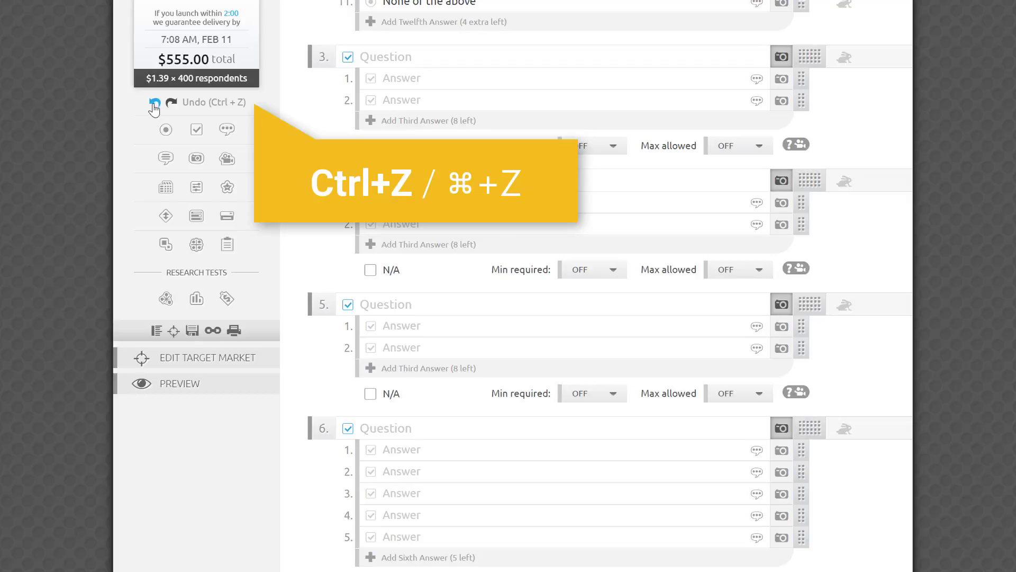
{"action": "left_click", "coordinate": [154, 103]}
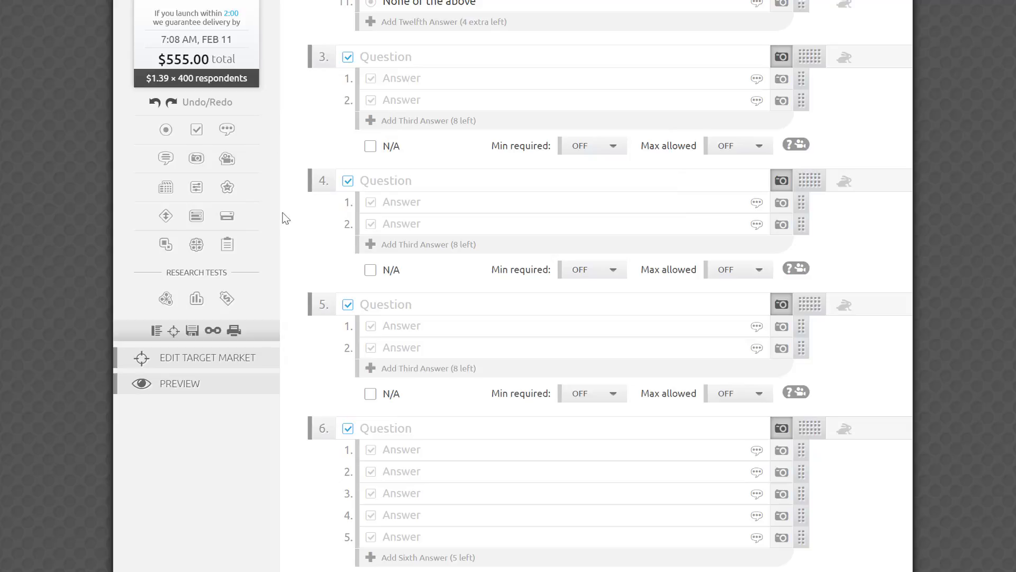
{"action": "mouse_move", "coordinate": [285, 314]}
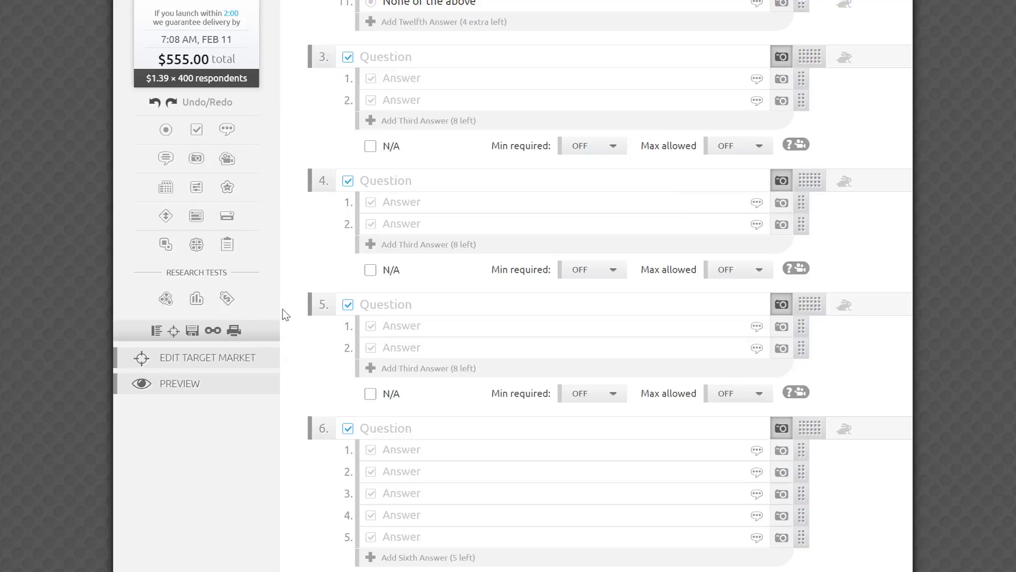
{"action": "mouse_move", "coordinate": [213, 331]}
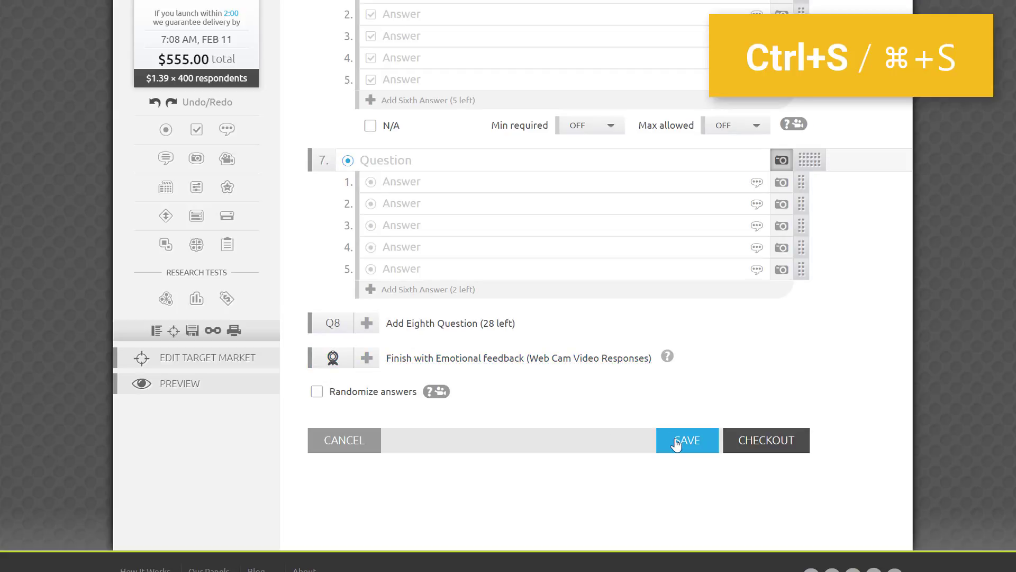
Save the survey draft with the Save button and Ctrl+S.
{"action": "left_click", "coordinate": [687, 440]}
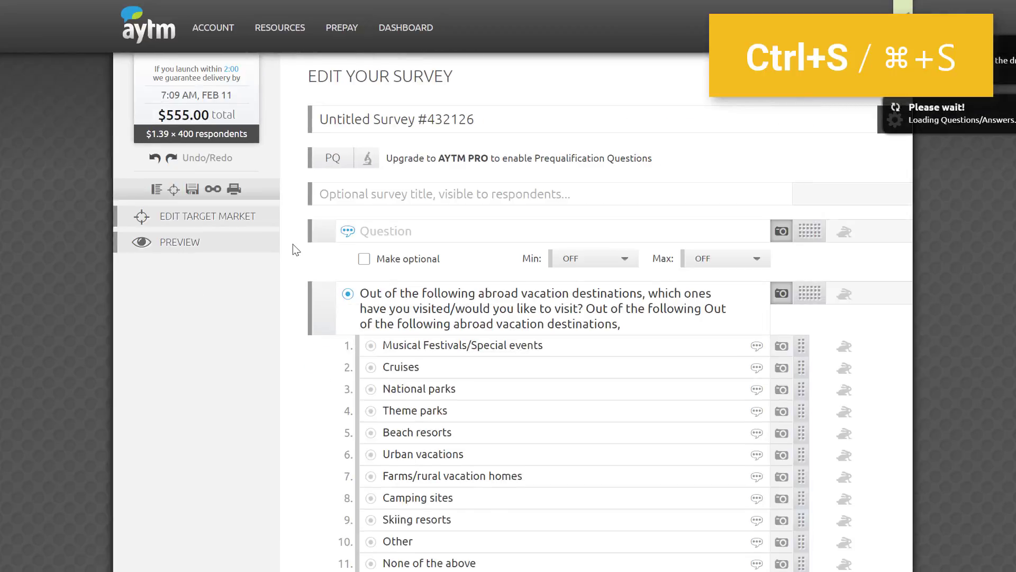
{"action": "key", "text": "ctrl+s"}
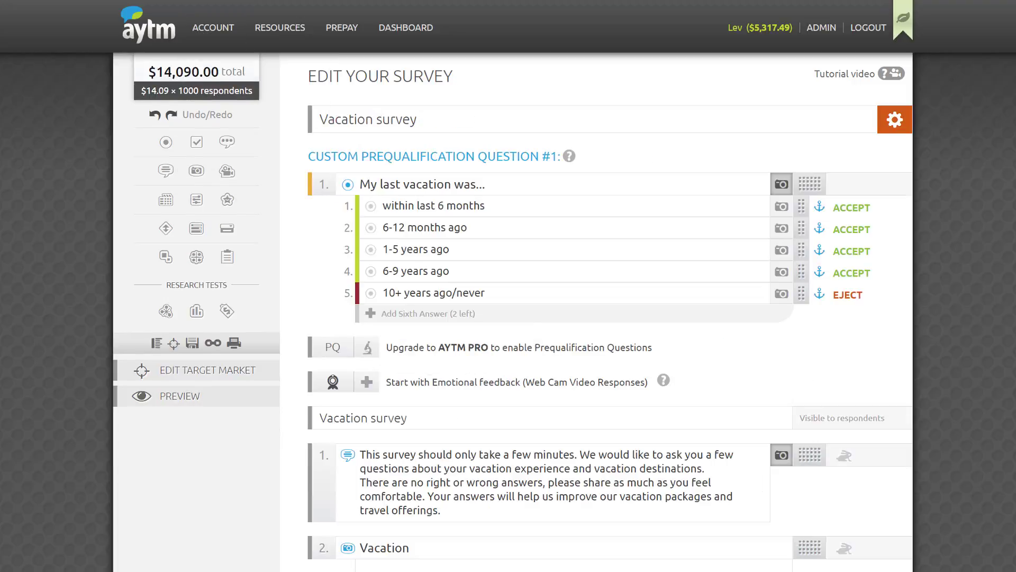
{"action": "scroll", "scroll_direction": "down", "scroll_amount": 3}
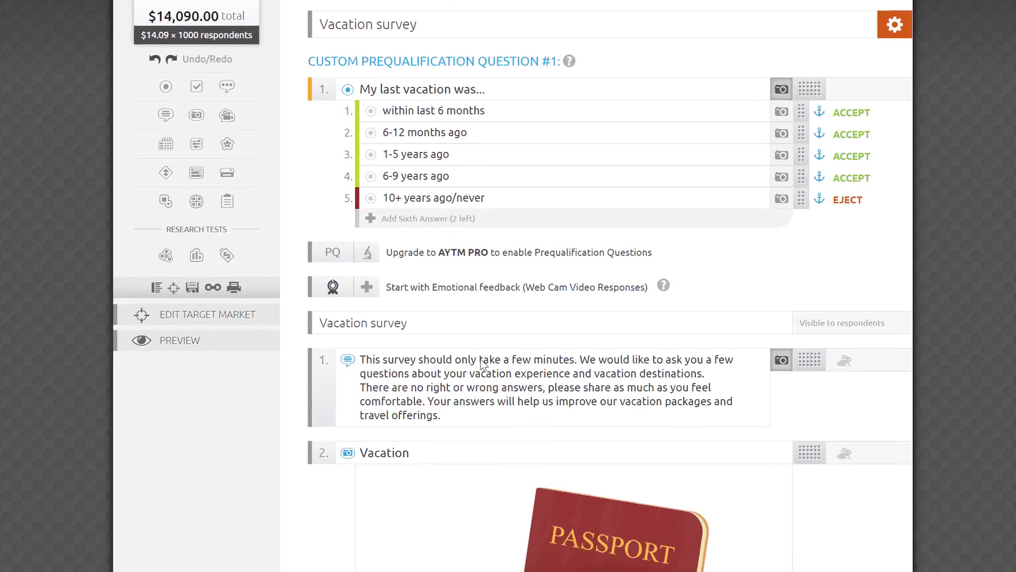
{"action": "scroll", "scroll_direction": "down", "scroll_amount": 3}
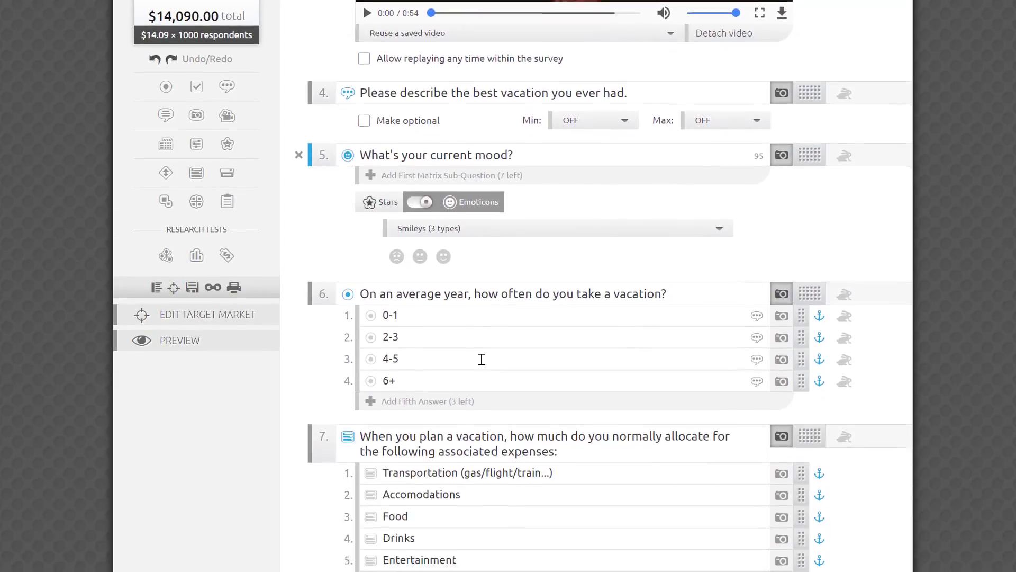
{"action": "scroll", "scroll_direction": "down", "scroll_amount": 3}
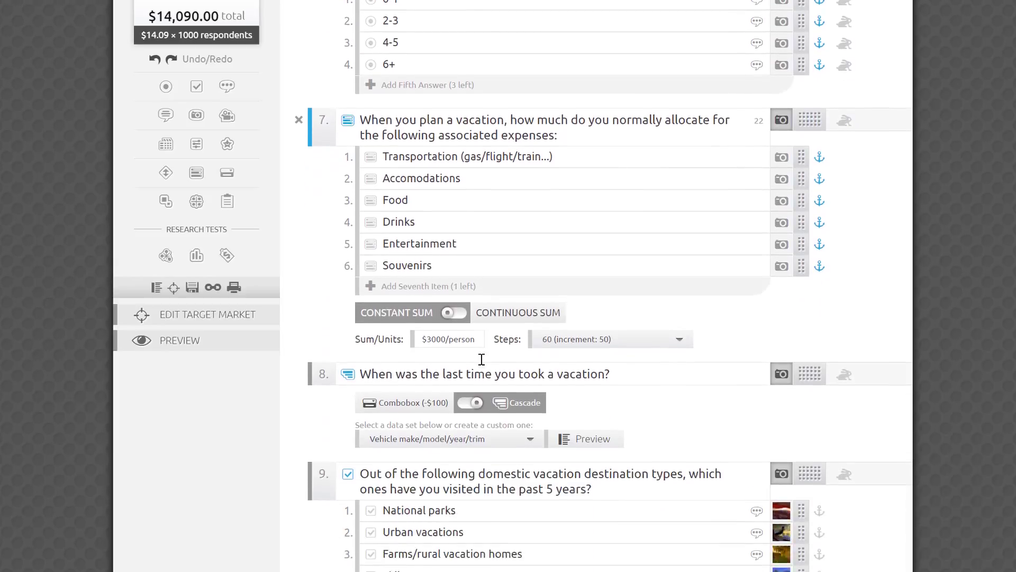
{"action": "scroll", "scroll_direction": "down", "scroll_amount": 3}
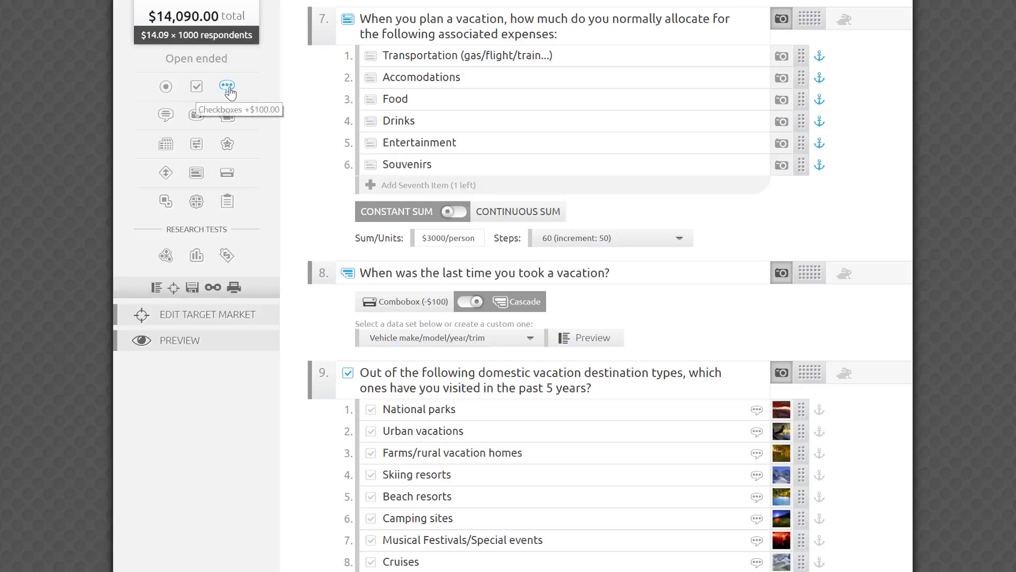
{"action": "mouse_move", "coordinate": [226, 86]}
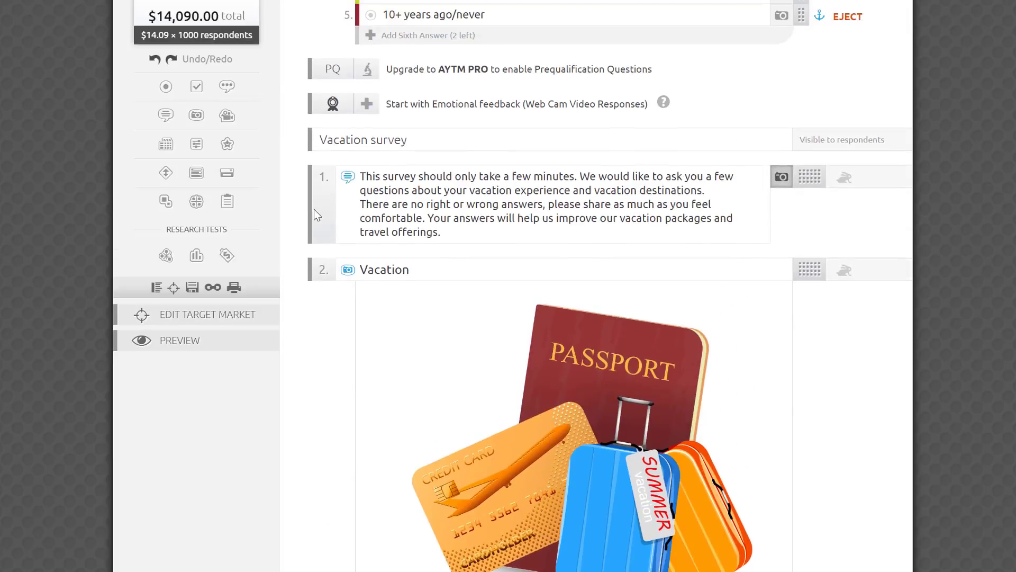
{"action": "scroll", "scroll_direction": "down", "scroll_amount": 3}
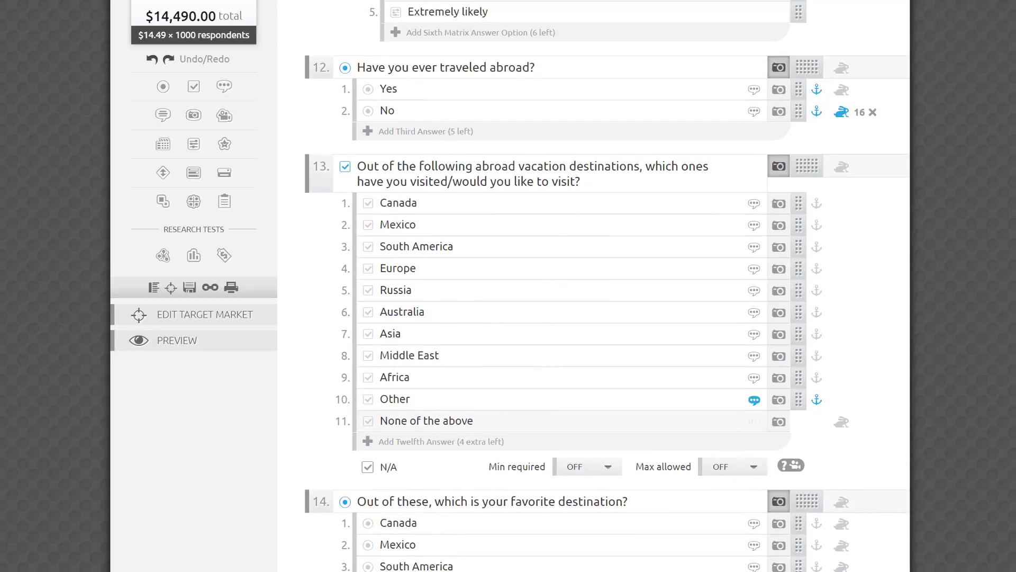
{"action": "scroll", "scroll_direction": "down", "scroll_amount": 3}
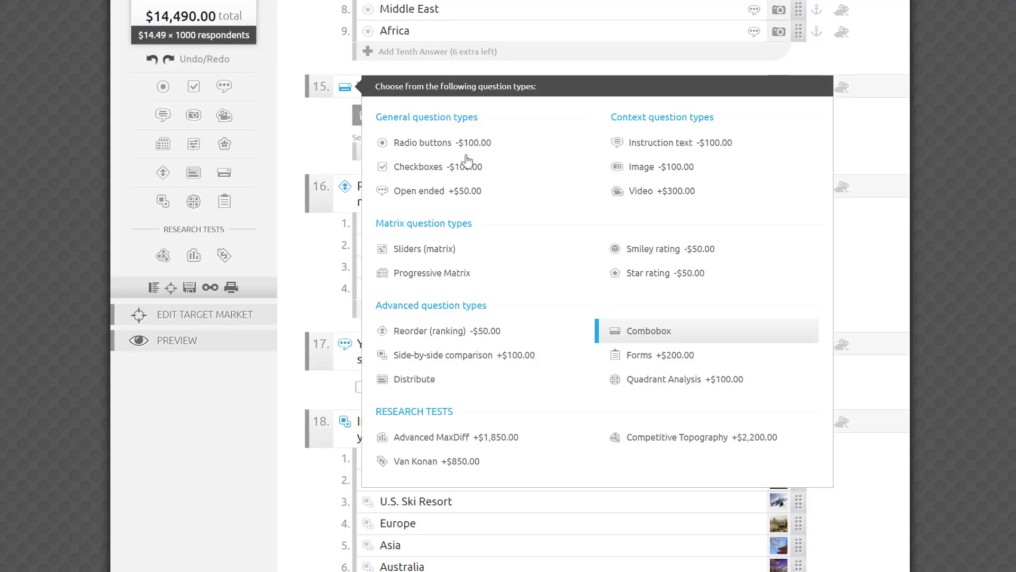
{"action": "mouse_move", "coordinate": [692, 115]}
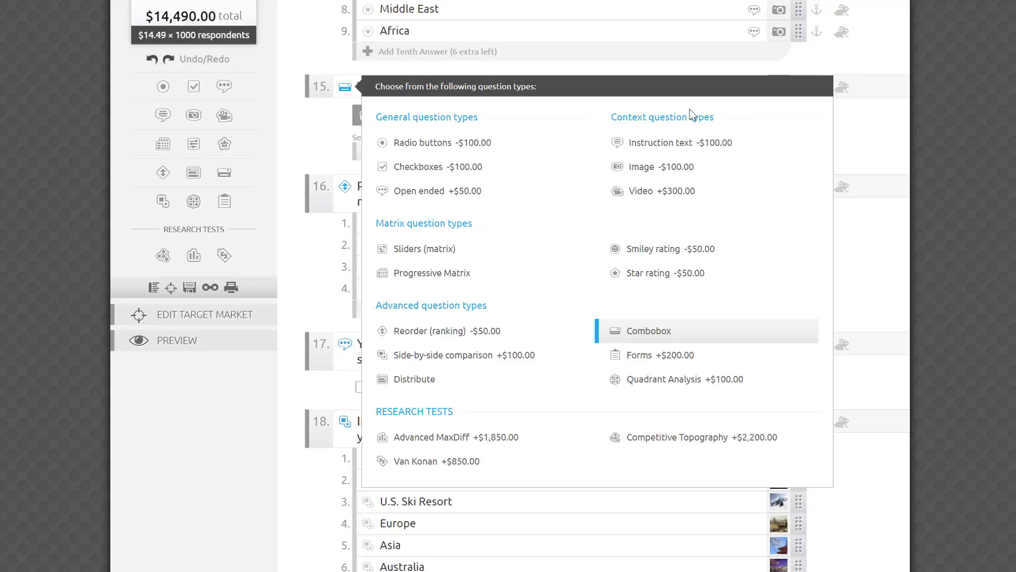
{"action": "mouse_move", "coordinate": [693, 143]}
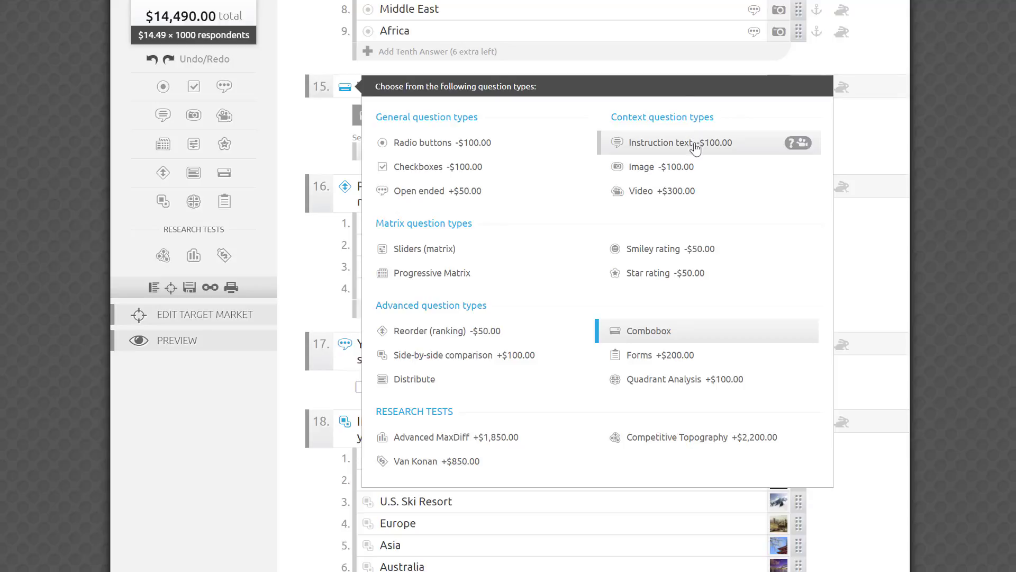
{"action": "mouse_move", "coordinate": [767, 138]}
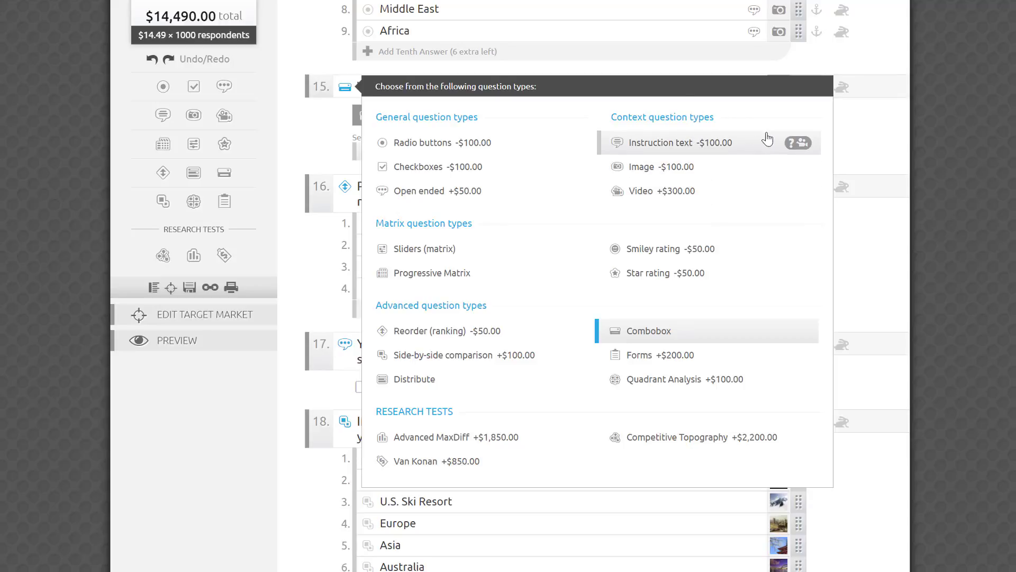
Close question 15's type list without changes and scroll through the survey.
{"action": "left_click", "coordinate": [647, 329]}
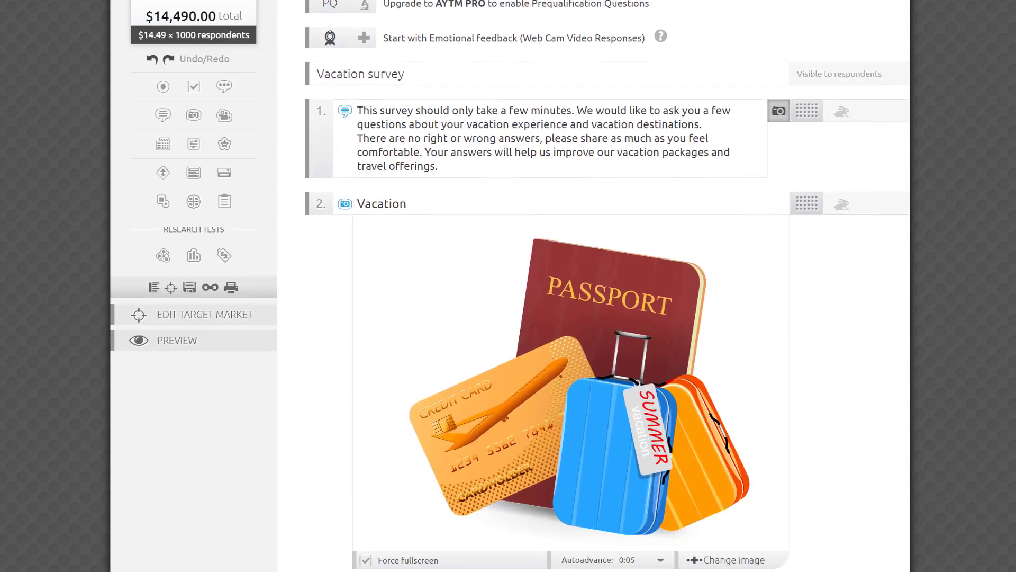
{"action": "scroll", "scroll_direction": "down", "scroll_amount": 3}
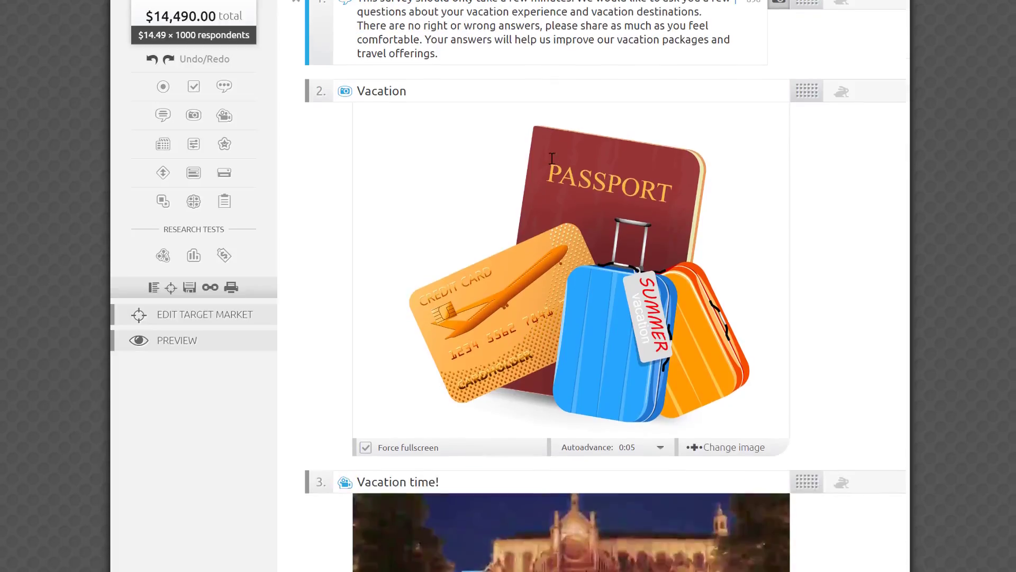
{"action": "scroll", "scroll_direction": "down", "scroll_amount": 3}
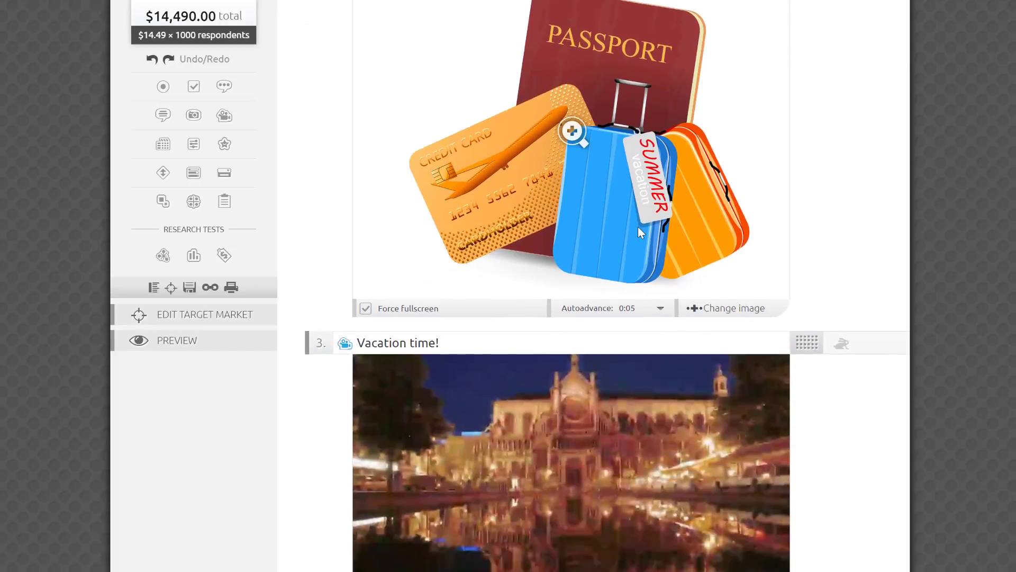
{"action": "scroll", "scroll_direction": "down", "scroll_amount": 3}
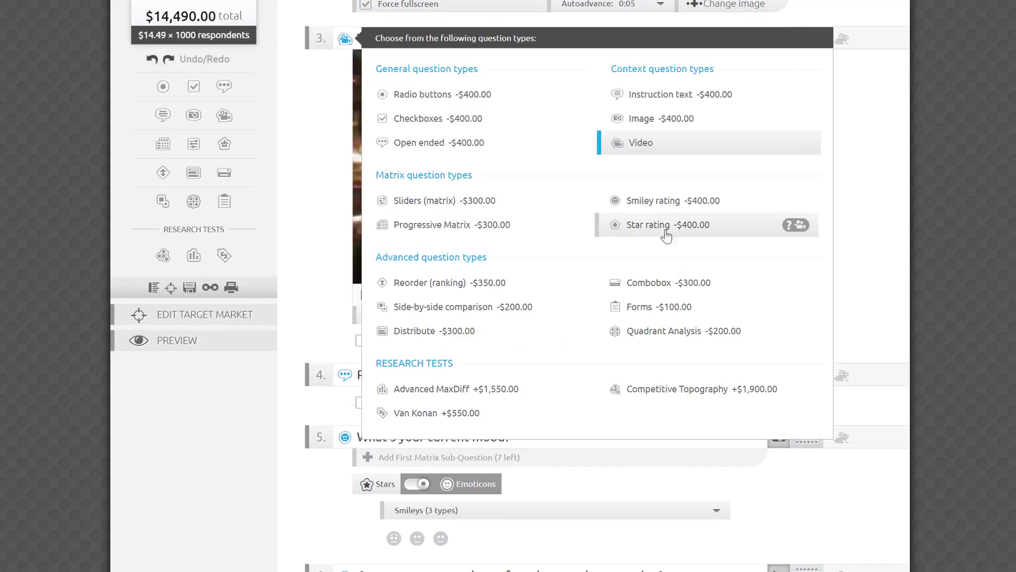
{"action": "mouse_move", "coordinate": [419, 201]}
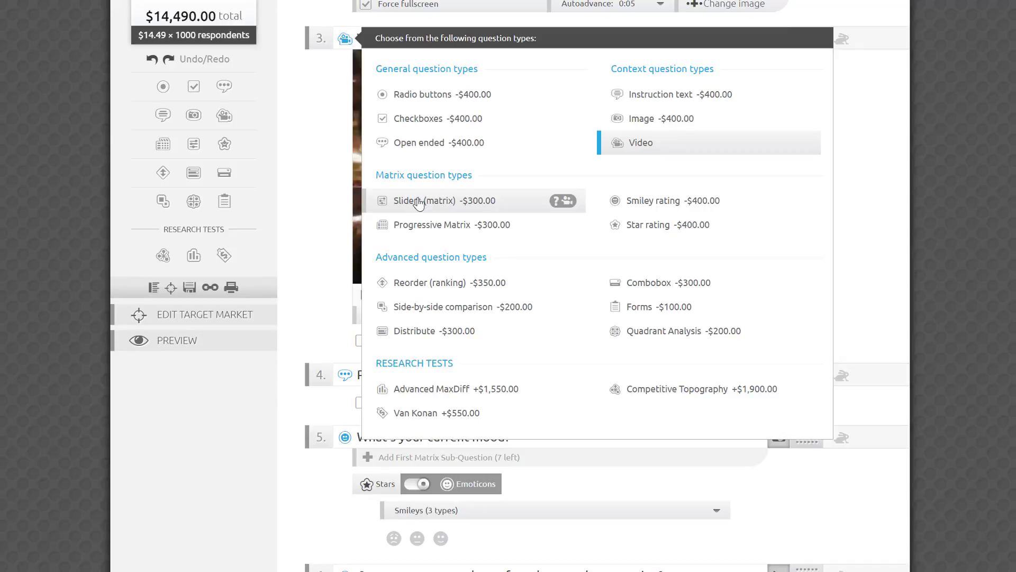
{"action": "mouse_move", "coordinate": [627, 259]}
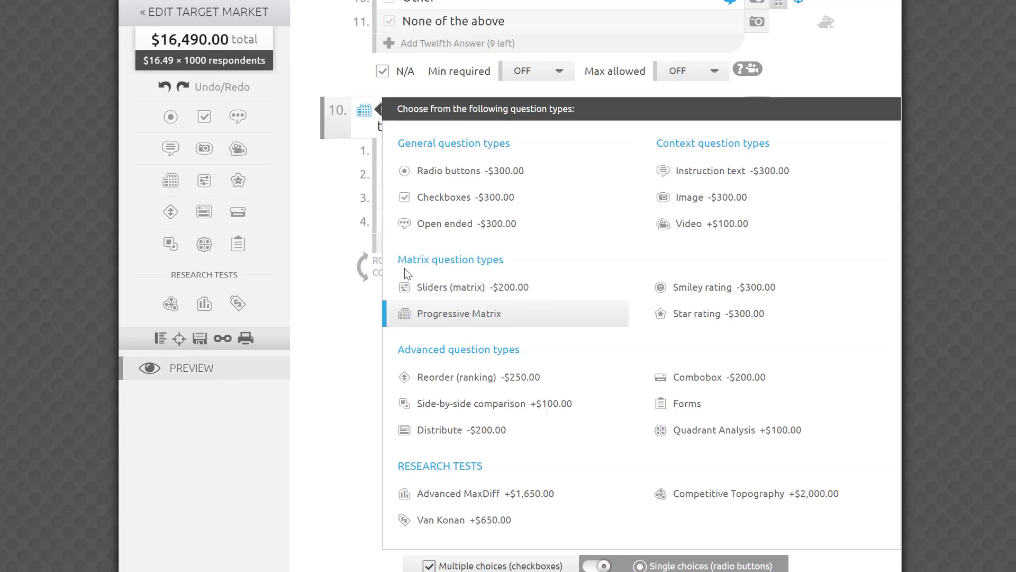
{"action": "left_click", "coordinate": [460, 313]}
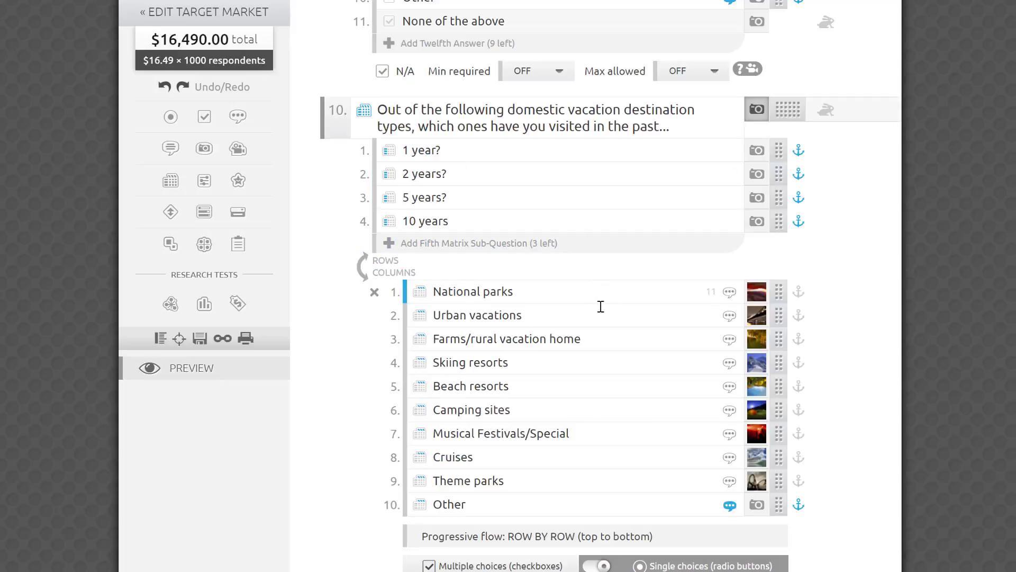
{"action": "scroll", "scroll_direction": "down", "scroll_amount": 3}
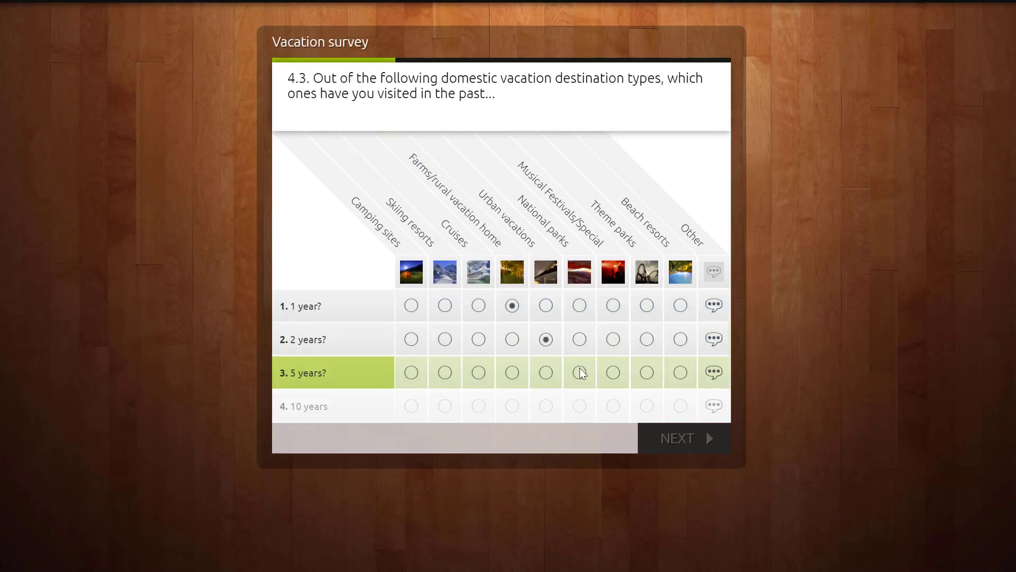
In the preview, mark a visited destination, rate National parks five stars, and continue.
{"action": "left_click", "coordinate": [677, 438]}
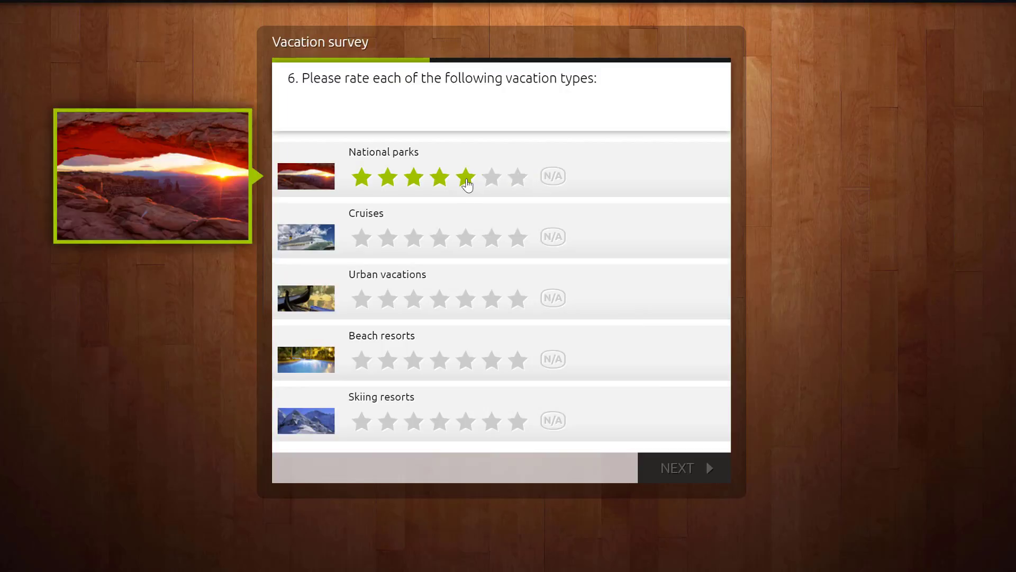
{"action": "left_click", "coordinate": [465, 360]}
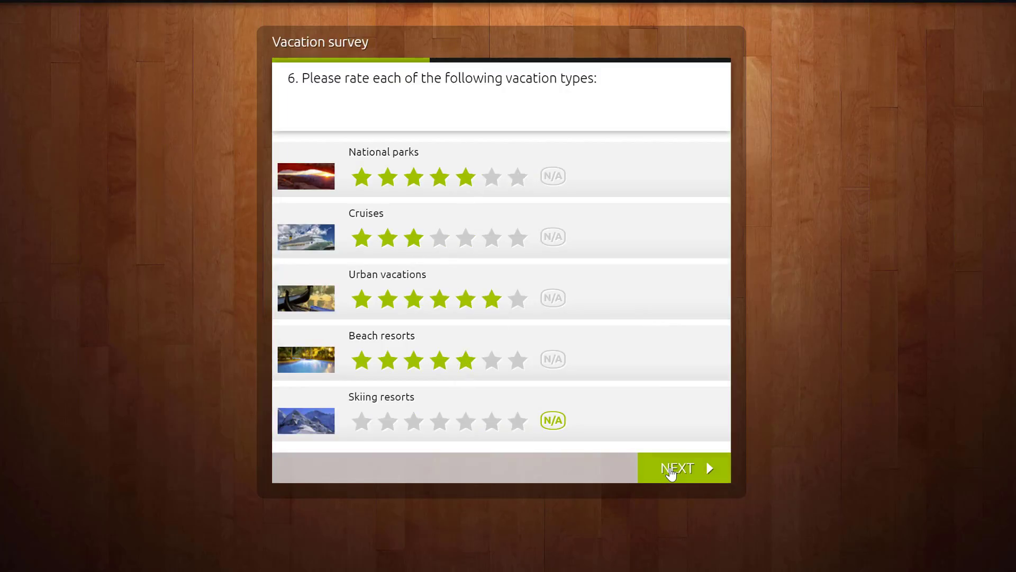
{"action": "left_click", "coordinate": [677, 468]}
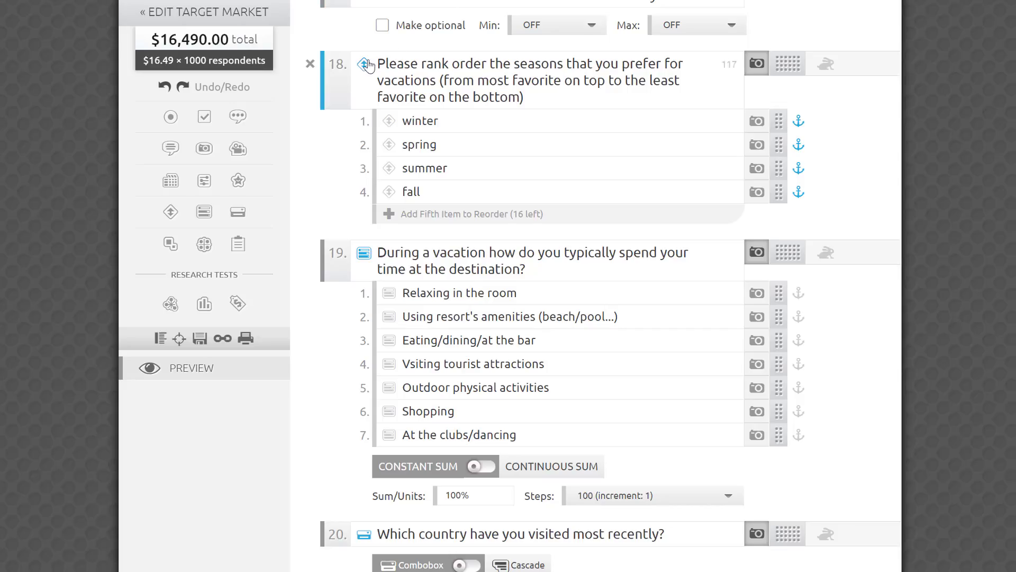
Check question 18's type choices unchanged, then submit the seasons ranking in preview.
{"action": "left_click", "coordinate": [365, 64]}
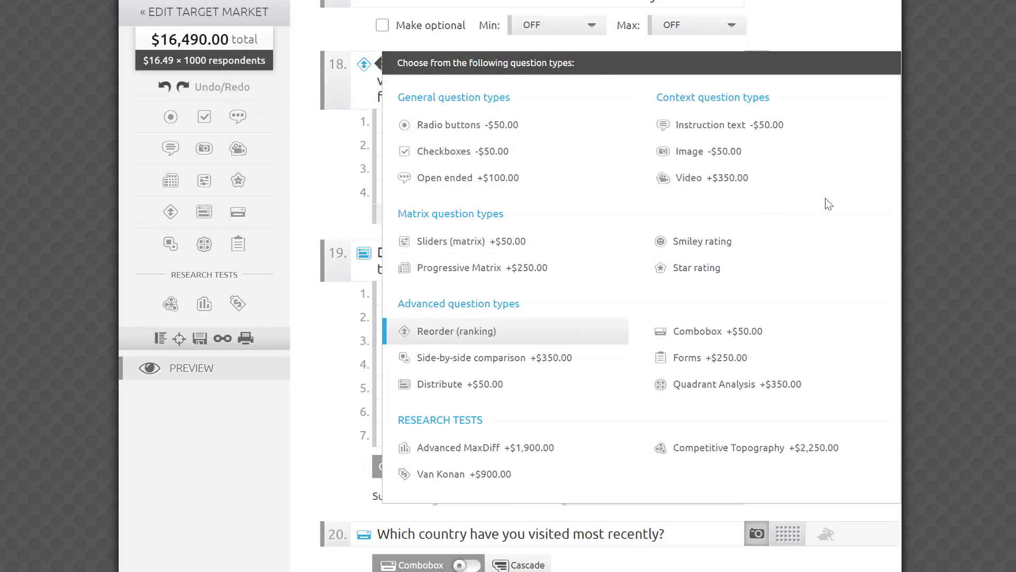
{"action": "left_click", "coordinate": [457, 330]}
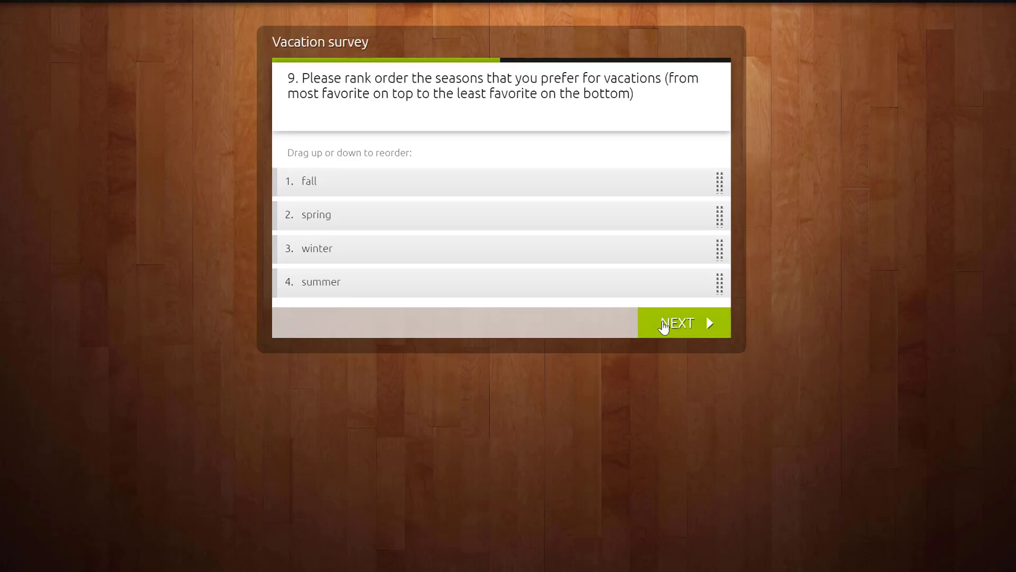
{"action": "left_click", "coordinate": [682, 323]}
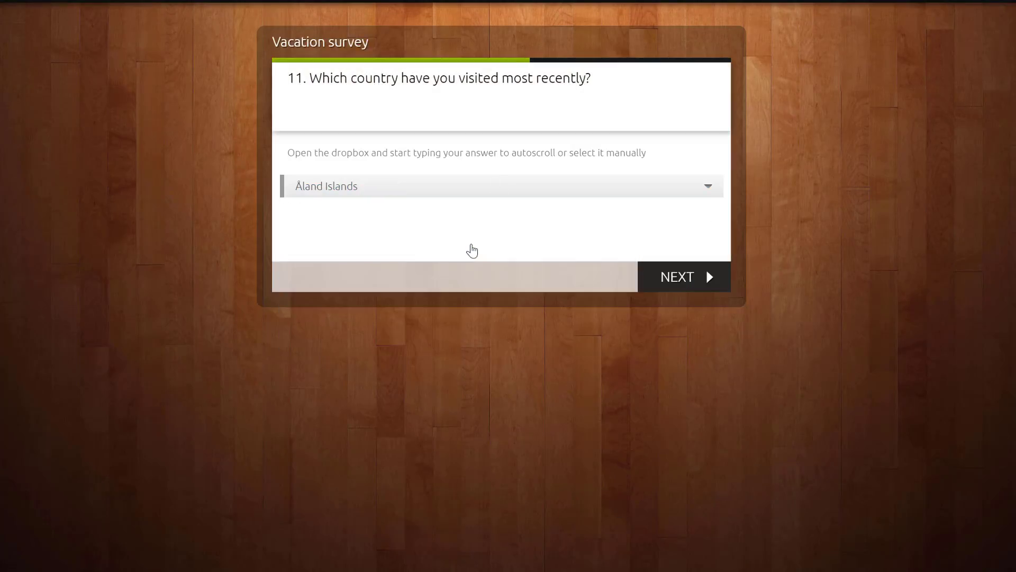
Choose United States and a state as the most recently visited country.
{"action": "left_click", "coordinate": [683, 277]}
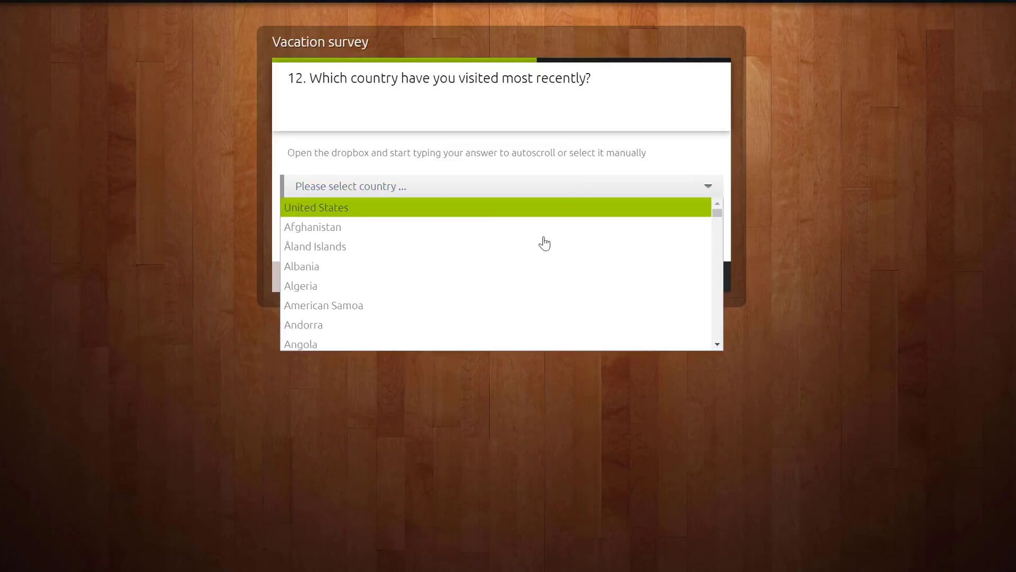
{"action": "left_click", "coordinate": [317, 207]}
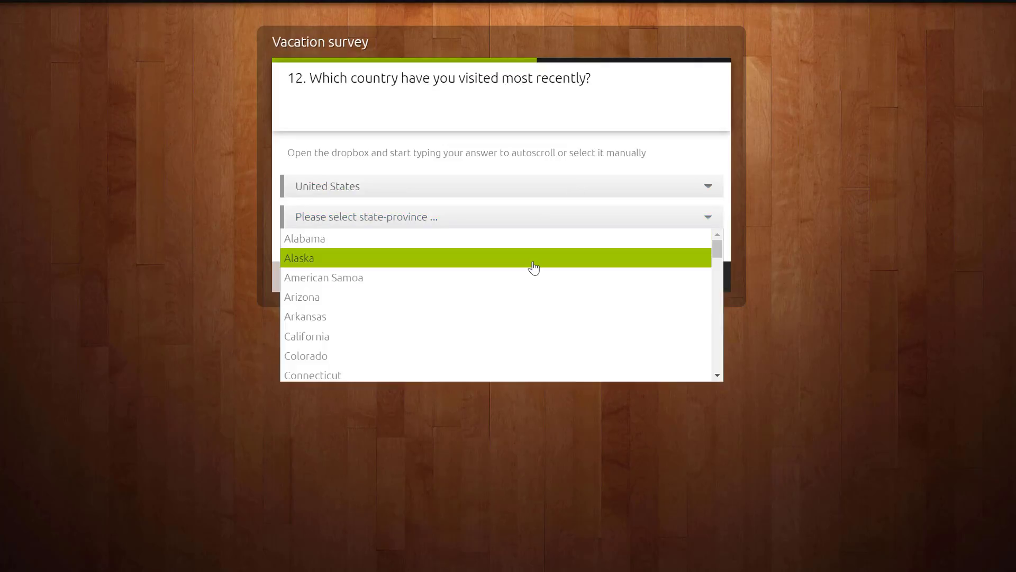
{"action": "left_click", "coordinate": [298, 257]}
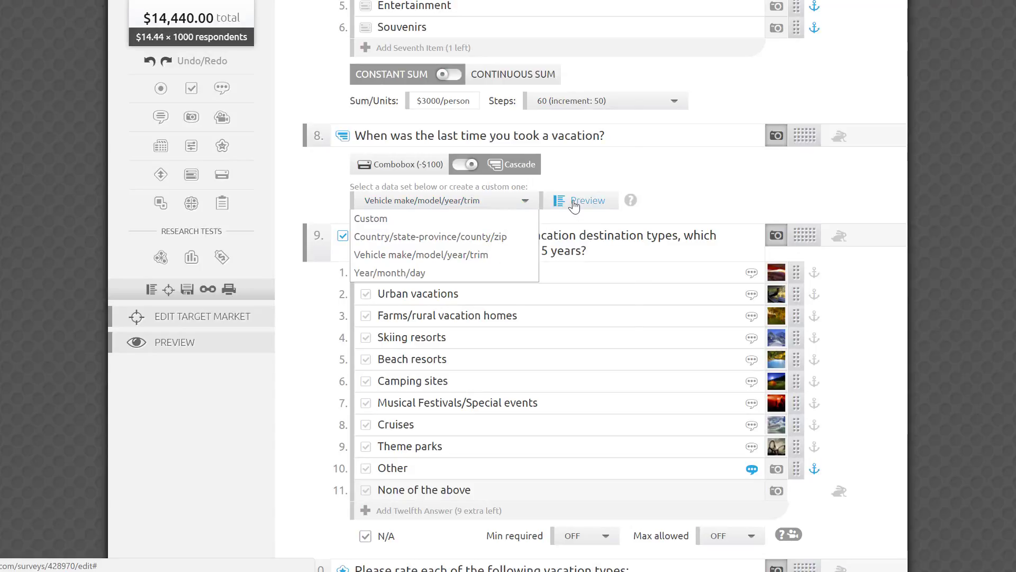
Preview the vehicle make/model/year/trim data set and expand its Abarth branch.
{"action": "left_click", "coordinate": [580, 200]}
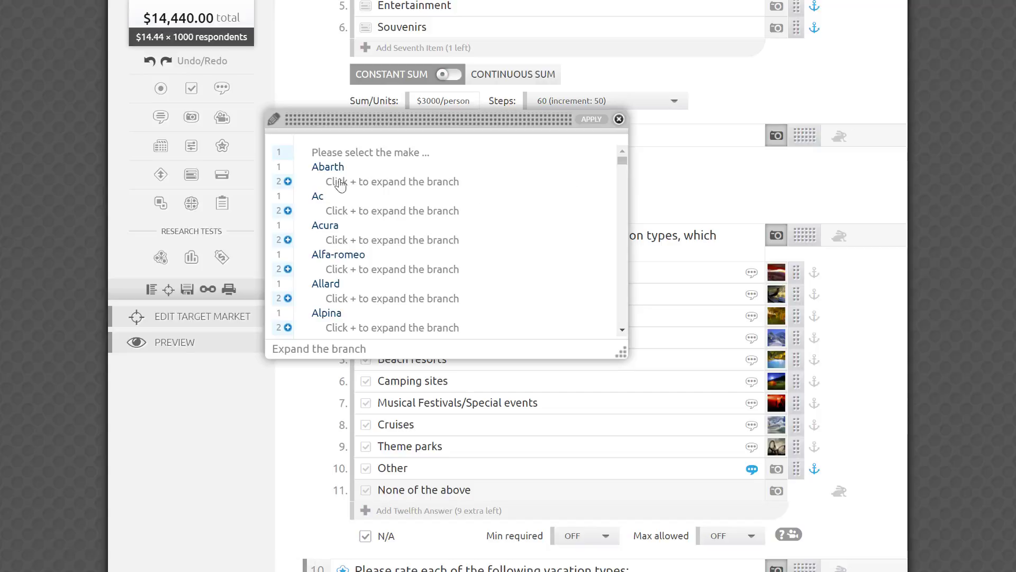
{"action": "left_click", "coordinate": [289, 181]}
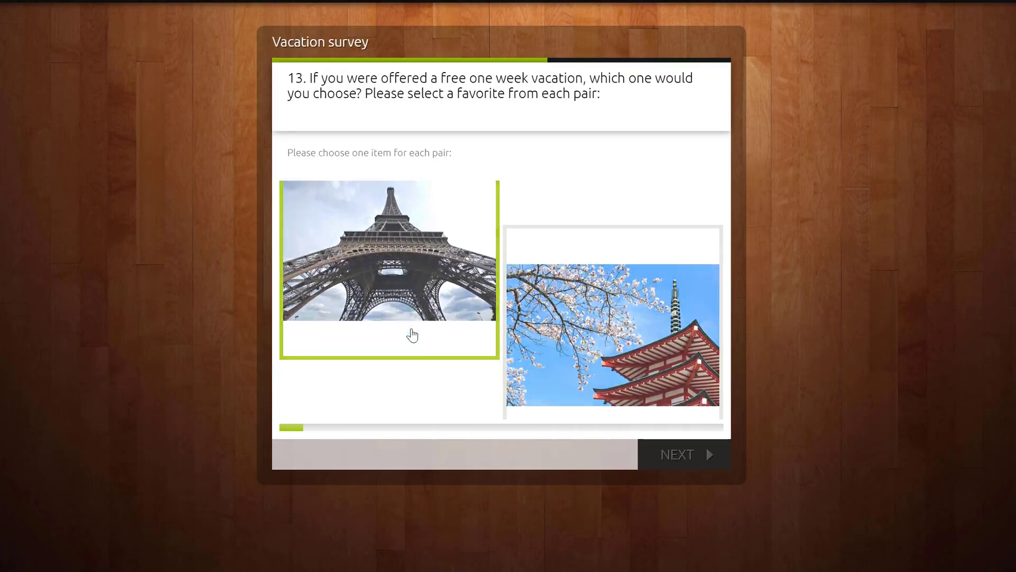
Pick the Eiffel Tower in the first image pair, then the snowy mountains.
{"action": "left_click", "coordinate": [389, 252]}
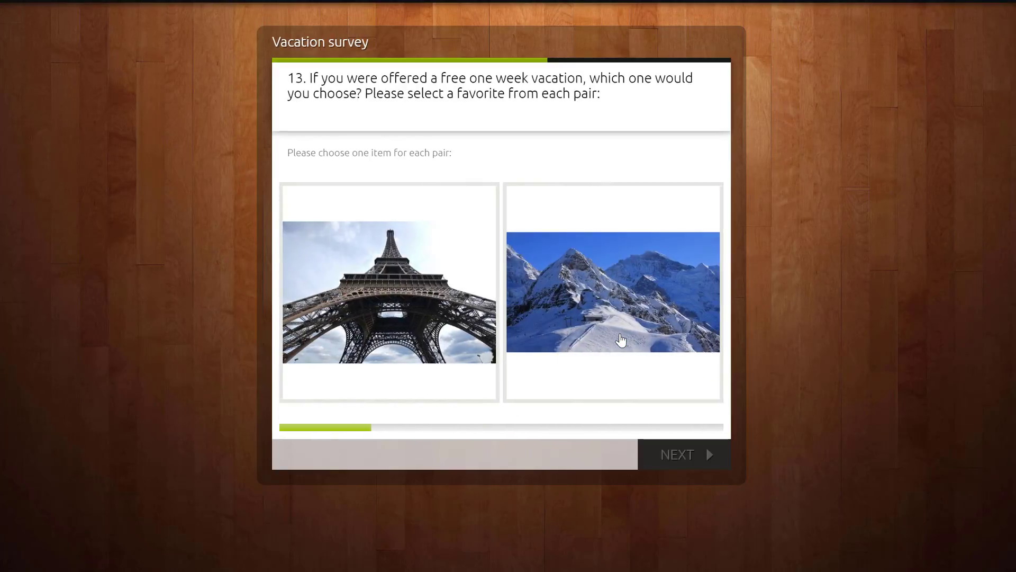
{"action": "left_click", "coordinate": [612, 292]}
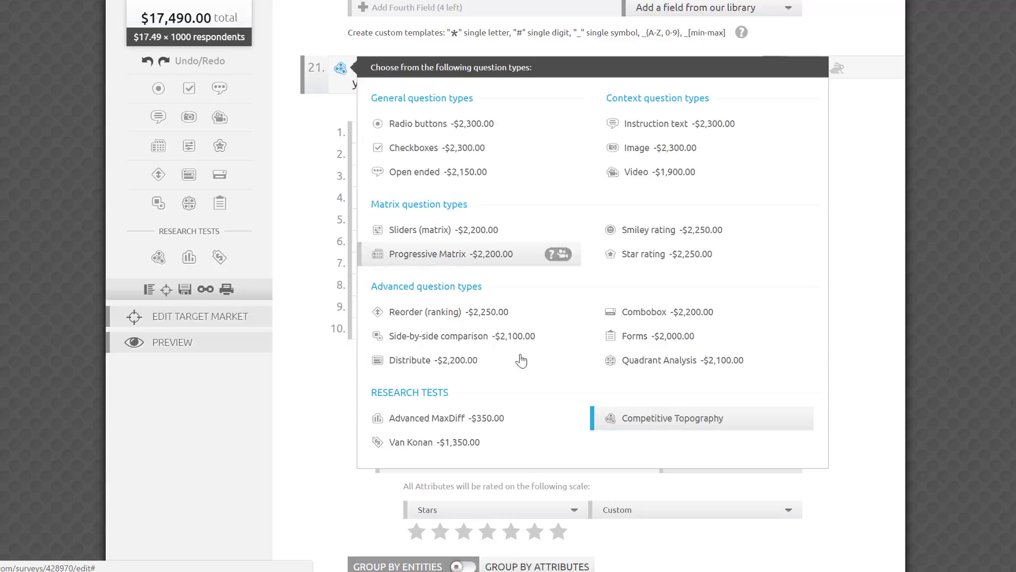
{"action": "mouse_move", "coordinate": [382, 405]}
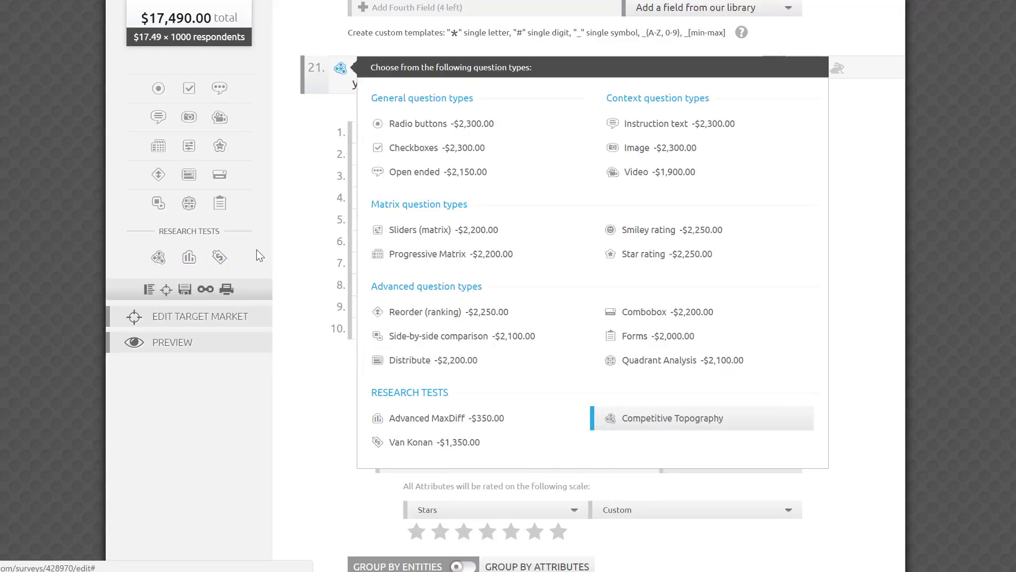
Close question 21's type list, keeping its ten destinations and four attributes.
{"action": "left_click", "coordinate": [673, 418]}
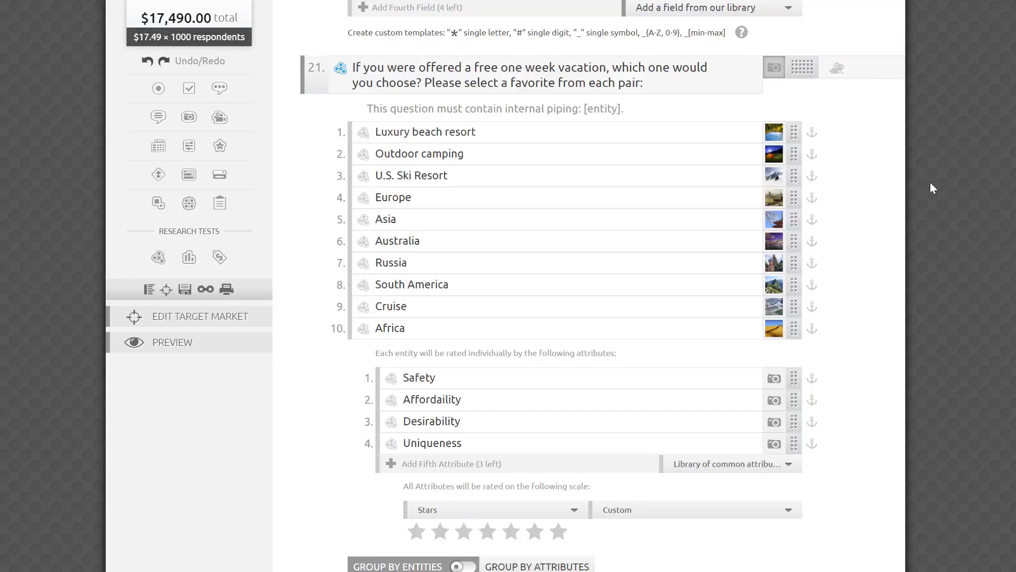
{"action": "mouse_move", "coordinate": [774, 132]}
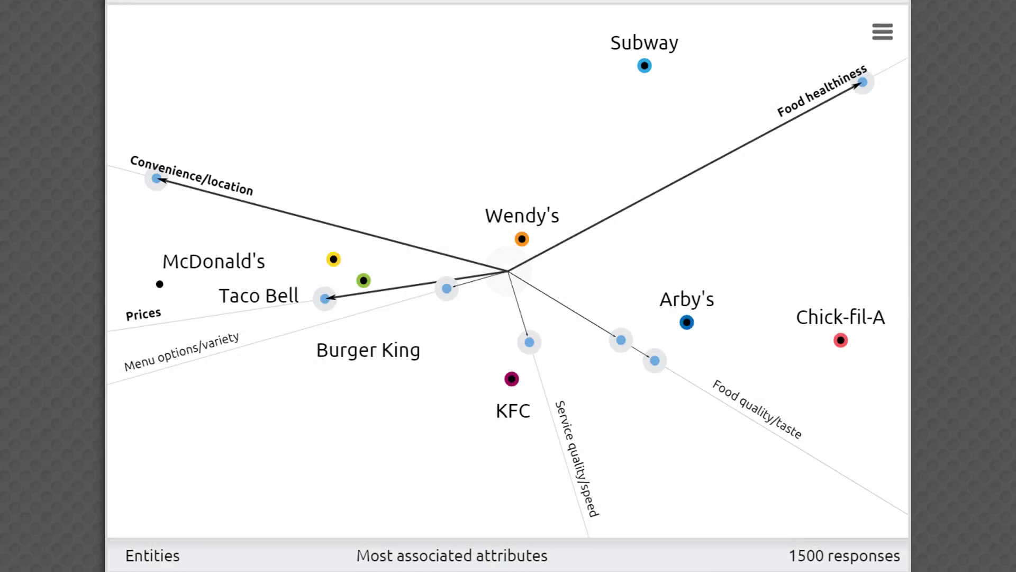
Browse the Competitive Topography and Van Konan sample reports, then return to question 23.
{"action": "left_click", "coordinate": [630, 47]}
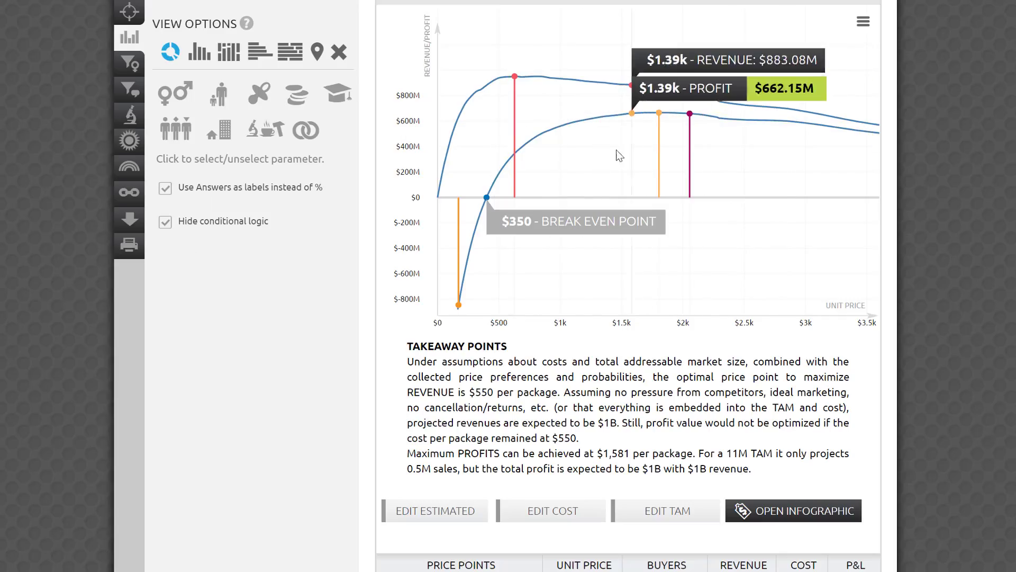
{"action": "scroll", "scroll_direction": "down", "scroll_amount": 3}
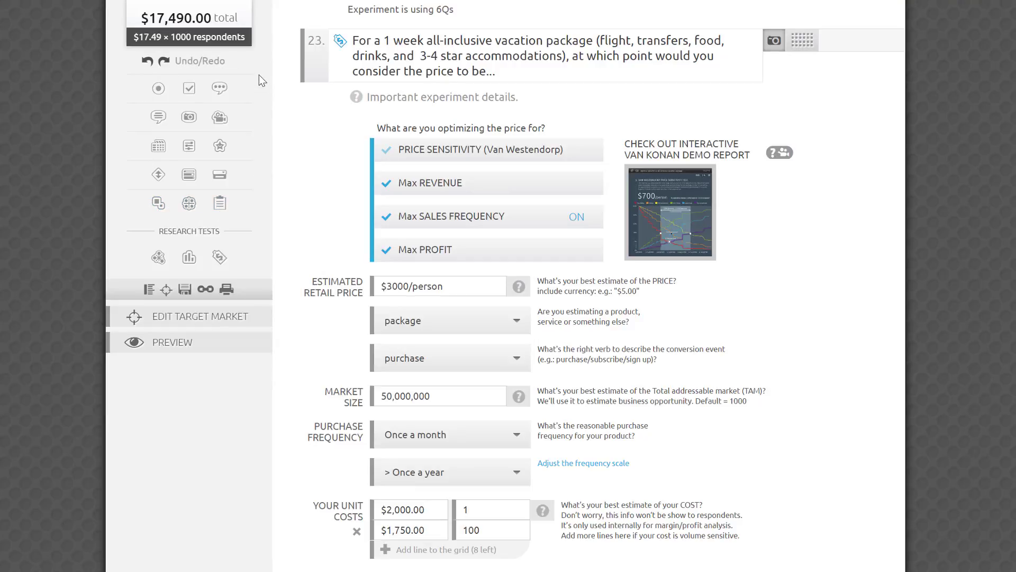
Bring up question 23's question type choices, currently set to Van Konan.
{"action": "left_click", "coordinate": [341, 43]}
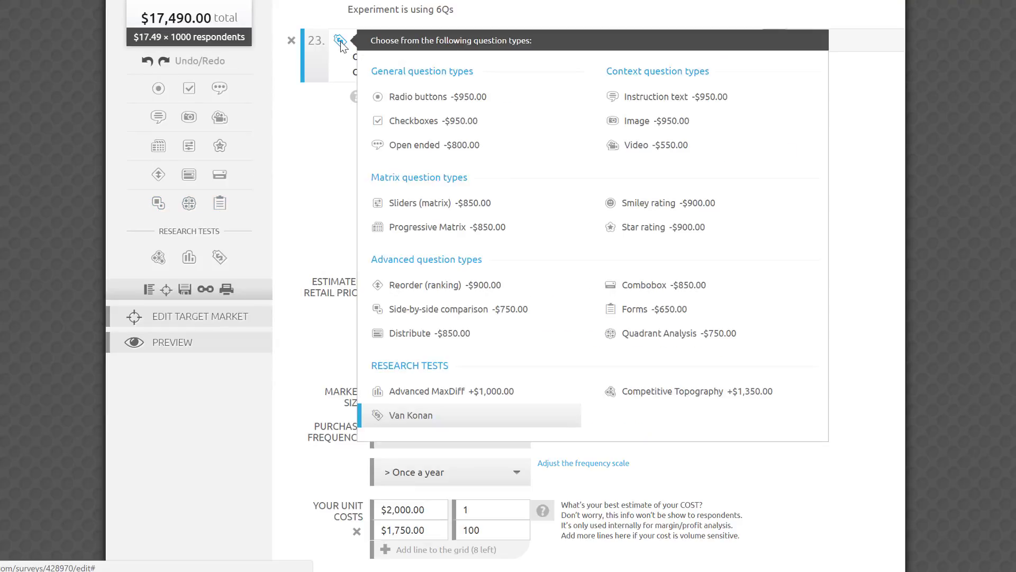
{"action": "mouse_move", "coordinate": [438, 145]}
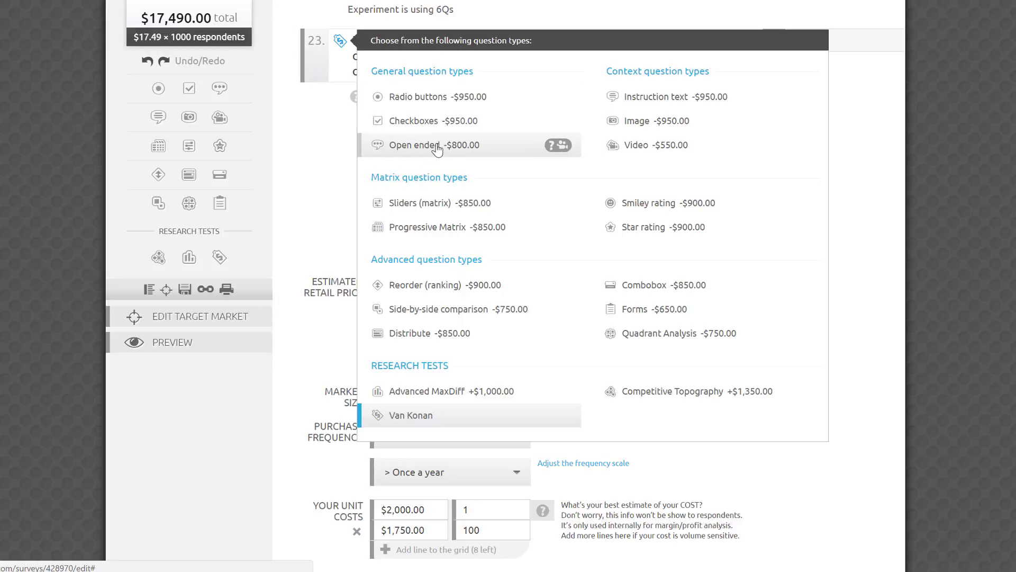
{"action": "mouse_move", "coordinate": [556, 203]}
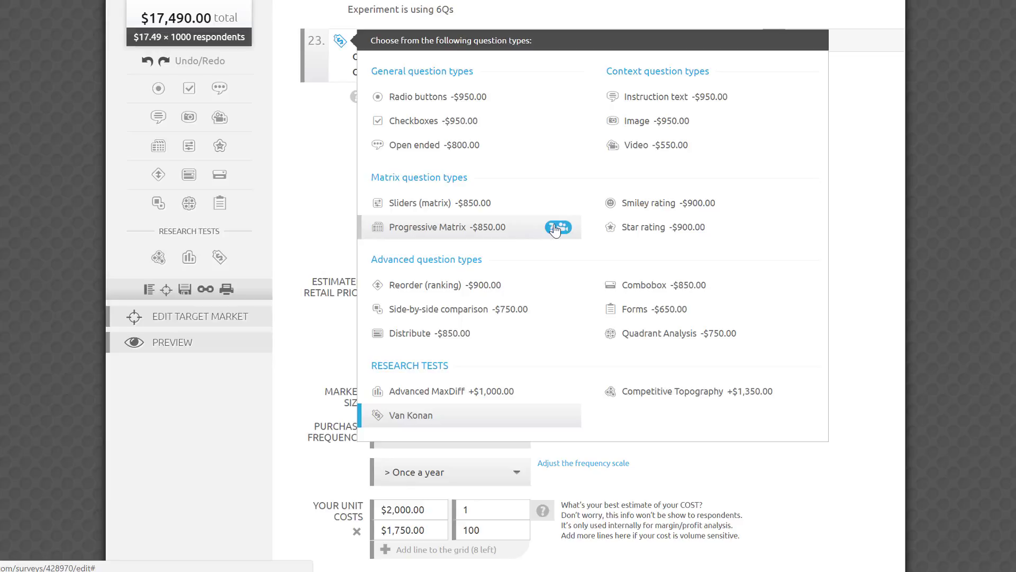
{"action": "mouse_move", "coordinate": [548, 344]}
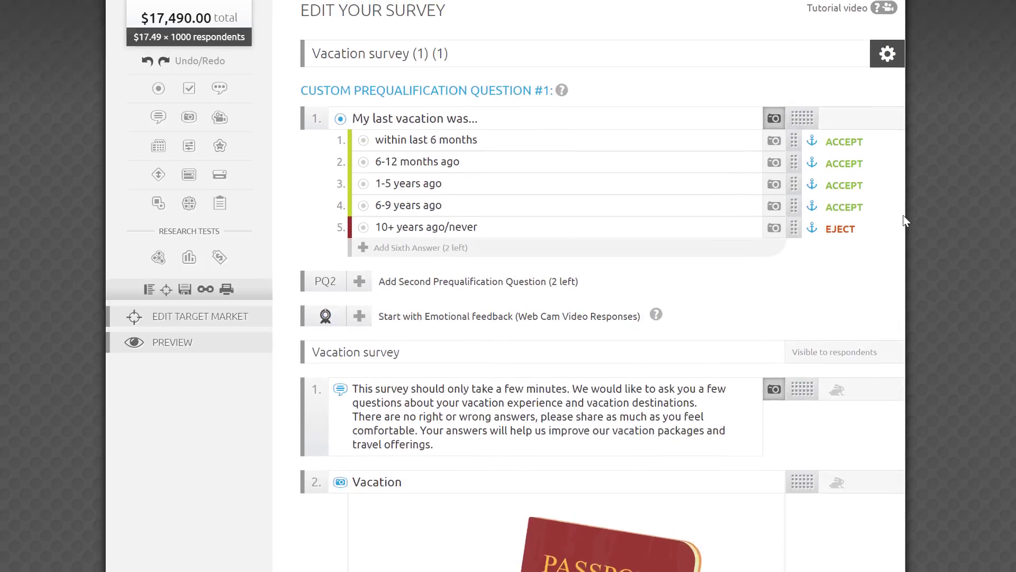
{"action": "left_click", "coordinate": [272, 29]}
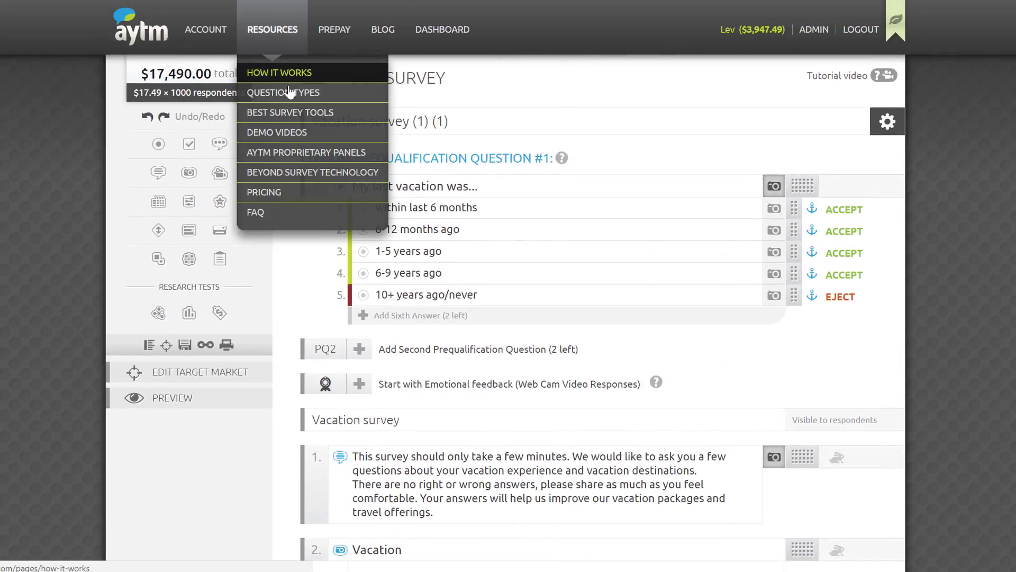
{"action": "mouse_move", "coordinate": [284, 92]}
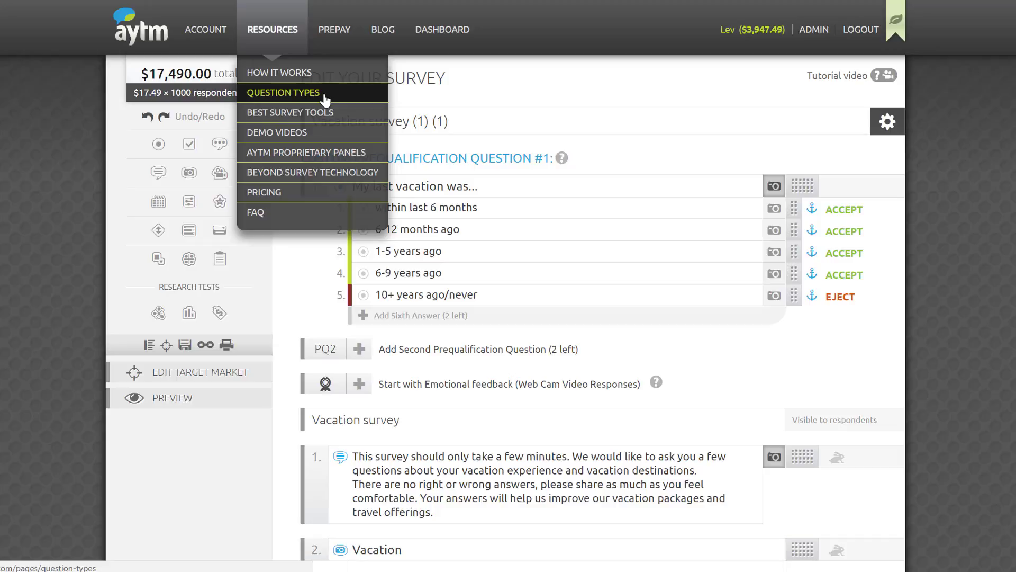
{"action": "mouse_move", "coordinate": [539, 73]}
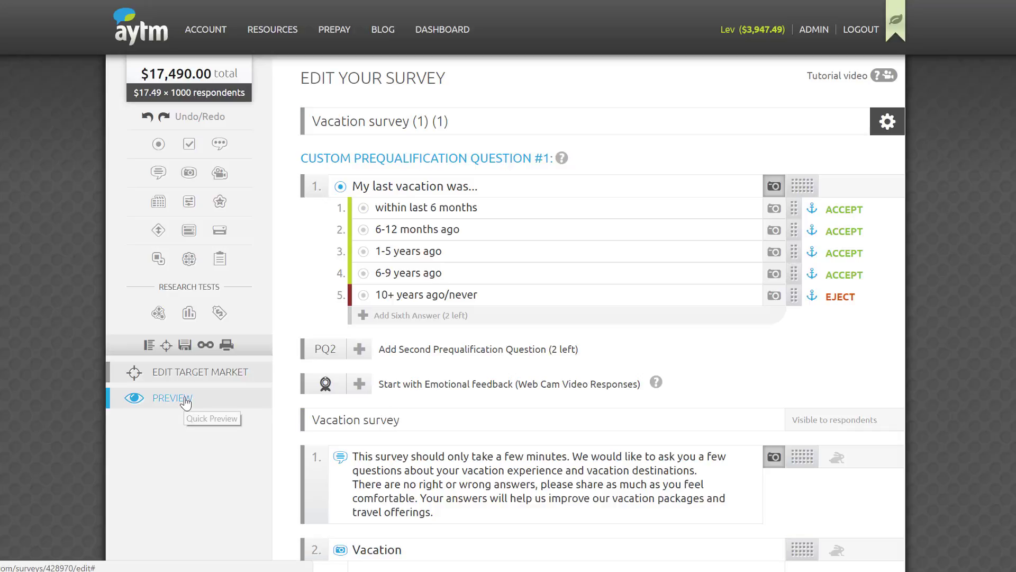
{"action": "mouse_move", "coordinate": [209, 400]}
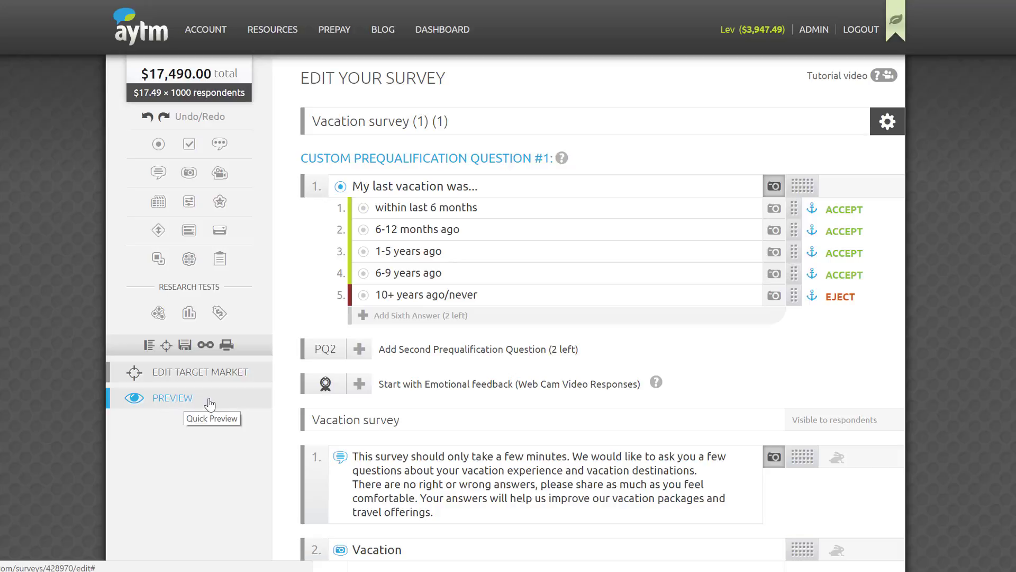
Preview the survey as a respondent and answer '6-12 months ago'.
{"action": "left_click", "coordinate": [172, 398]}
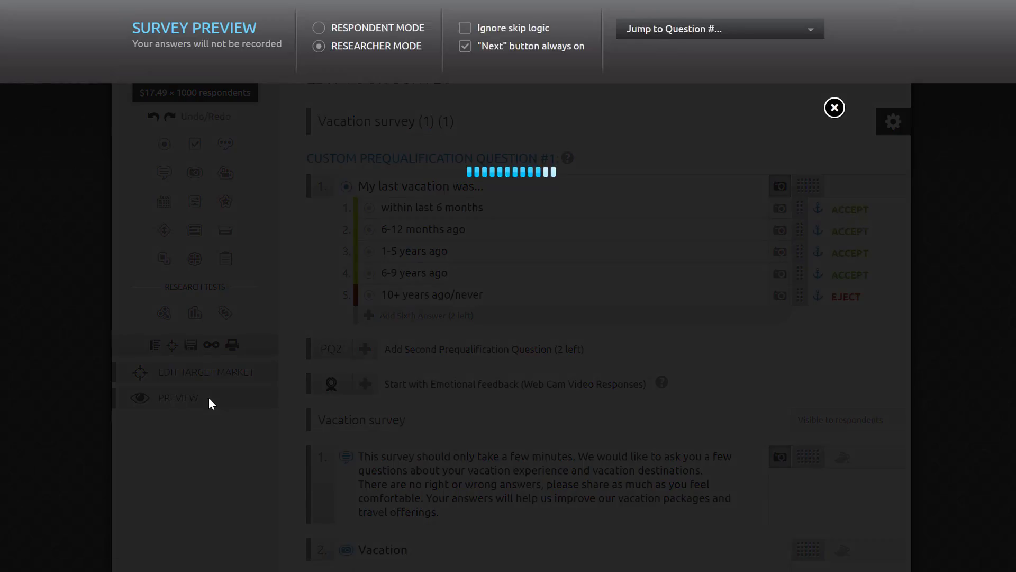
{"action": "left_click", "coordinate": [319, 28]}
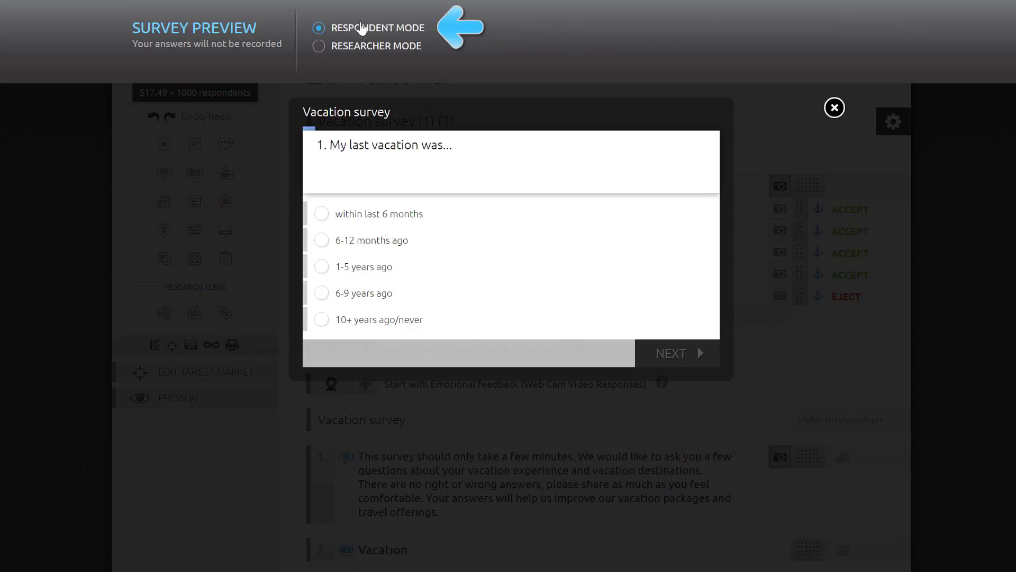
{"action": "mouse_move", "coordinate": [560, 240]}
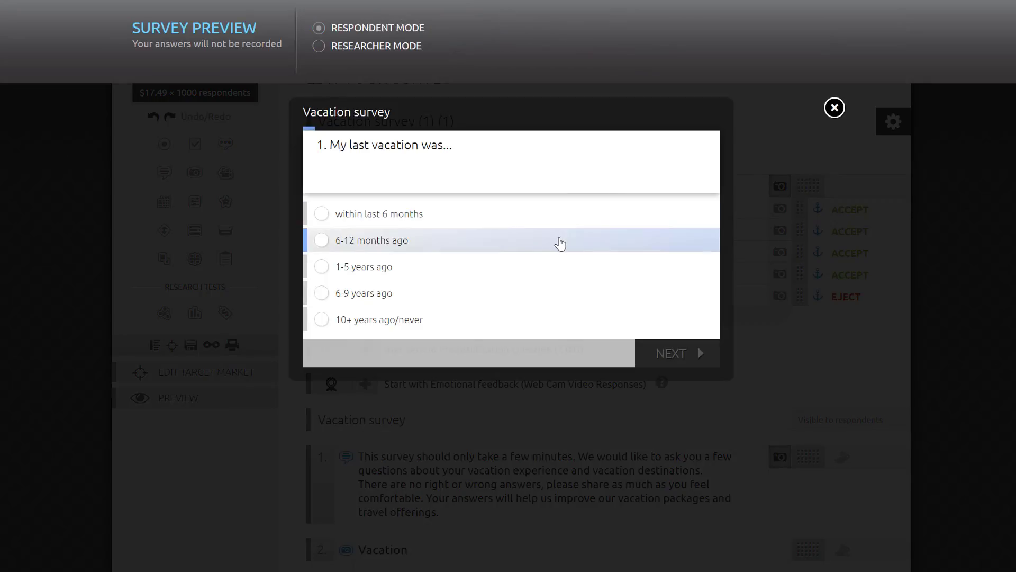
{"action": "left_click", "coordinate": [677, 352]}
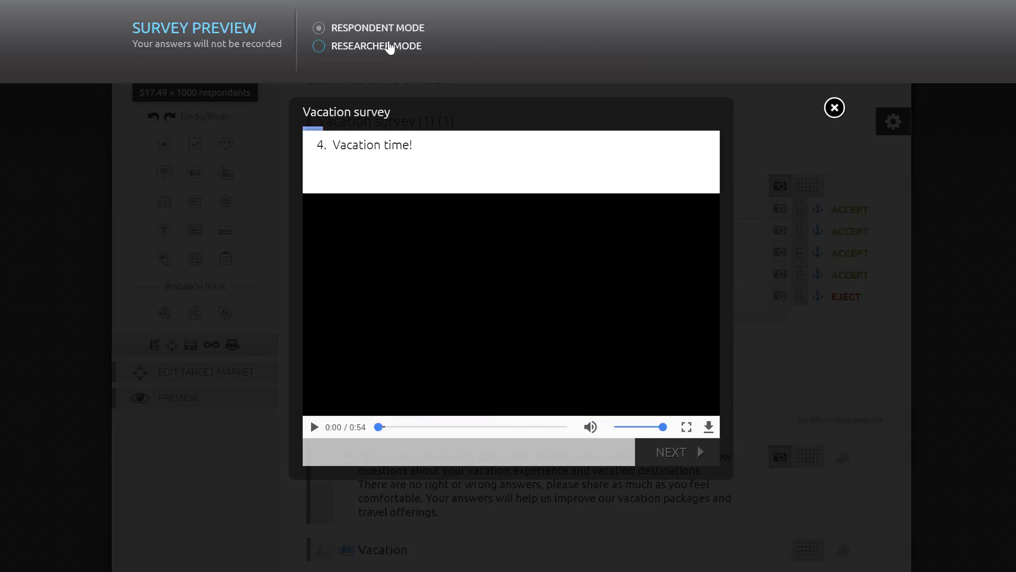
Switch to researcher mode, jump to the travelling-abroad question, then close the preview.
{"action": "left_click", "coordinate": [318, 46]}
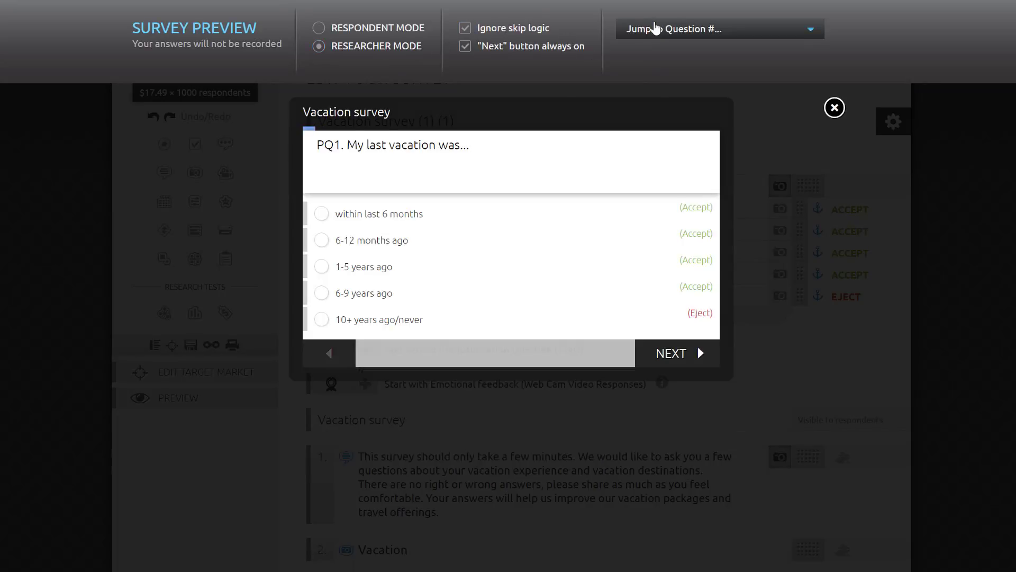
{"action": "left_click", "coordinate": [718, 28]}
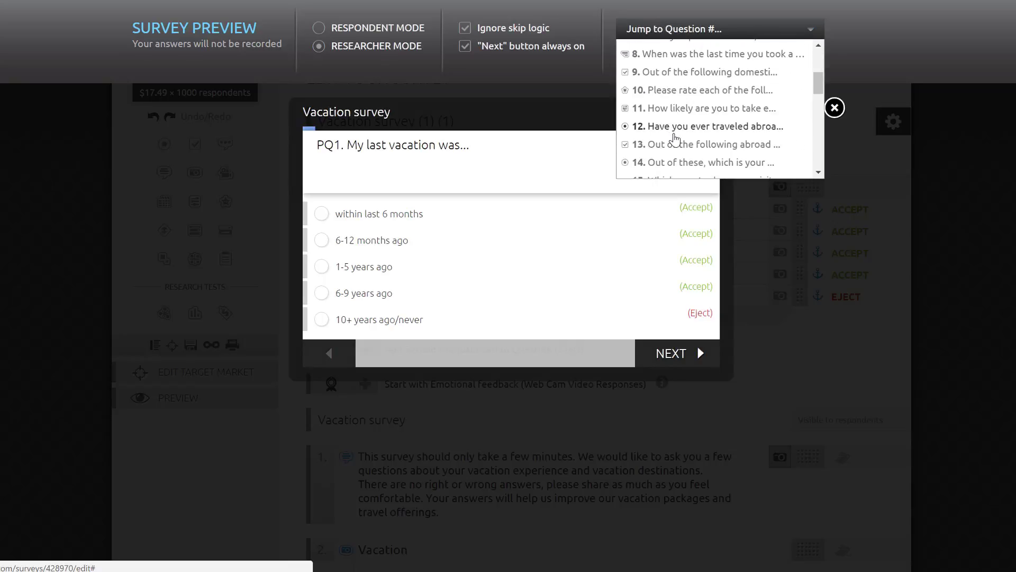
{"action": "left_click", "coordinate": [709, 126]}
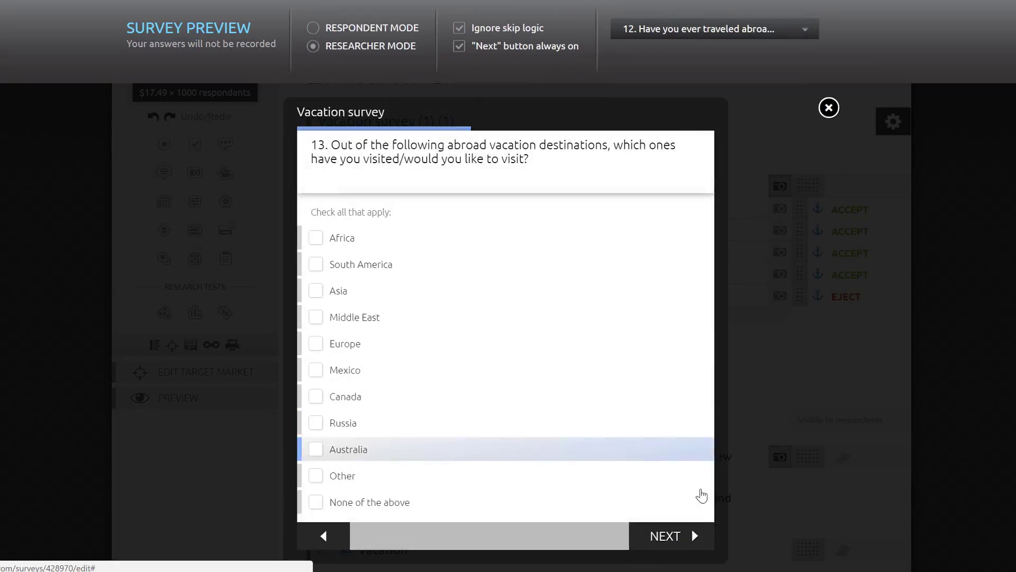
{"action": "left_click", "coordinate": [670, 535]}
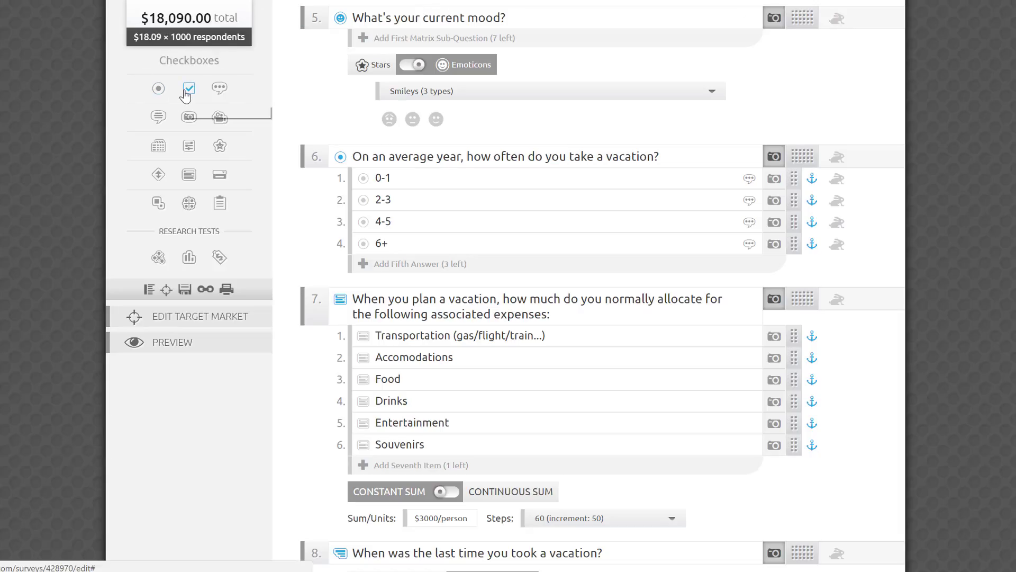
Start a new question 26 at the end of the survey.
{"action": "left_click", "coordinate": [188, 89]}
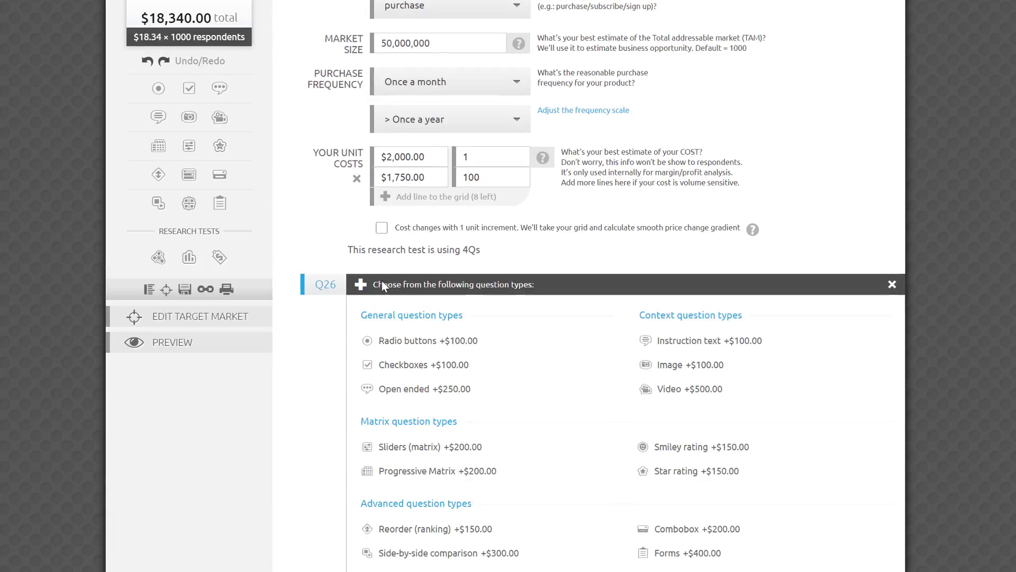
{"action": "scroll", "scroll_direction": "down", "scroll_amount": 3}
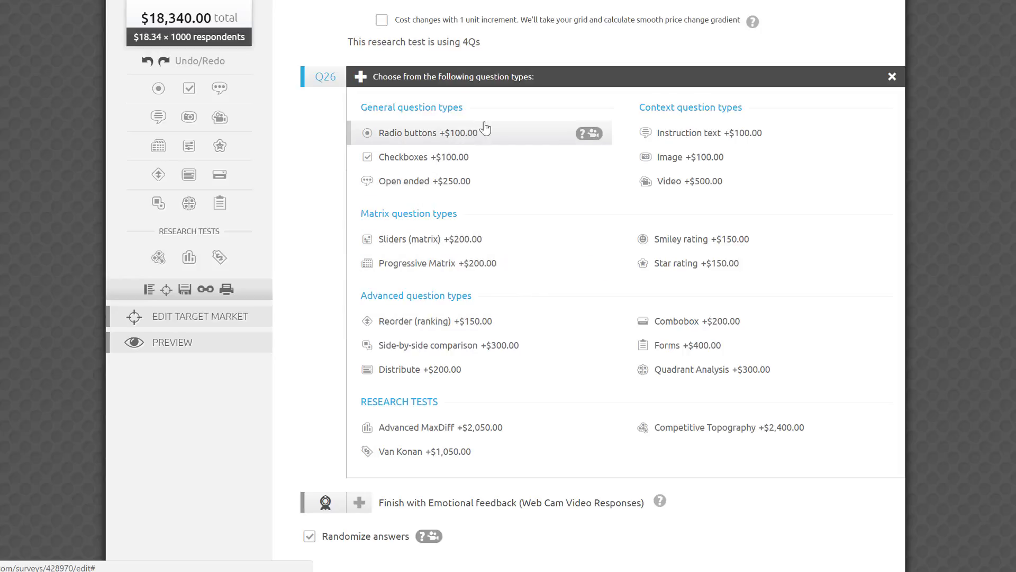
{"action": "mouse_move", "coordinate": [735, 184]}
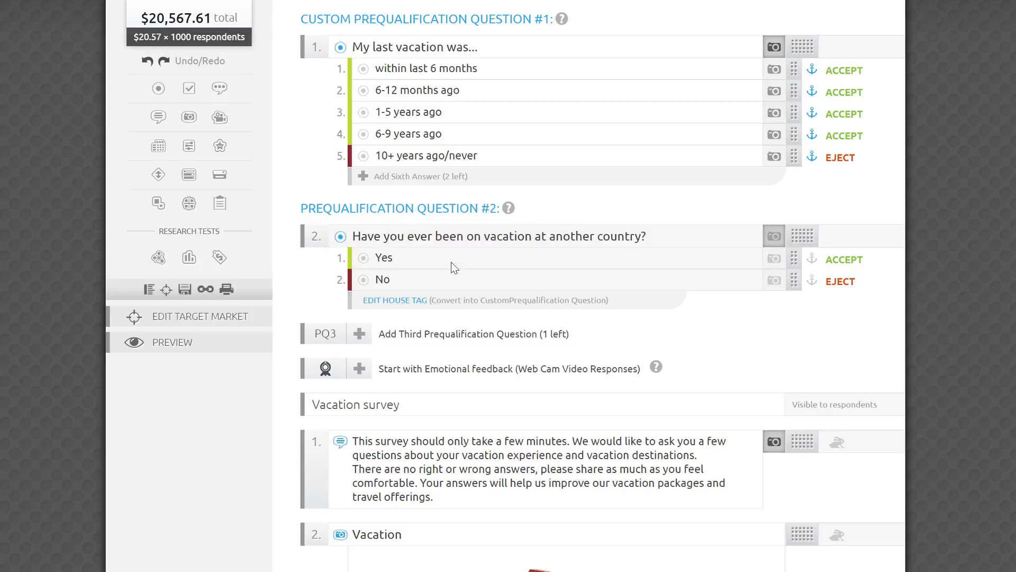
{"action": "mouse_move", "coordinate": [741, 281]}
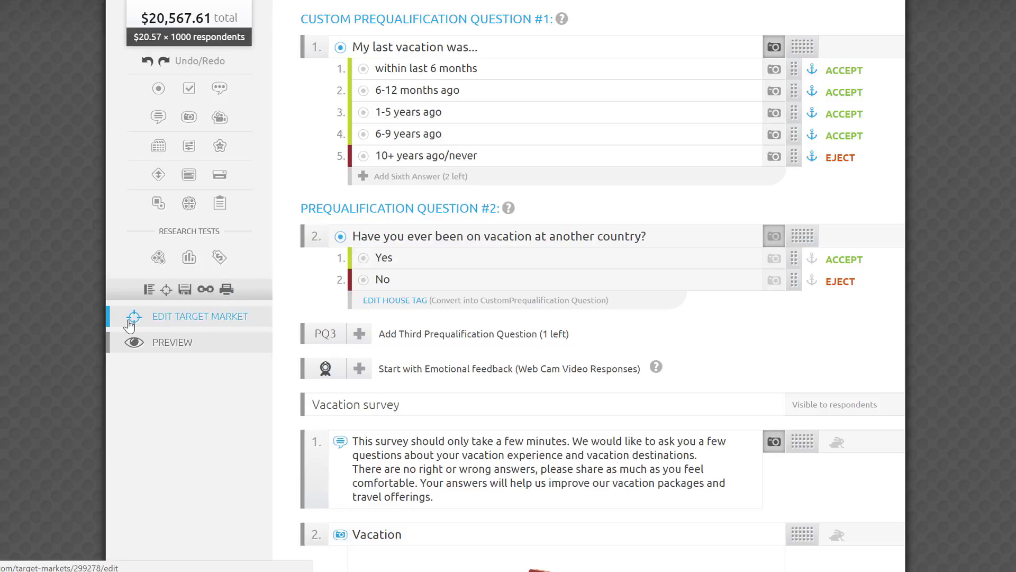
{"action": "mouse_move", "coordinate": [231, 327]}
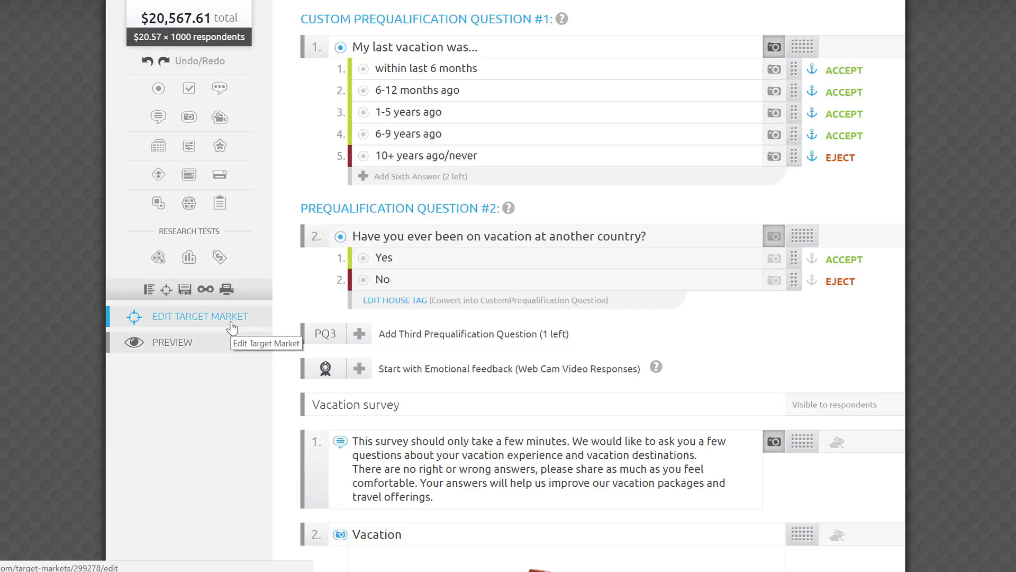
{"action": "mouse_move", "coordinate": [445, 255]}
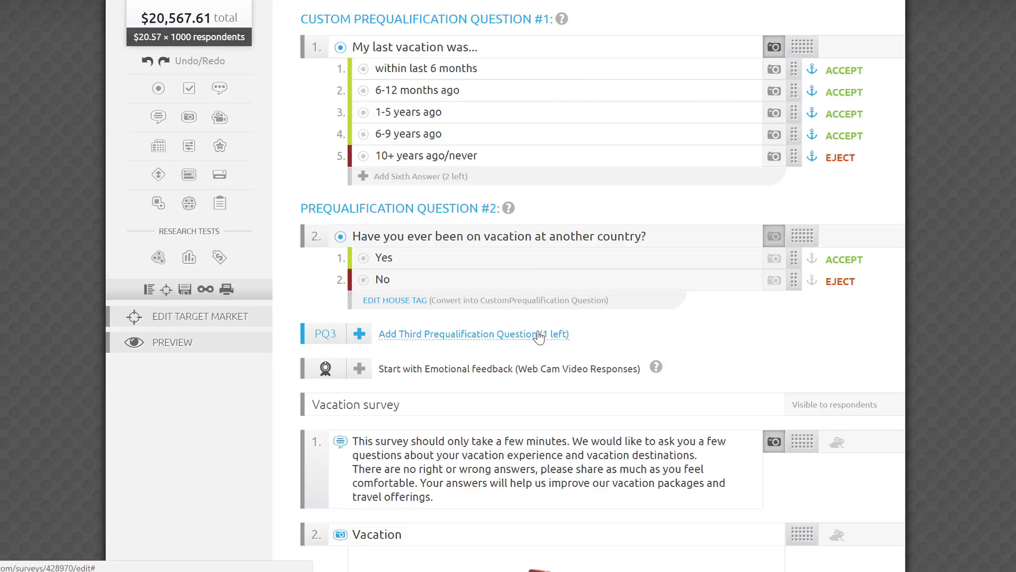
Finish the answer edit, then give the webcam feedback question an instructions intro and 50 video responses.
{"action": "left_click", "coordinate": [425, 155]}
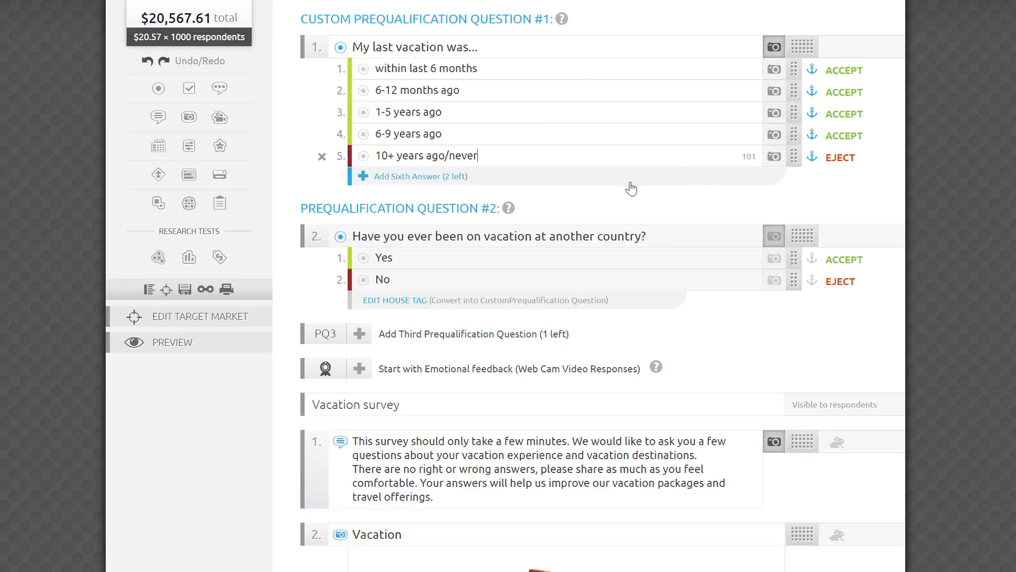
{"action": "left_click", "coordinate": [419, 176]}
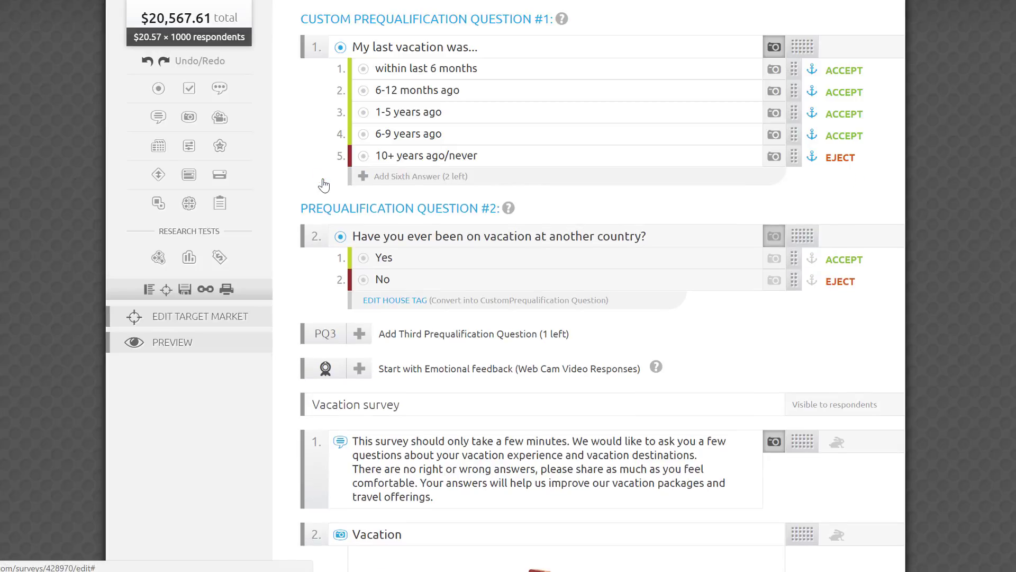
{"action": "scroll", "scroll_direction": "down", "scroll_amount": 3}
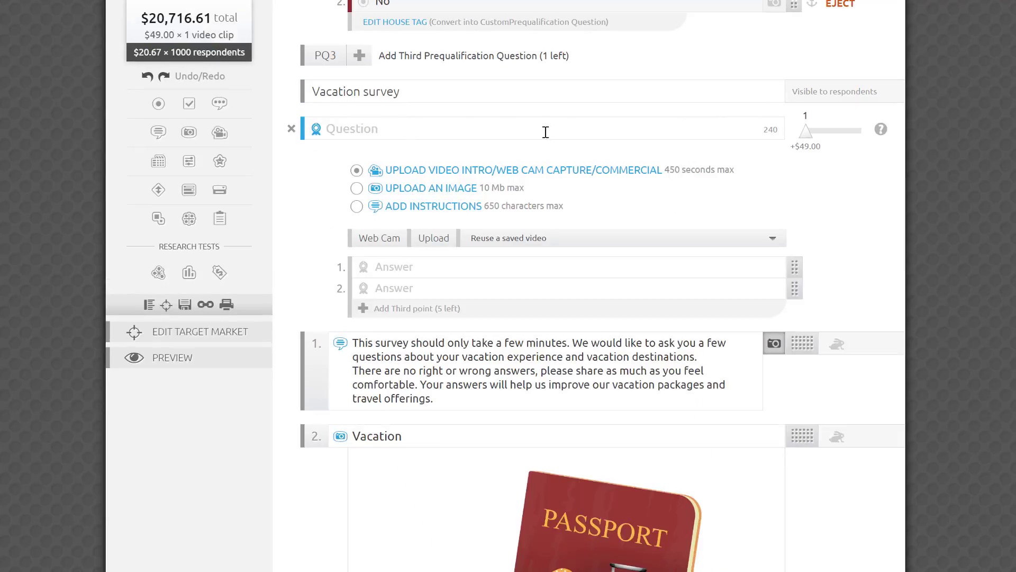
{"action": "left_click", "coordinate": [356, 188]}
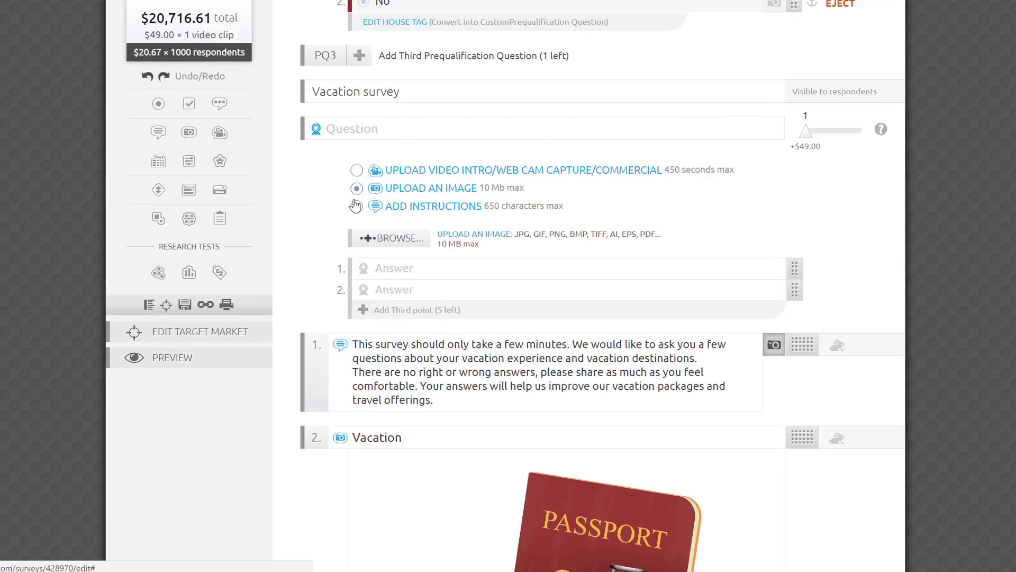
{"action": "left_click", "coordinate": [356, 206]}
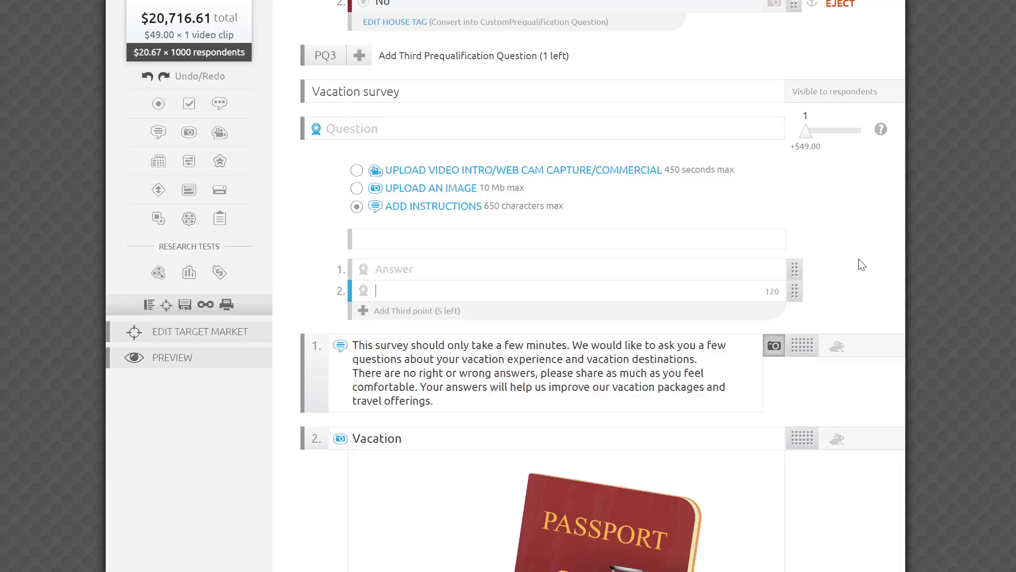
{"action": "left_click_drag", "start_coordinate": [806, 130], "coordinate": [849, 130]}
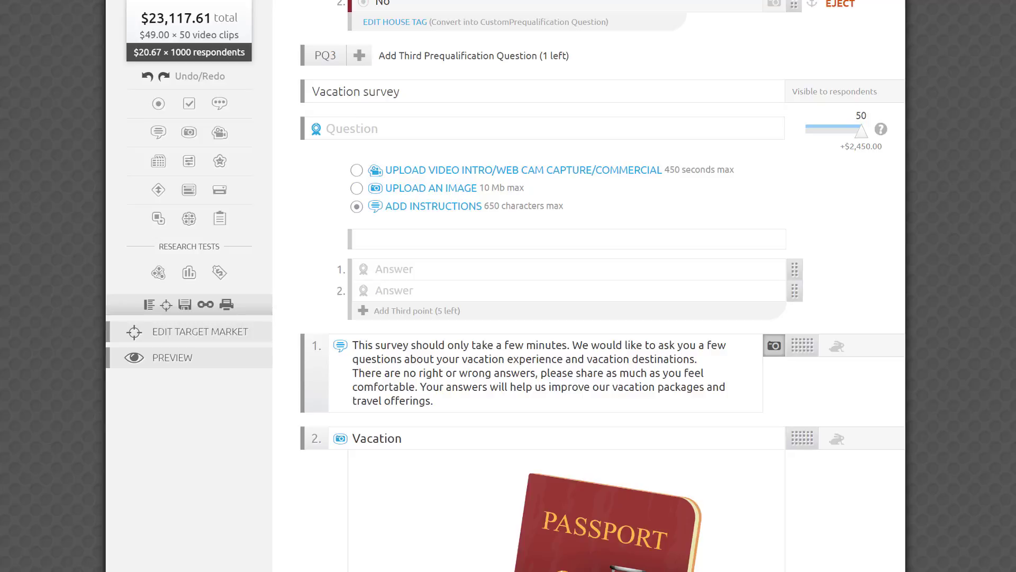
Finish the Transportation item, then toggle answer randomization off and back on.
{"action": "scroll", "scroll_direction": "down", "scroll_amount": 3}
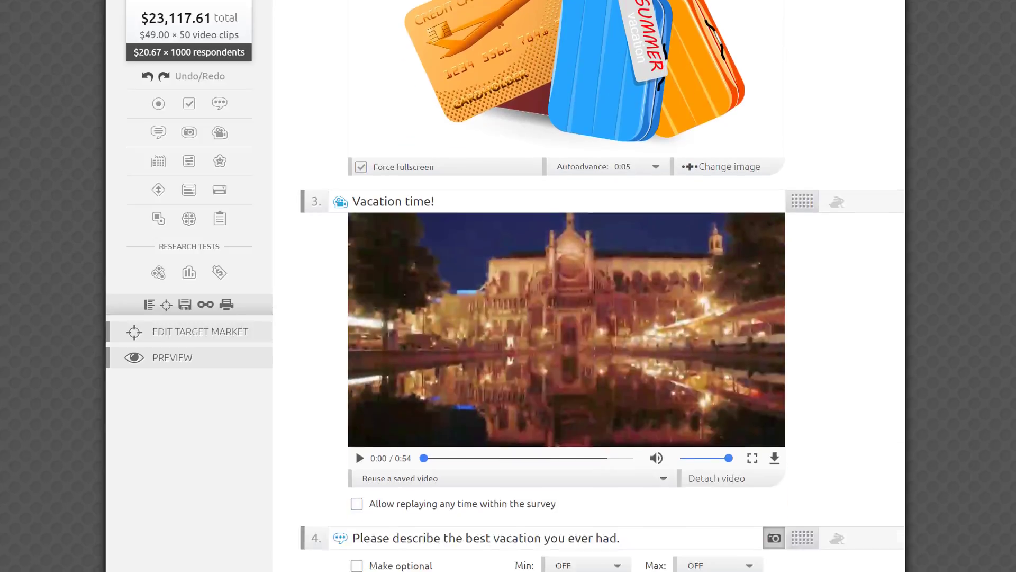
{"action": "scroll", "scroll_direction": "down", "scroll_amount": 3}
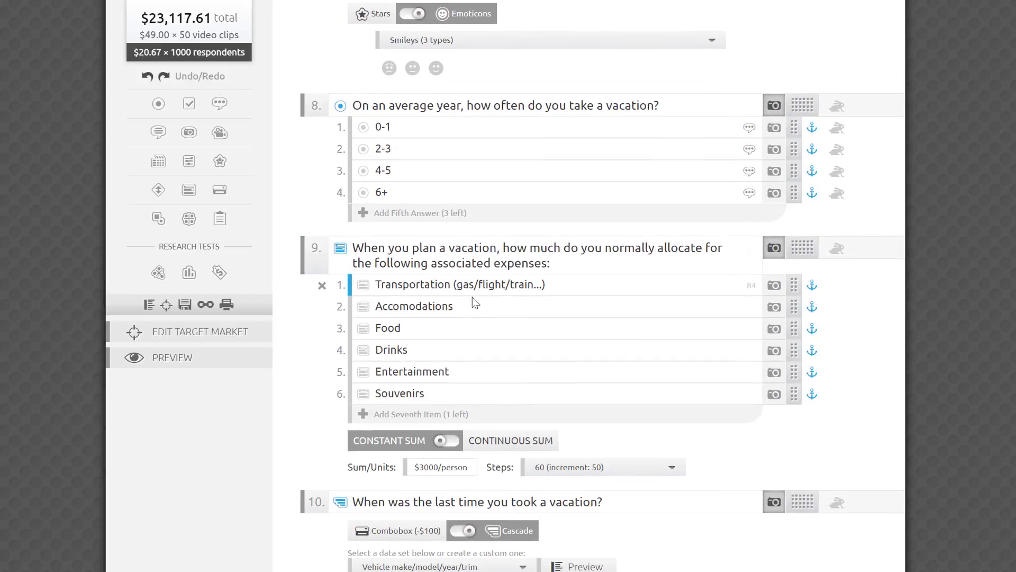
{"action": "left_click", "coordinate": [415, 306]}
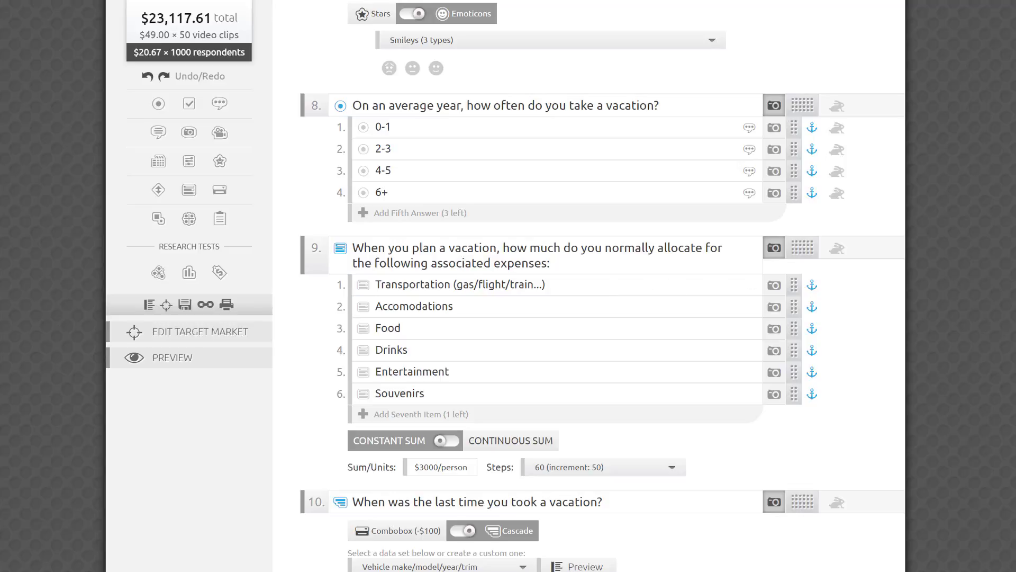
{"action": "scroll", "scroll_direction": "down", "scroll_amount": 3}
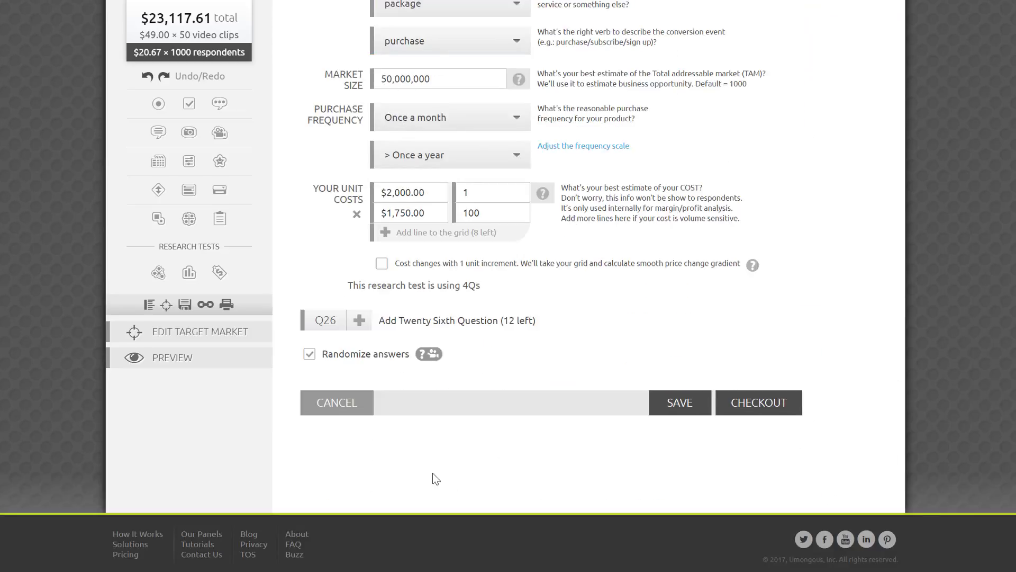
{"action": "left_click", "coordinate": [309, 354]}
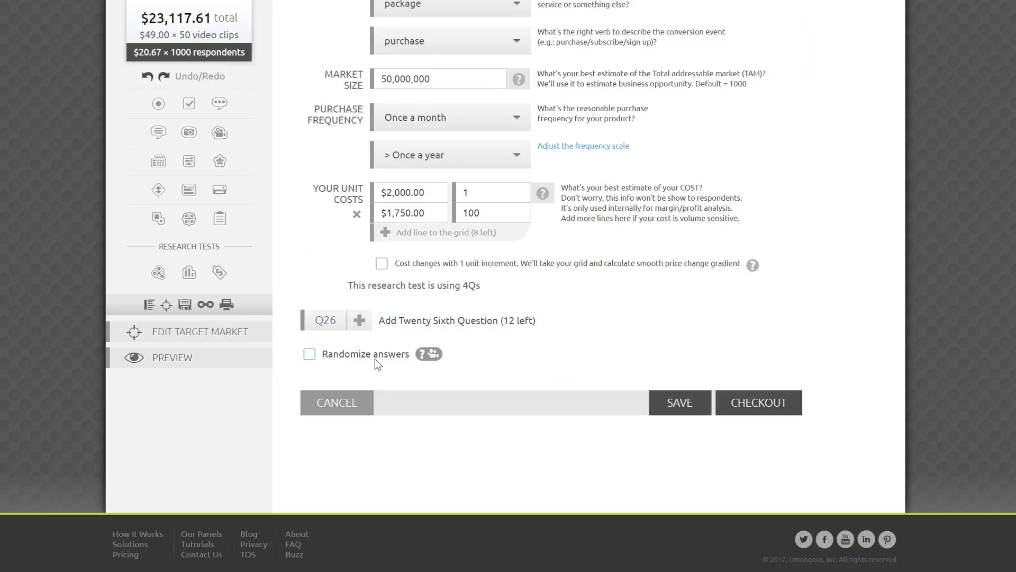
{"action": "left_click", "coordinate": [309, 354]}
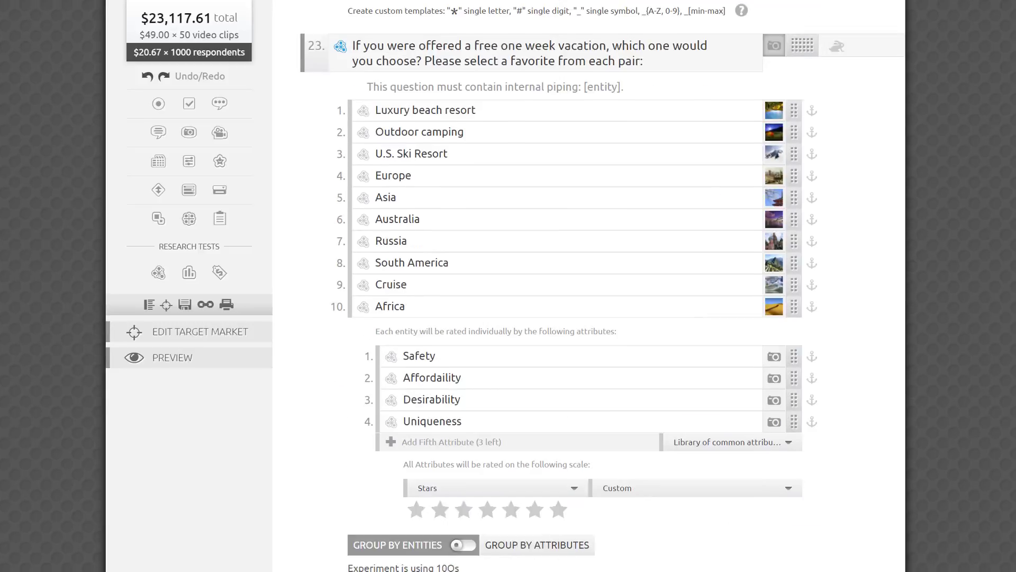
{"action": "scroll", "scroll_direction": "down", "scroll_amount": 3}
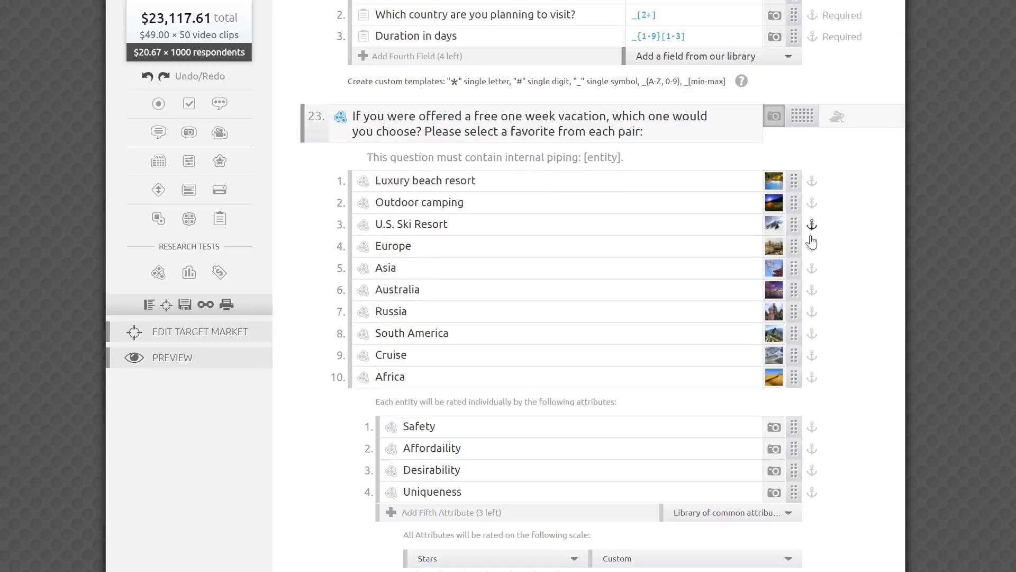
{"action": "left_click", "coordinate": [812, 377]}
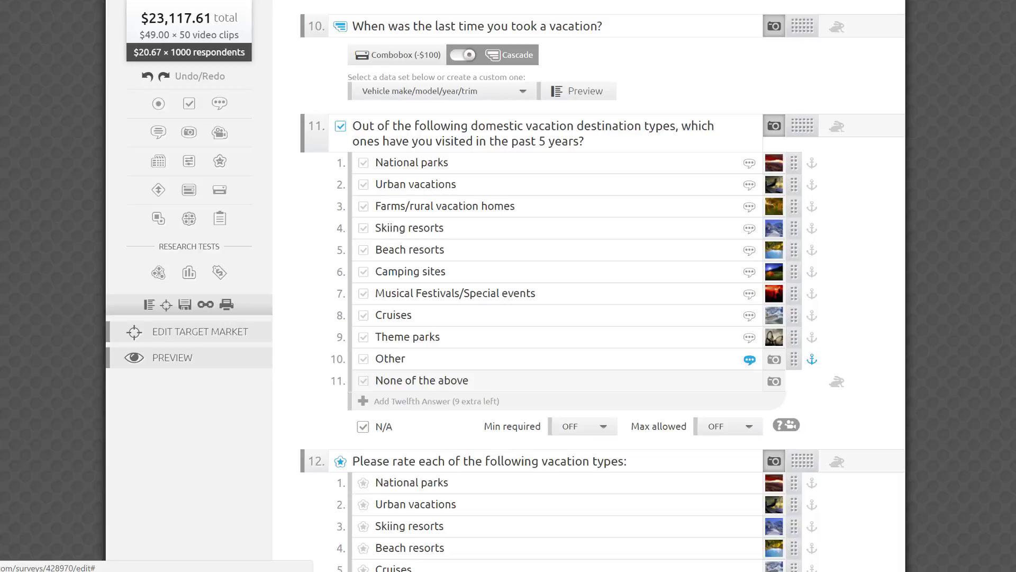
{"action": "scroll", "scroll_direction": "down", "scroll_amount": 3}
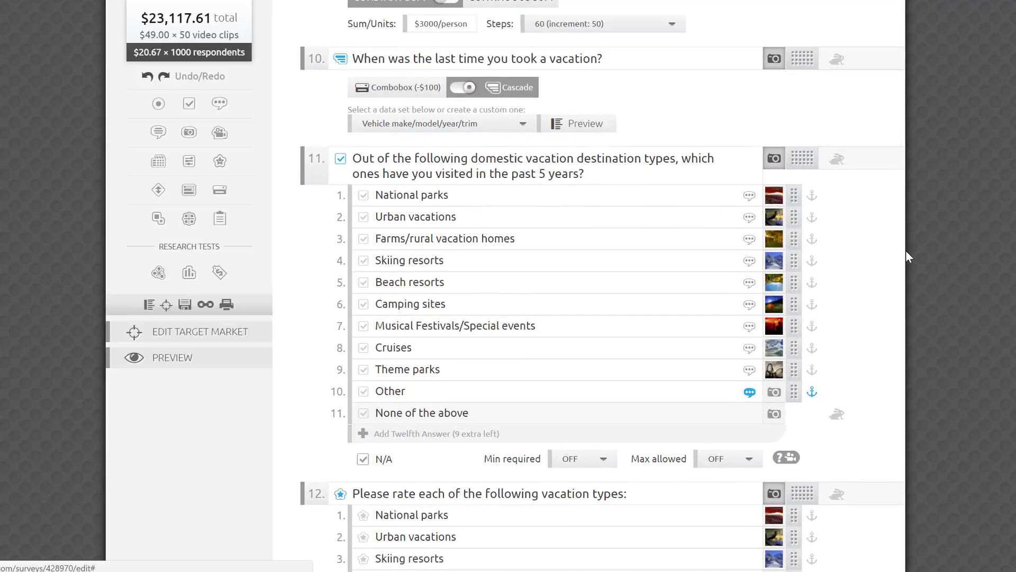
Switch question 11's skip logic to random mode with question 13 as a destination.
{"action": "left_click", "coordinate": [836, 159]}
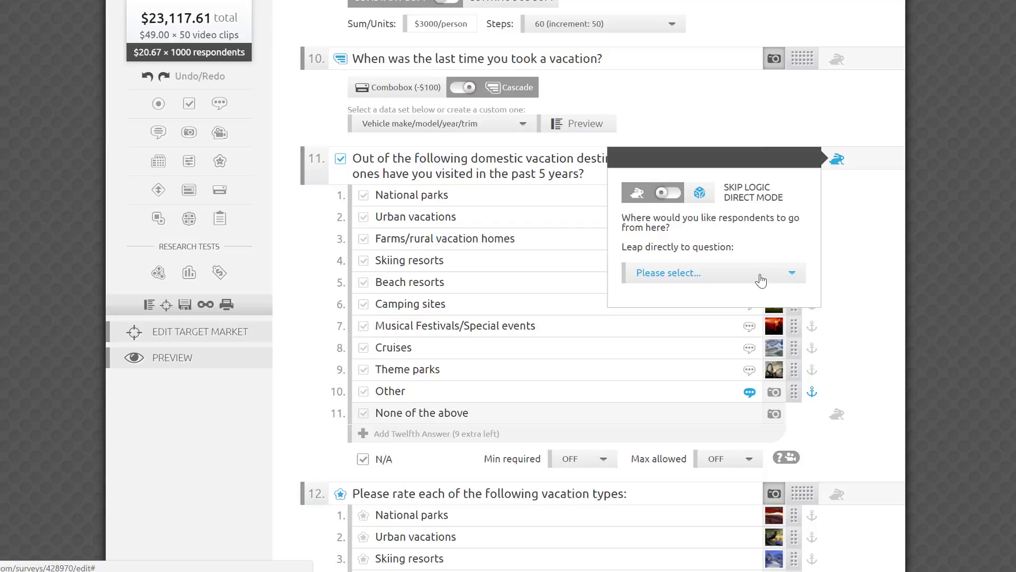
{"action": "left_click", "coordinate": [713, 272]}
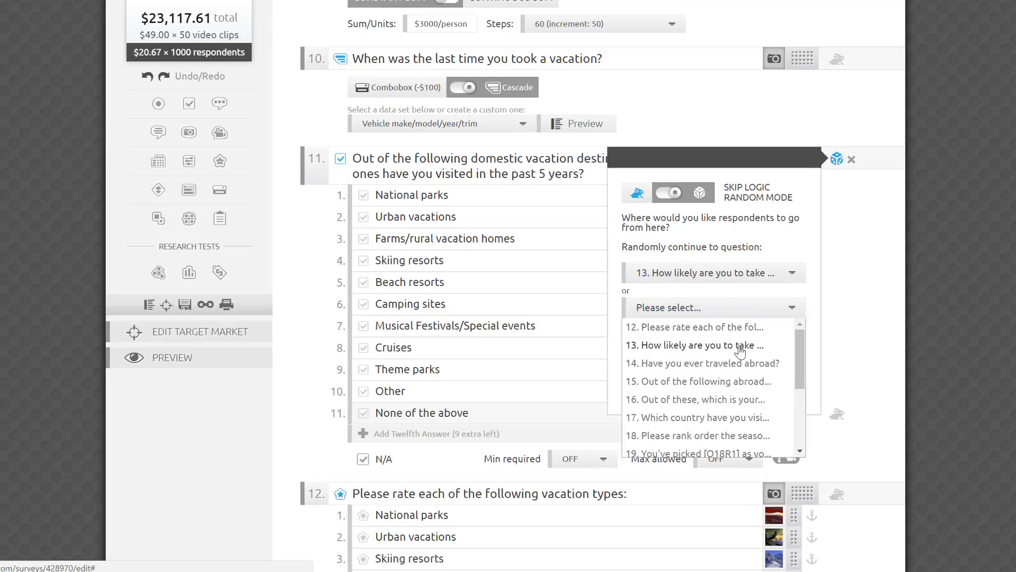
{"action": "left_click", "coordinate": [698, 345]}
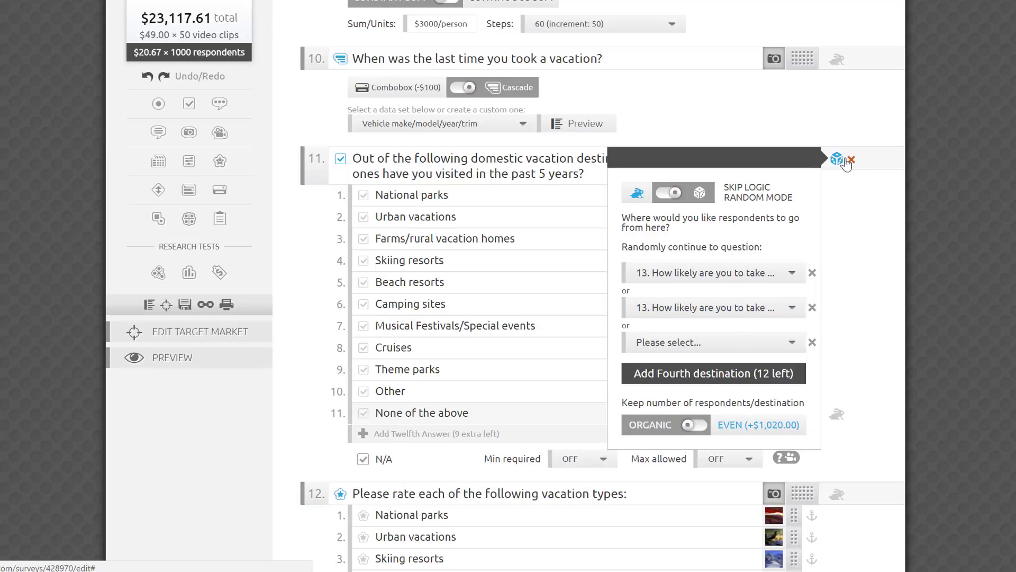
{"action": "left_click", "coordinate": [852, 160]}
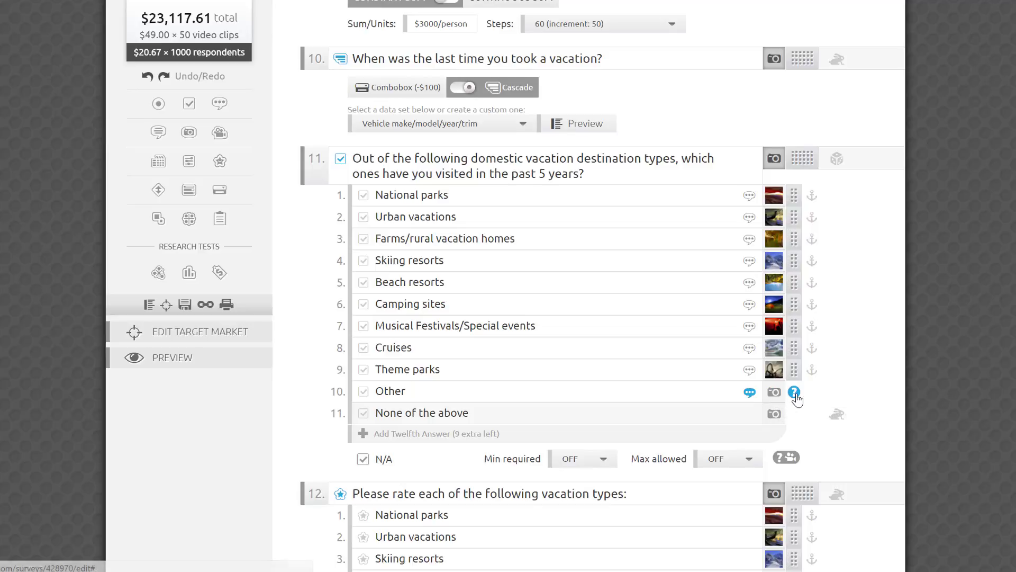
{"action": "mouse_move", "coordinate": [795, 392]}
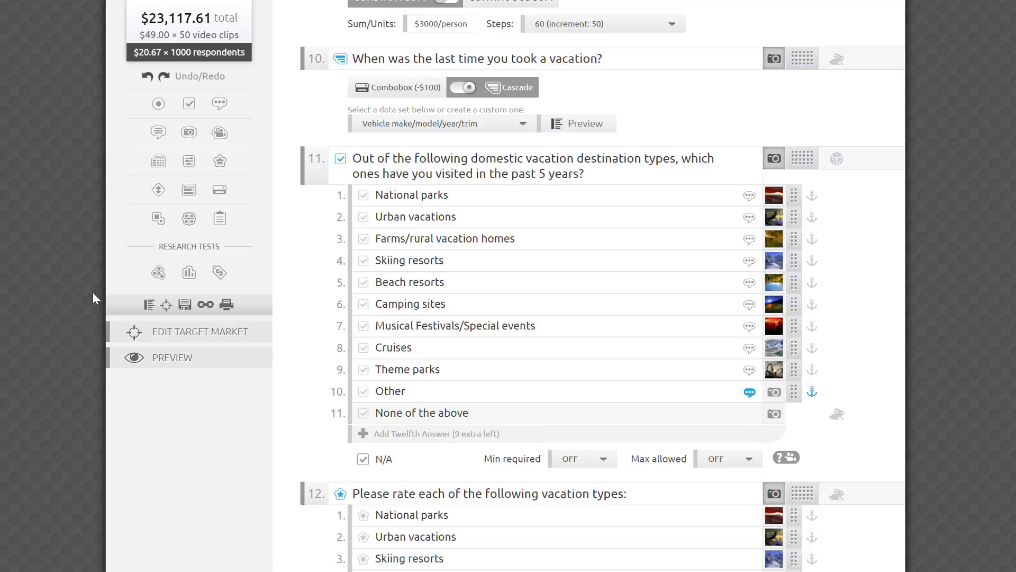
View the target market summary: 1000 US English-speaking respondents, ages 21–65+.
{"action": "left_click", "coordinate": [206, 331]}
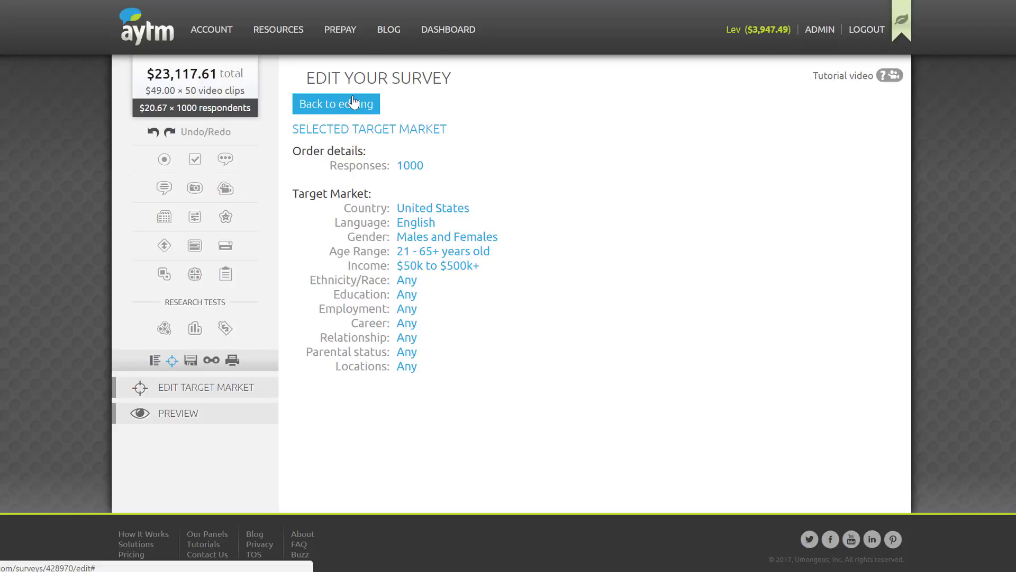
{"action": "left_click", "coordinate": [206, 387]}
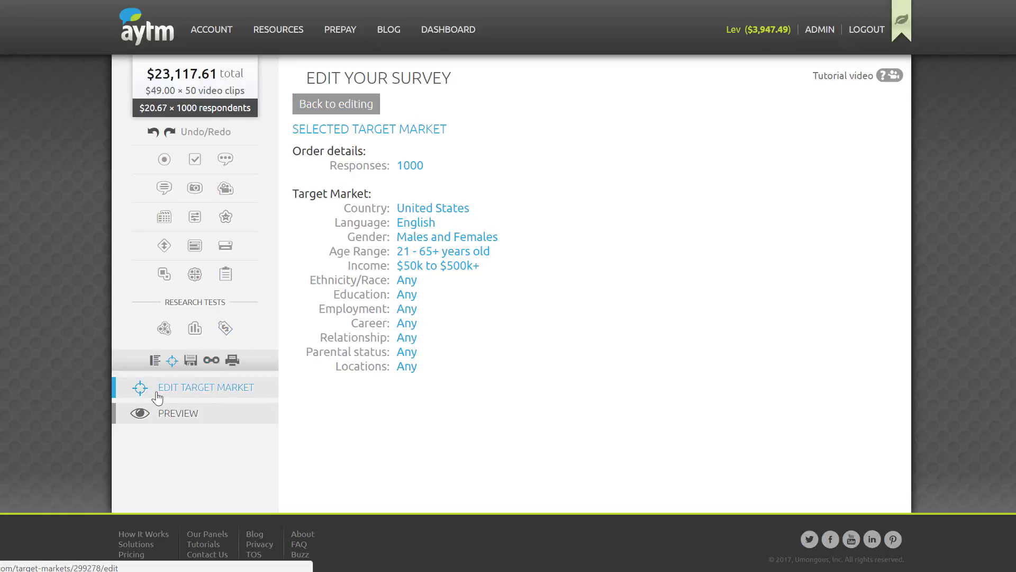
{"action": "mouse_move", "coordinate": [246, 396]}
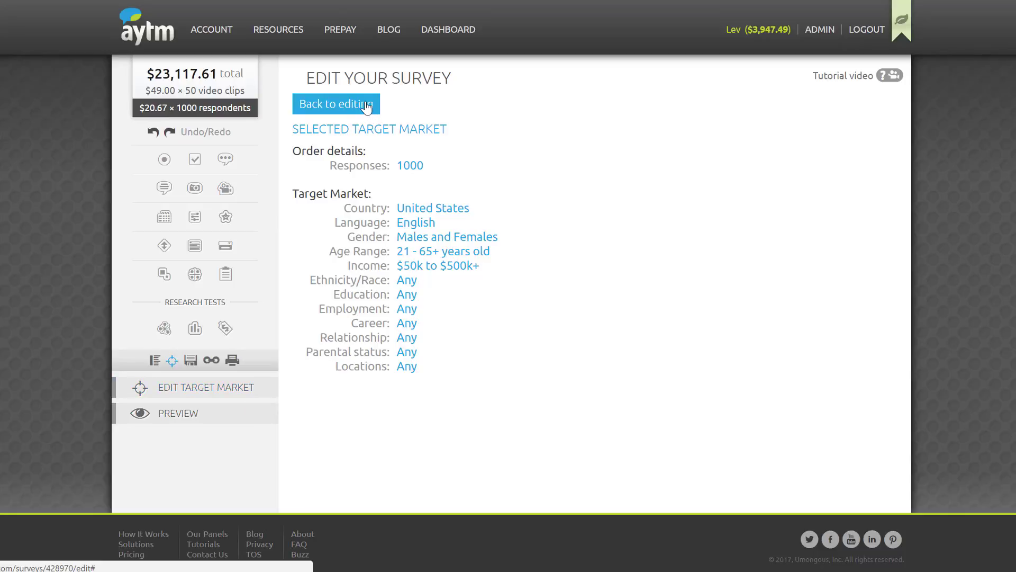
Return to the survey questions, open draft sharing, and select the preview link.
{"action": "left_click", "coordinate": [335, 104]}
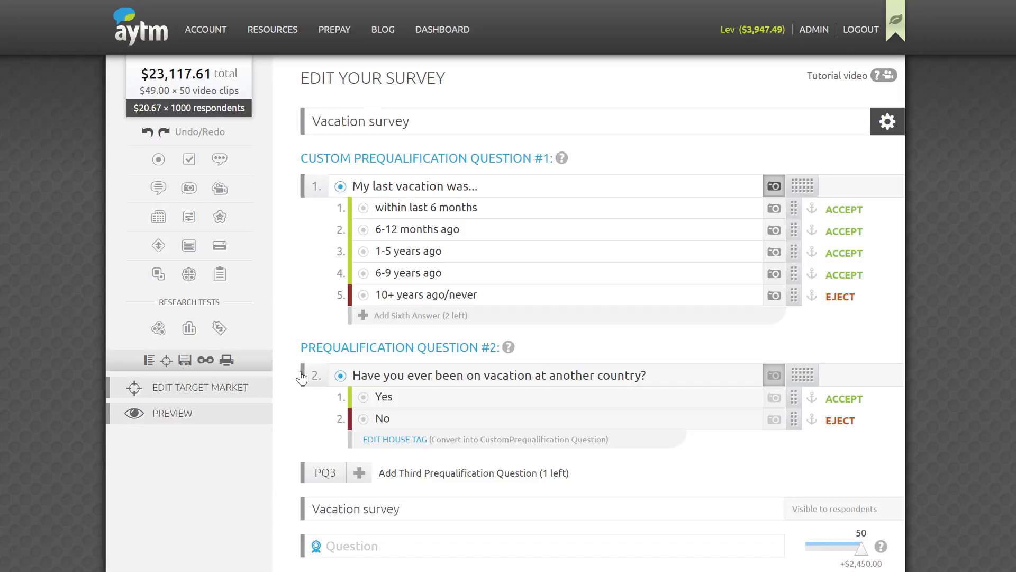
{"action": "mouse_move", "coordinate": [205, 458]}
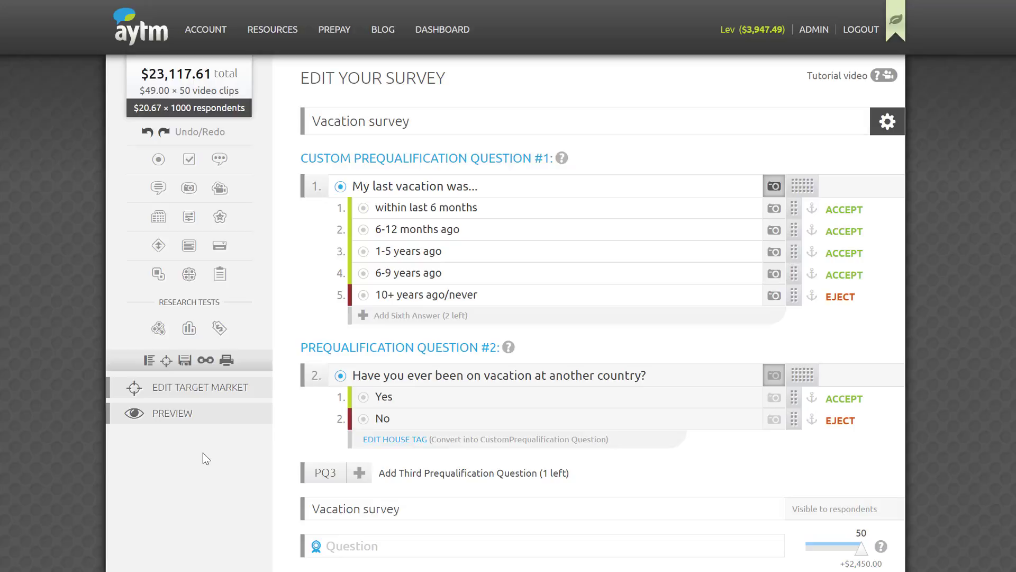
{"action": "mouse_move", "coordinate": [205, 361]}
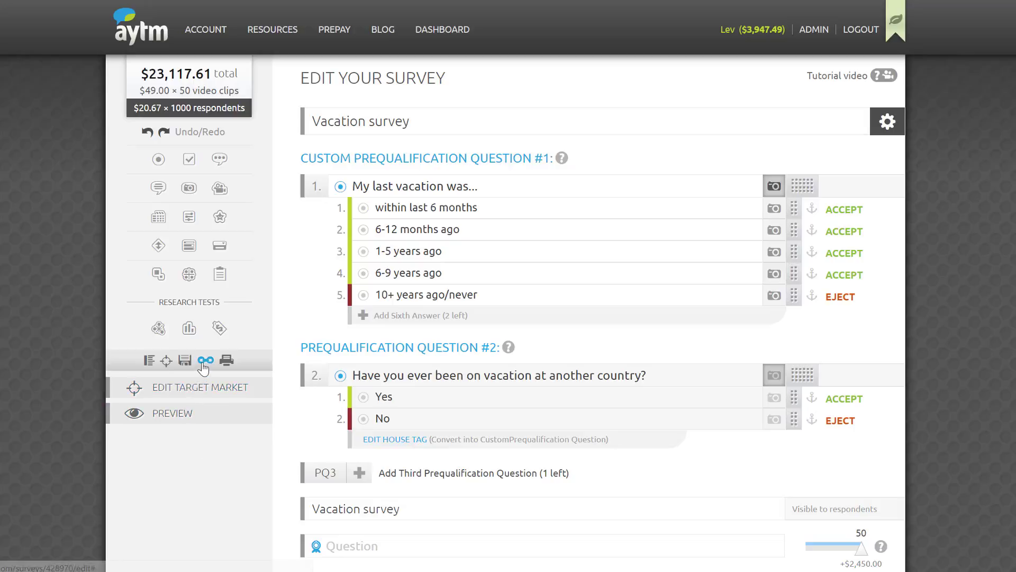
{"action": "left_click", "coordinate": [206, 361]}
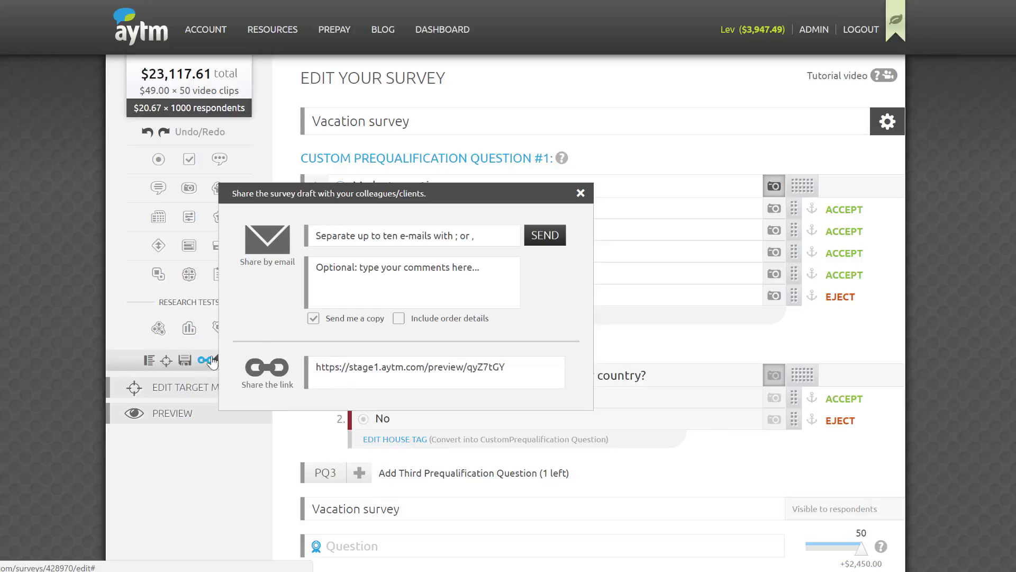
{"action": "triple_click", "coordinate": [436, 372]}
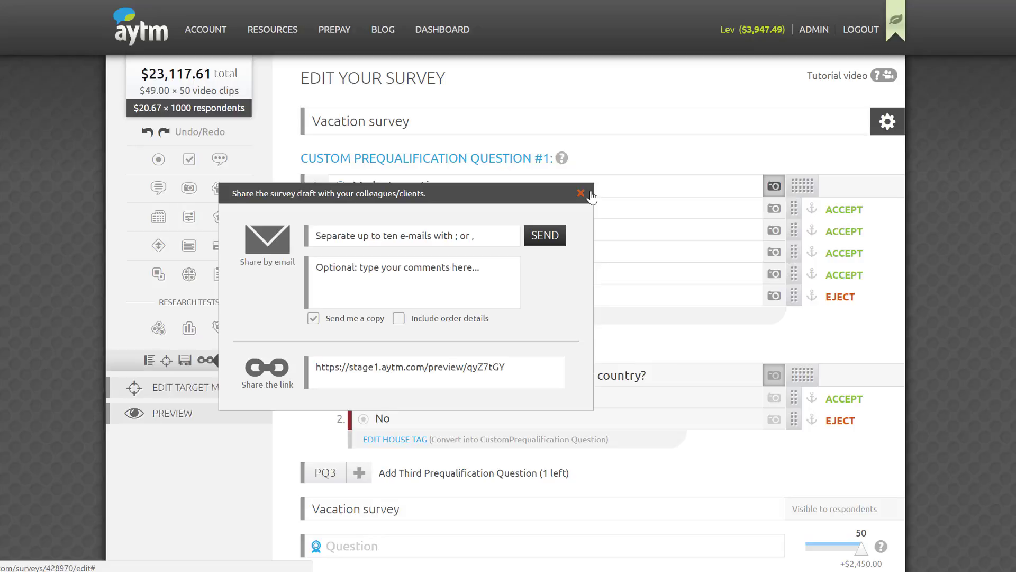
Close the draft-sharing dialog to show the prequalification questions again.
{"action": "left_click", "coordinate": [582, 194]}
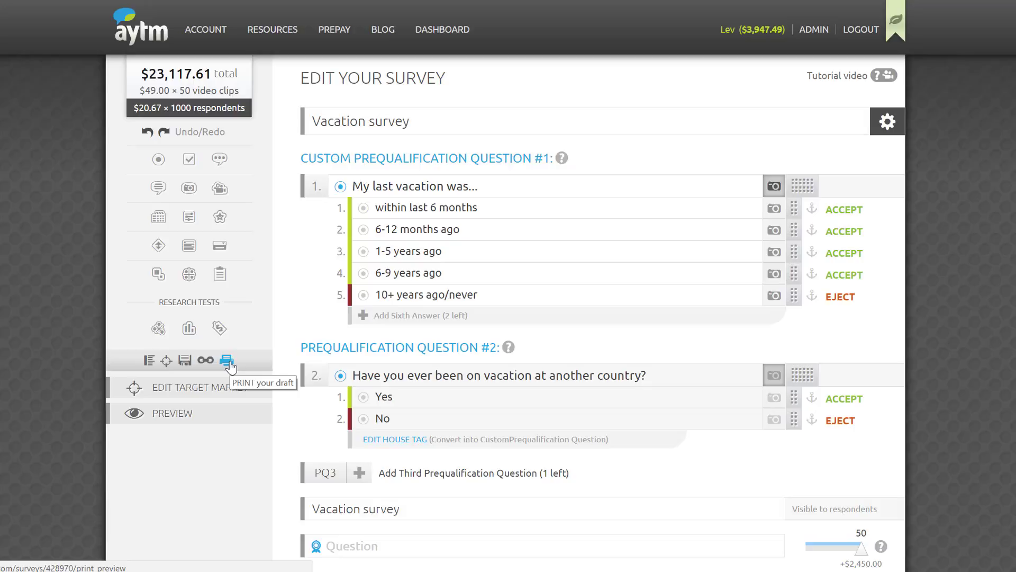
{"action": "mouse_move", "coordinate": [255, 362]}
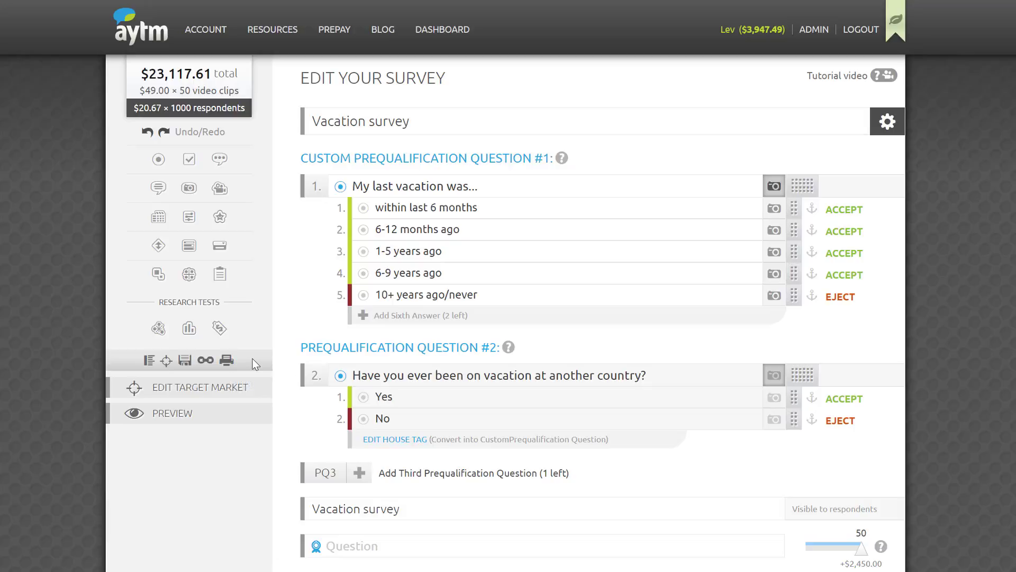
{"action": "mouse_move", "coordinate": [971, 216]}
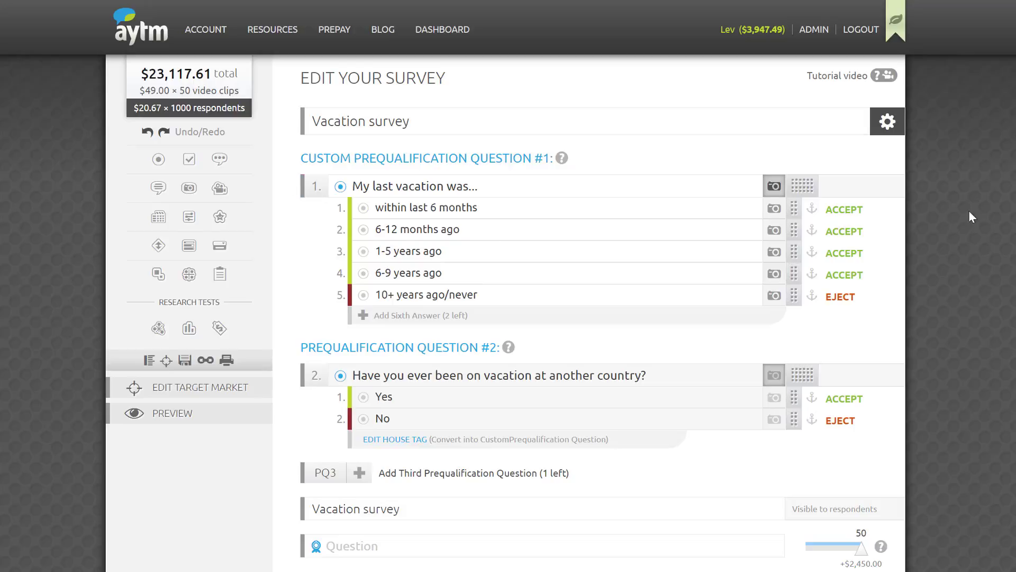
Run CHECKOUT twice to list launch errors, including empty video fields and price format.
{"action": "scroll", "scroll_direction": "down", "scroll_amount": 3}
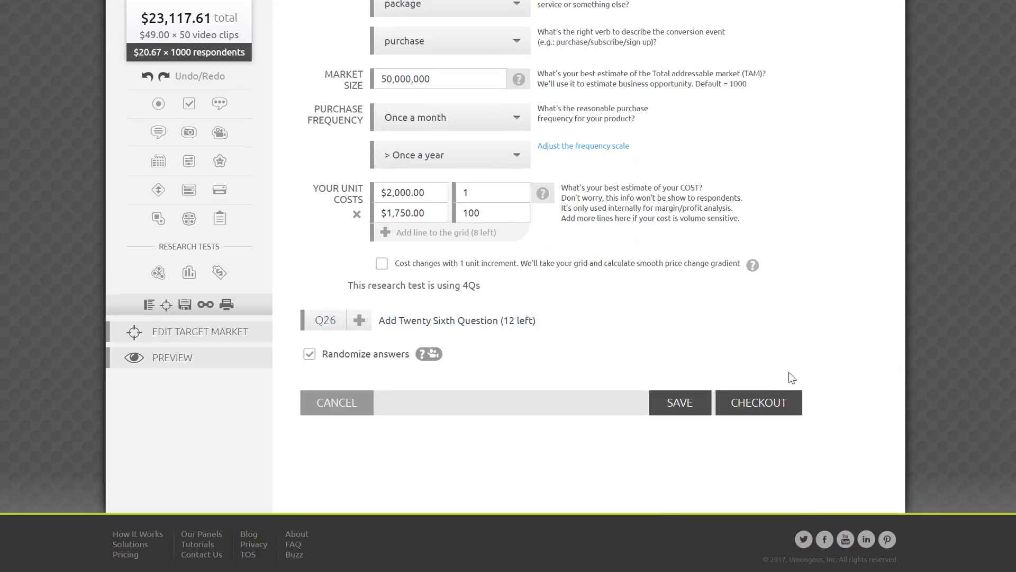
{"action": "left_click", "coordinate": [758, 402]}
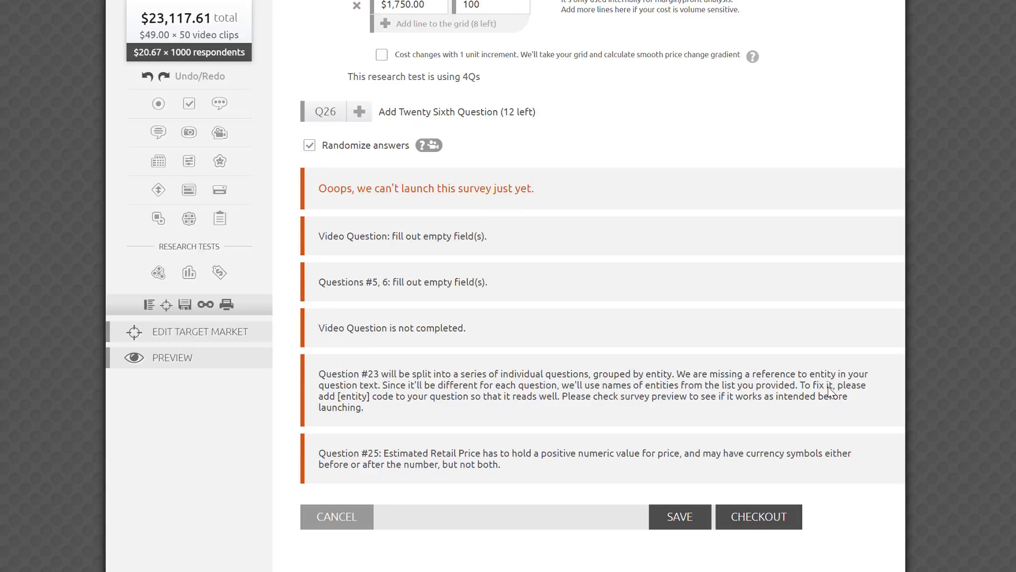
{"action": "mouse_move", "coordinate": [870, 290]}
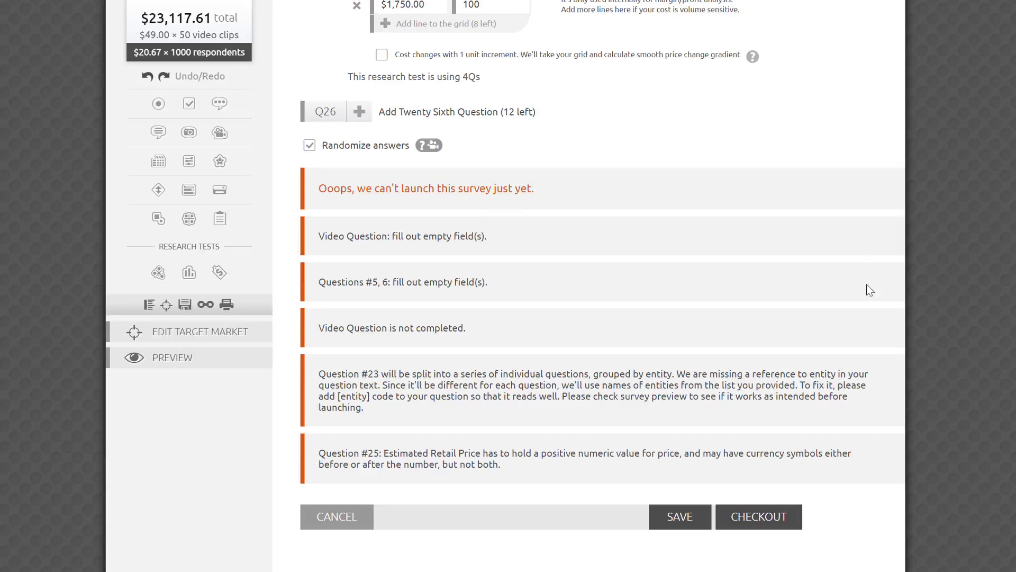
{"action": "mouse_move", "coordinate": [643, 496]}
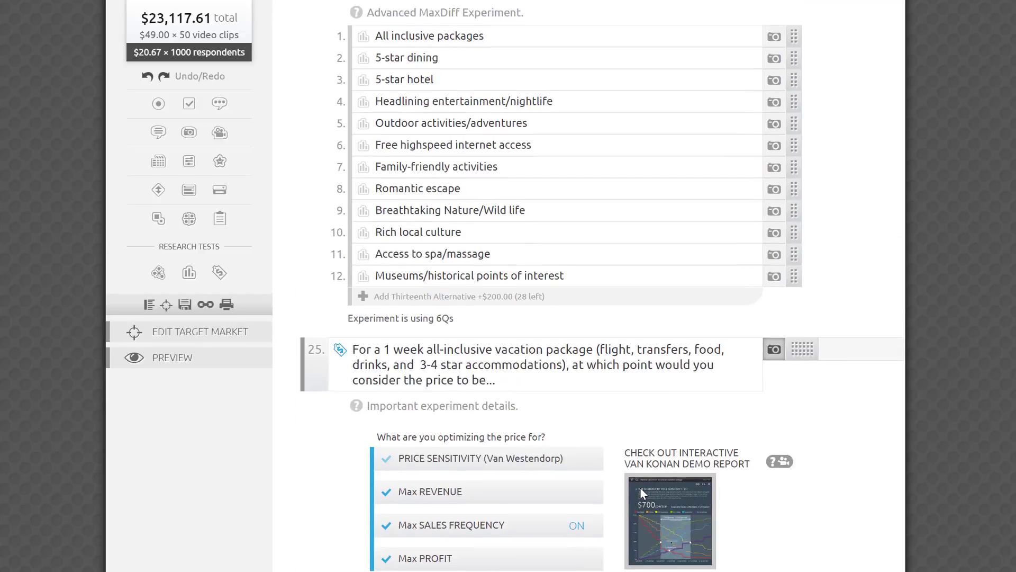
{"action": "scroll", "scroll_direction": "down", "scroll_amount": 3}
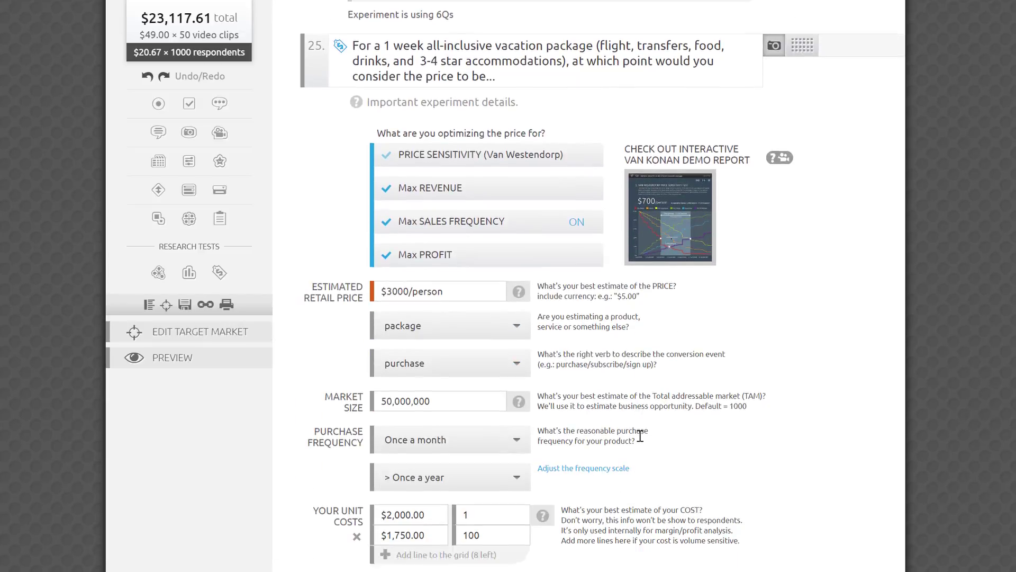
{"action": "left_click", "coordinate": [758, 402]}
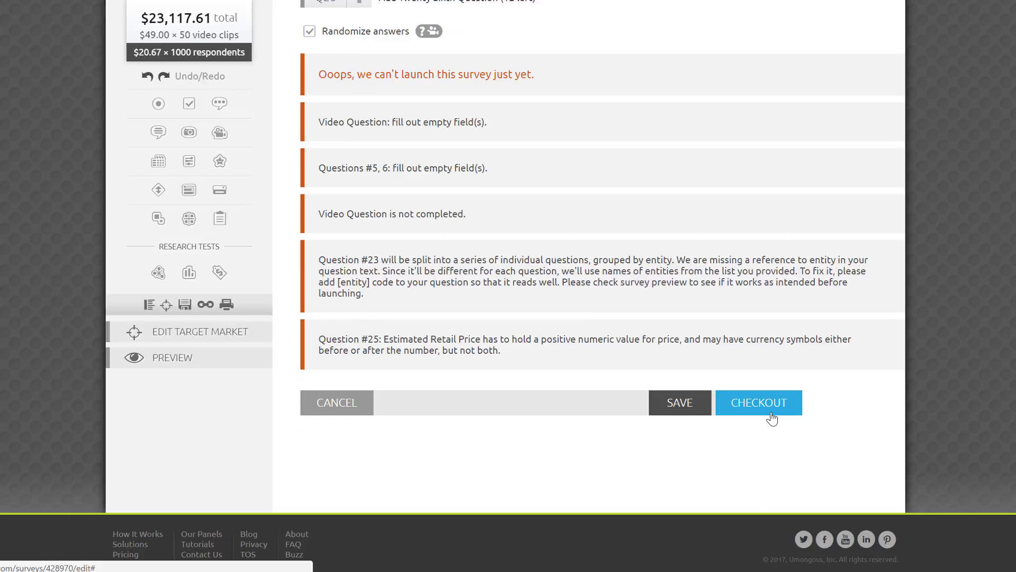